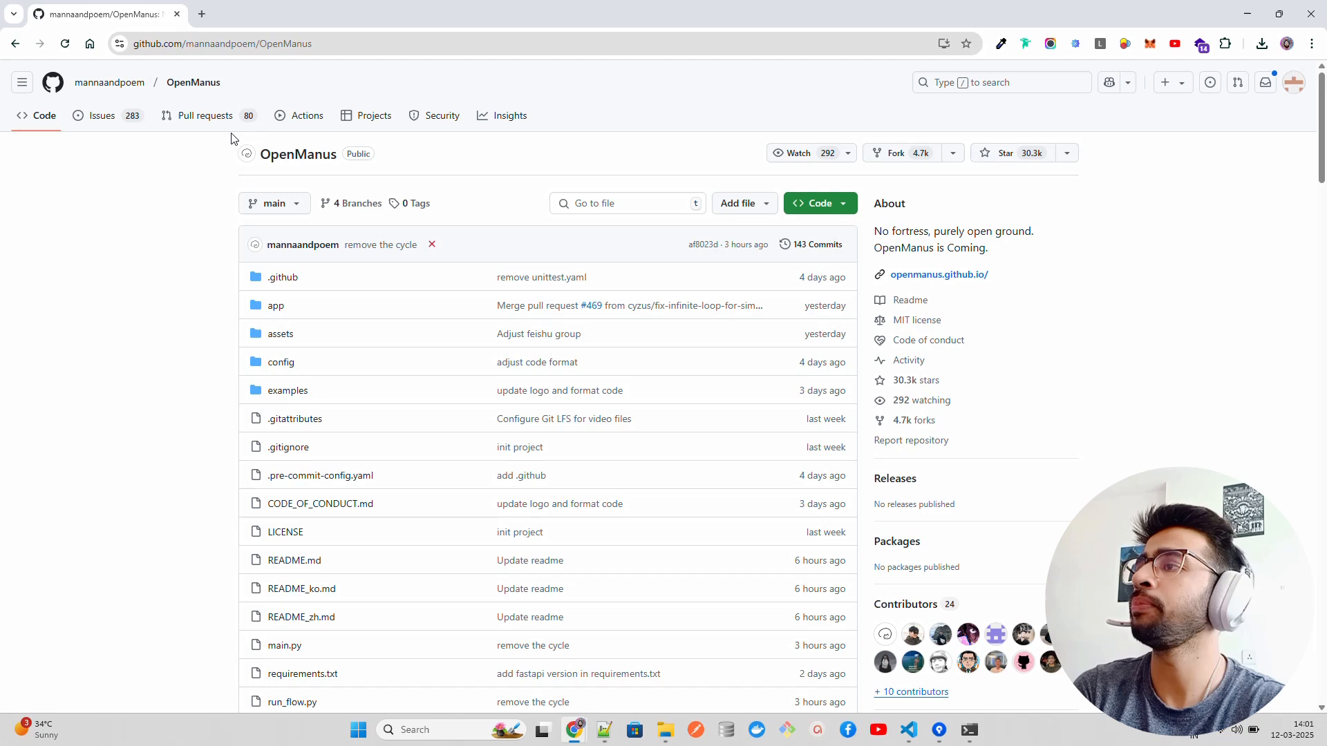
{"action": "mouse_move", "coordinate": [166, 127]}
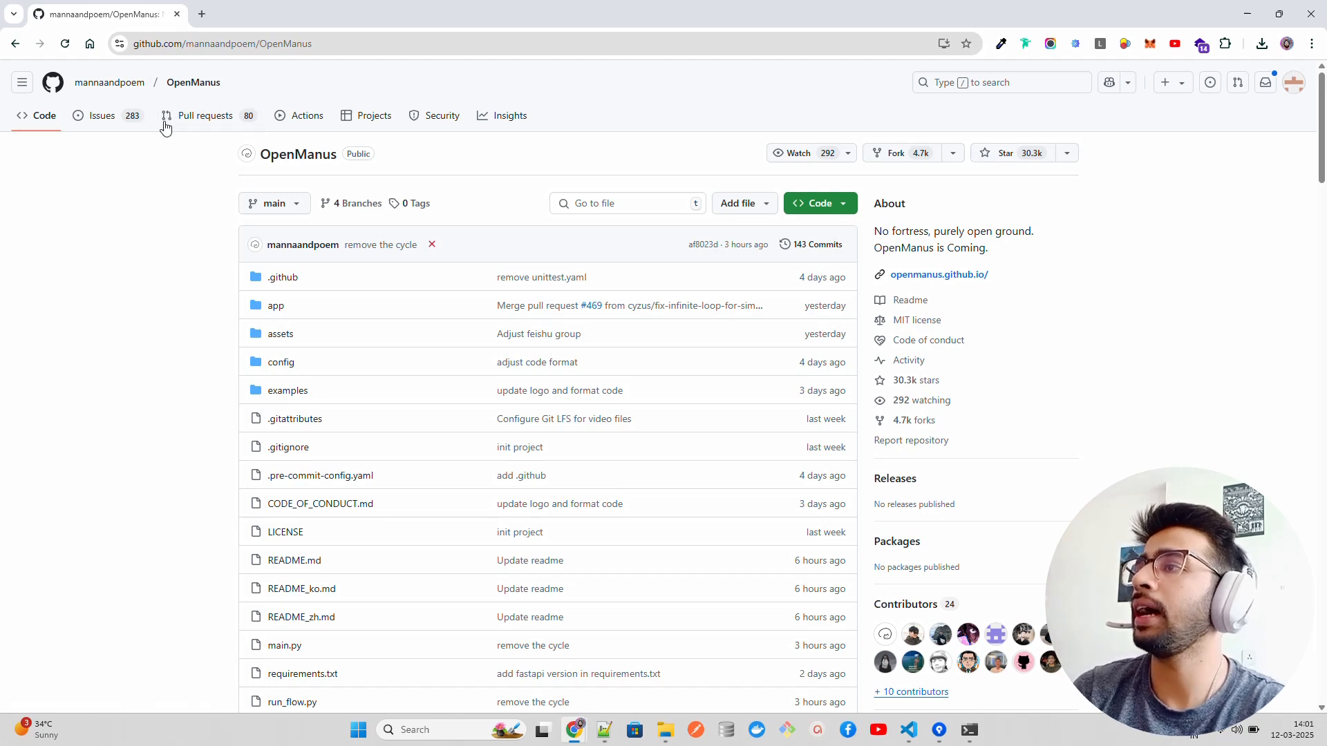
{"action": "mouse_move", "coordinate": [1213, 335]}
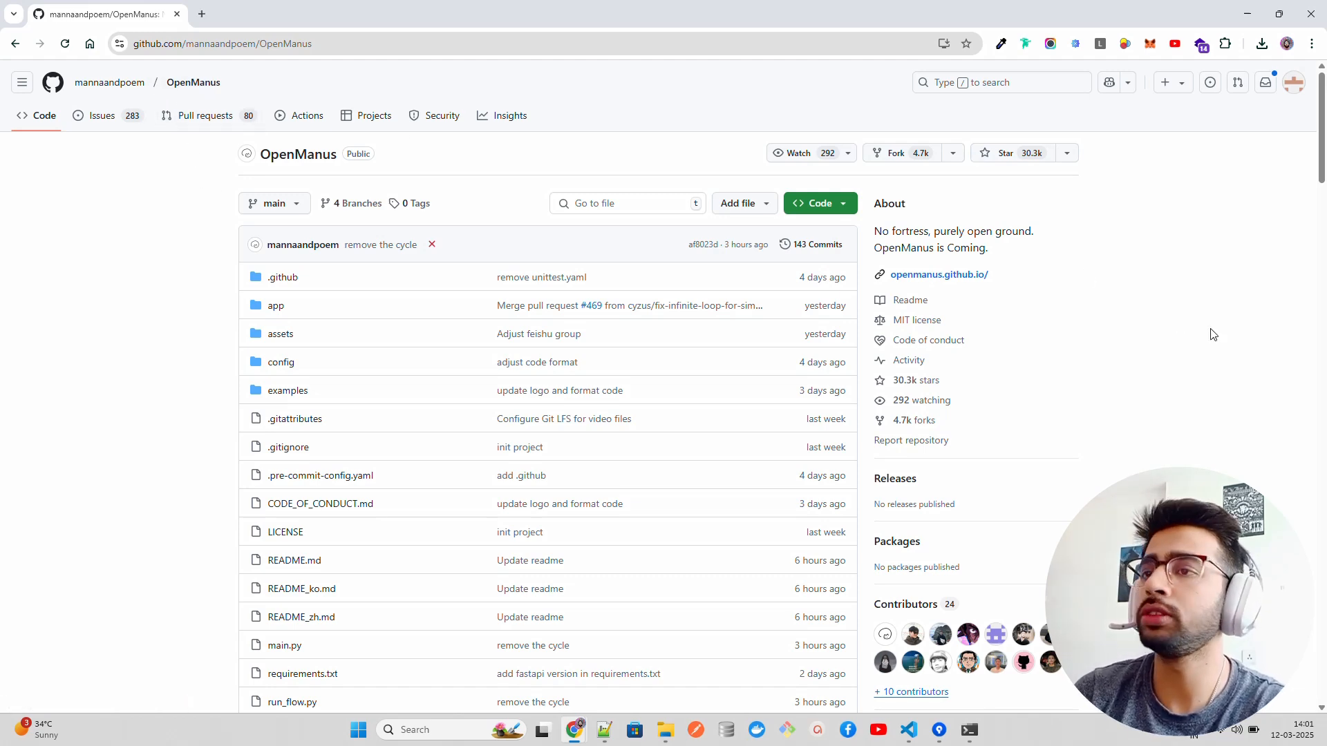
{"action": "scroll", "scroll_direction": "down", "scroll_amount": 3}
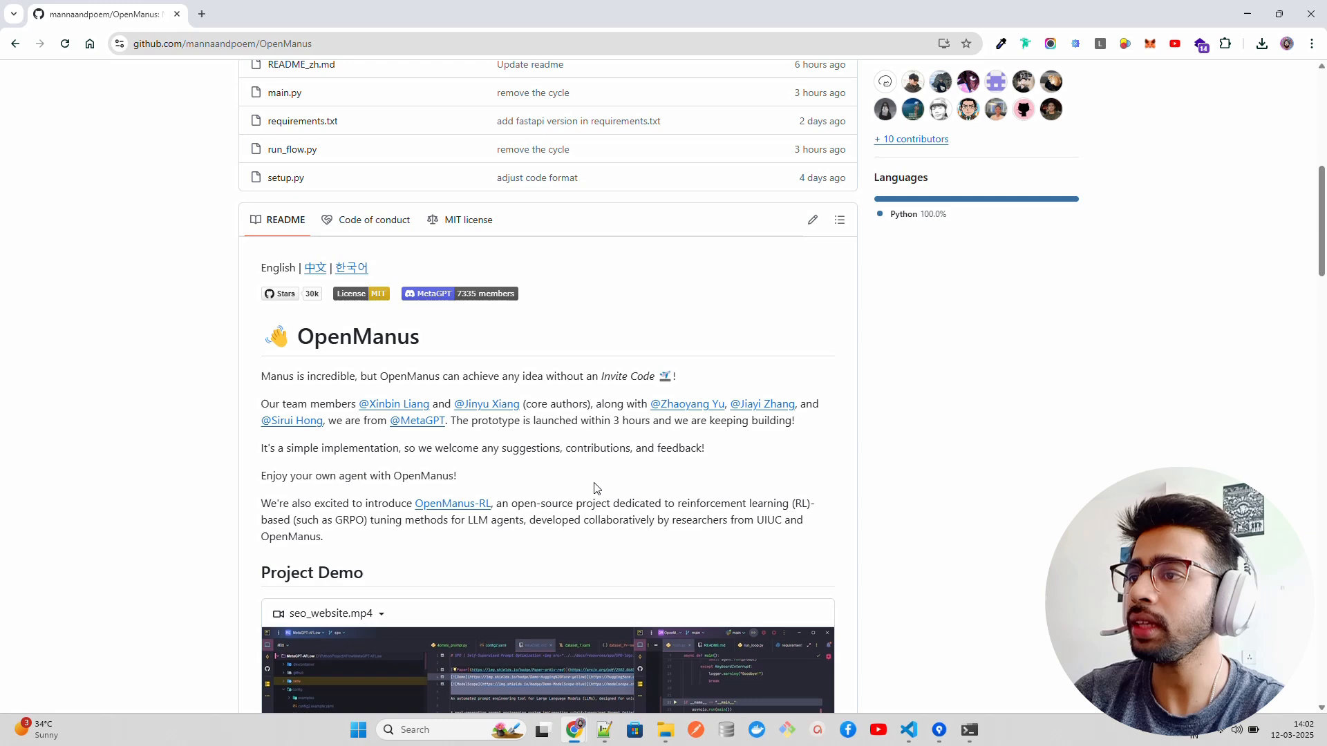
{"action": "mouse_move", "coordinate": [434, 476]}
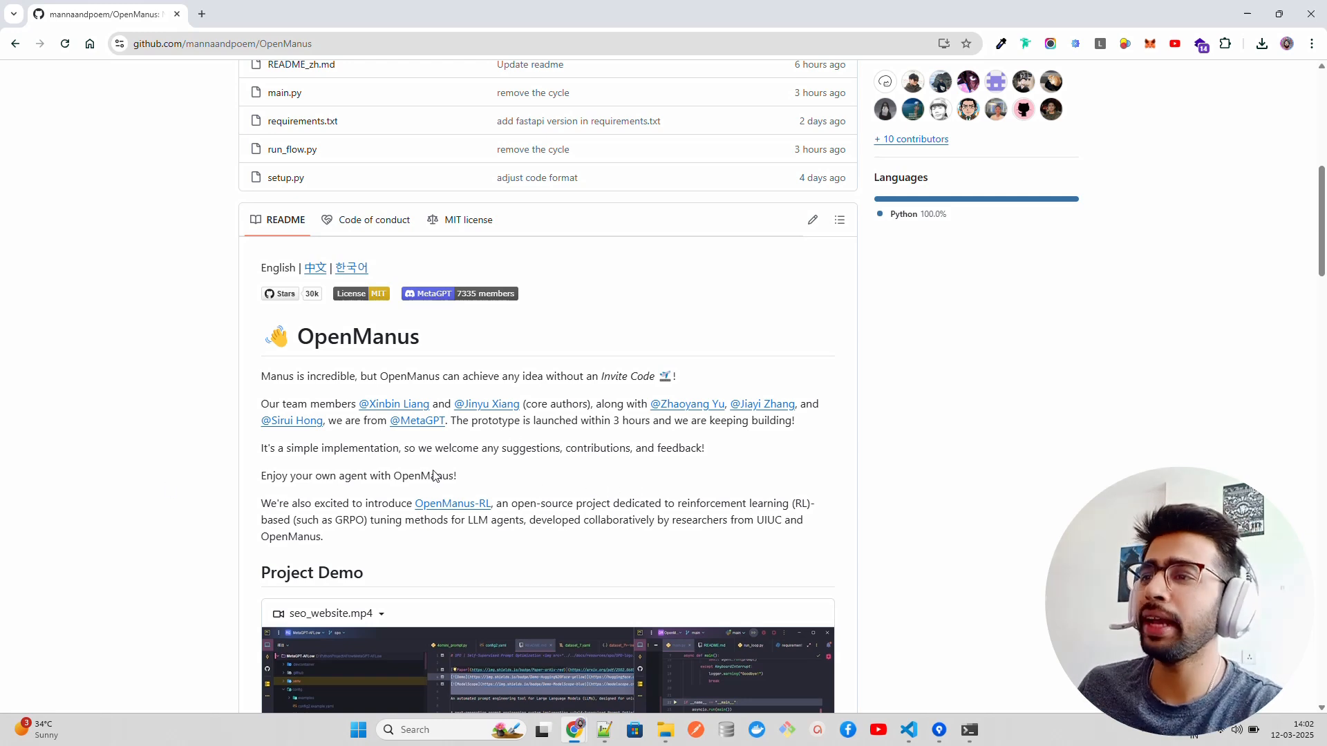
{"action": "mouse_move", "coordinate": [607, 505]}
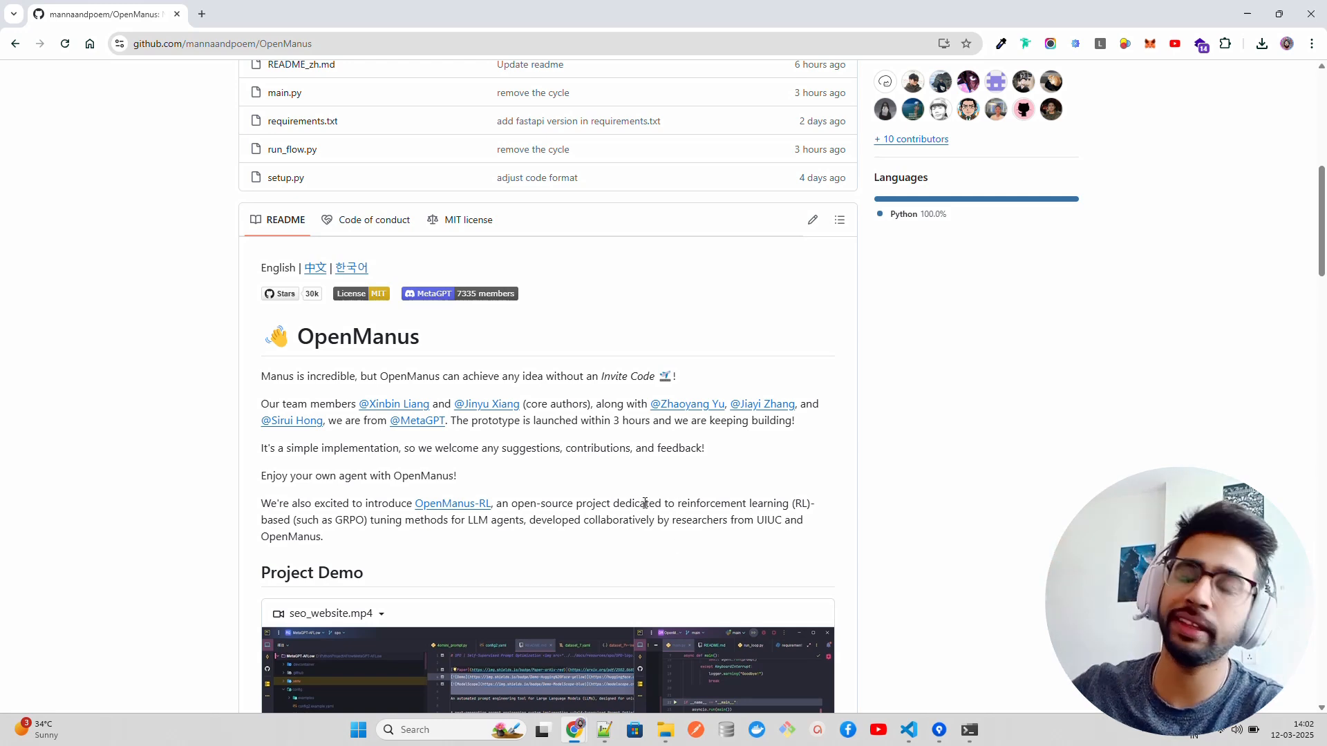
{"action": "mouse_move", "coordinate": [665, 441]}
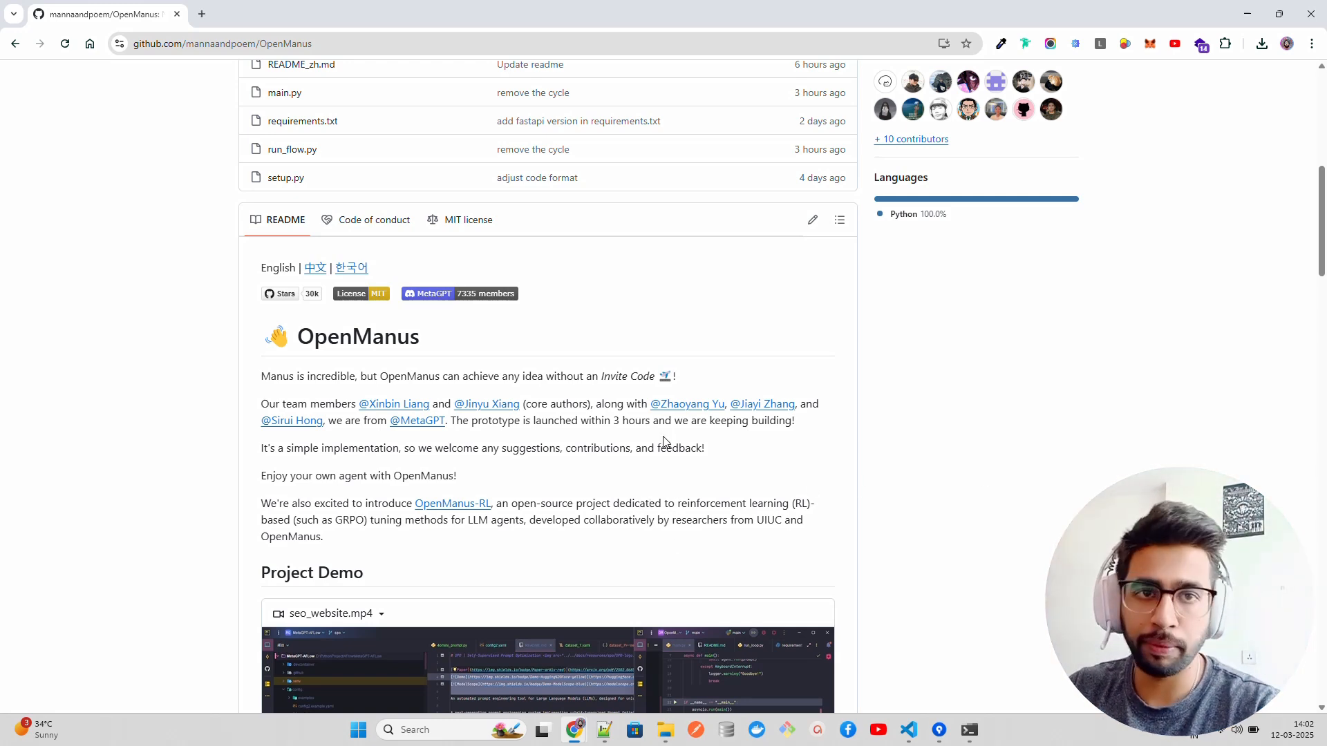
{"action": "mouse_move", "coordinate": [668, 415]}
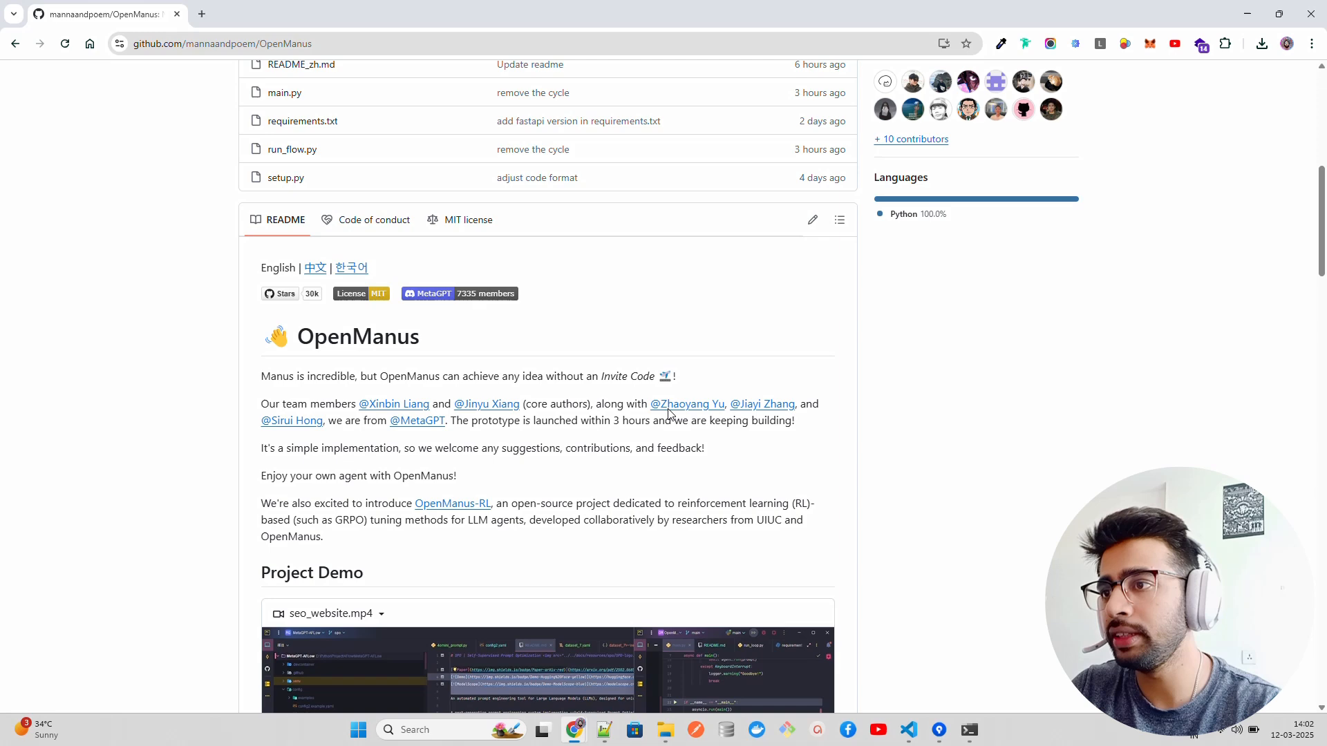
{"action": "scroll", "scroll_direction": "up", "scroll_amount": 3}
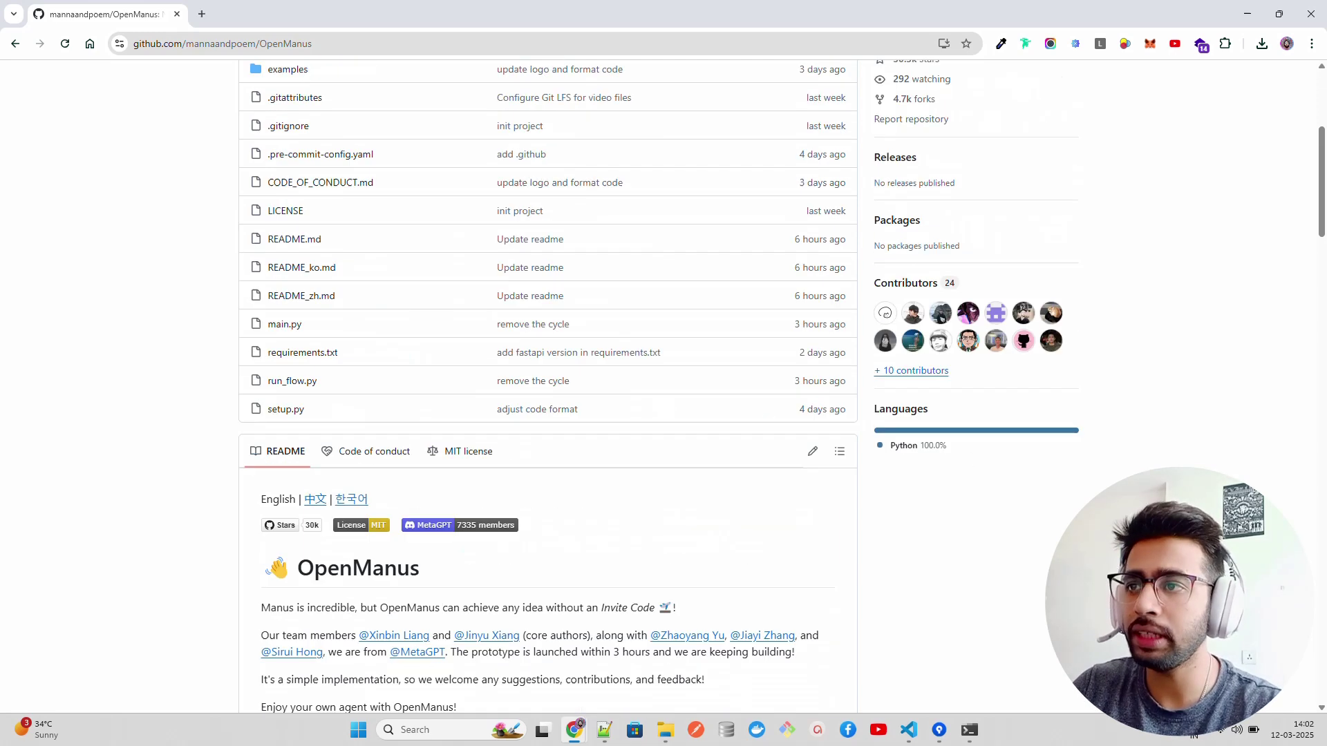
{"action": "scroll", "scroll_direction": "up", "scroll_amount": 3}
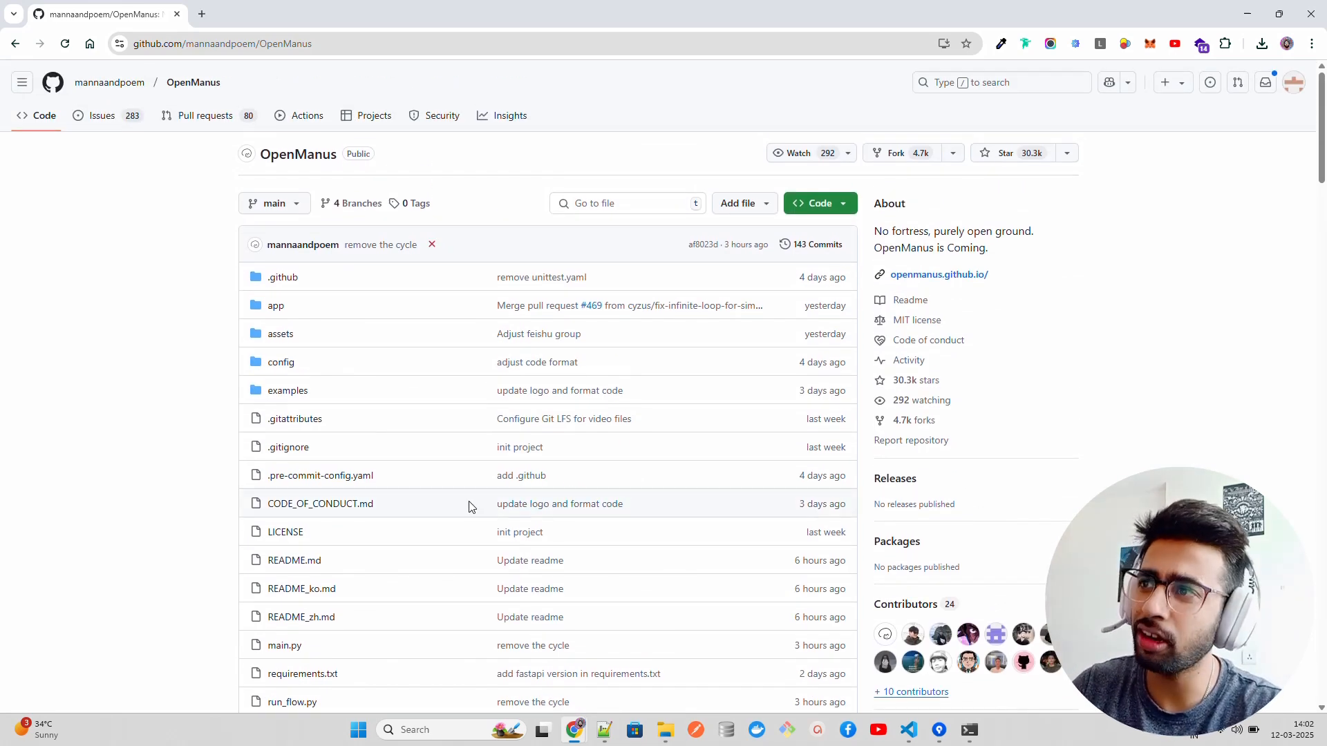
{"action": "mouse_move", "coordinate": [204, 115]}
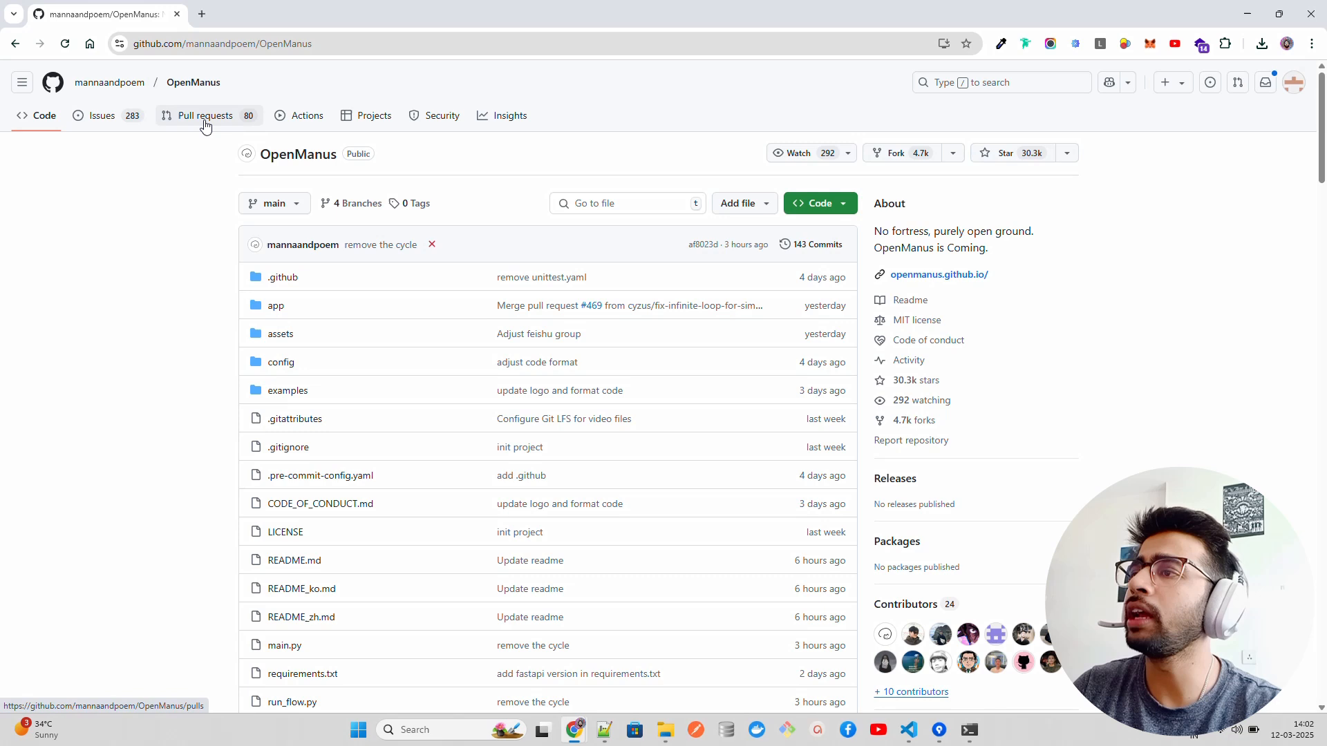
{"action": "mouse_move", "coordinate": [233, 103]}
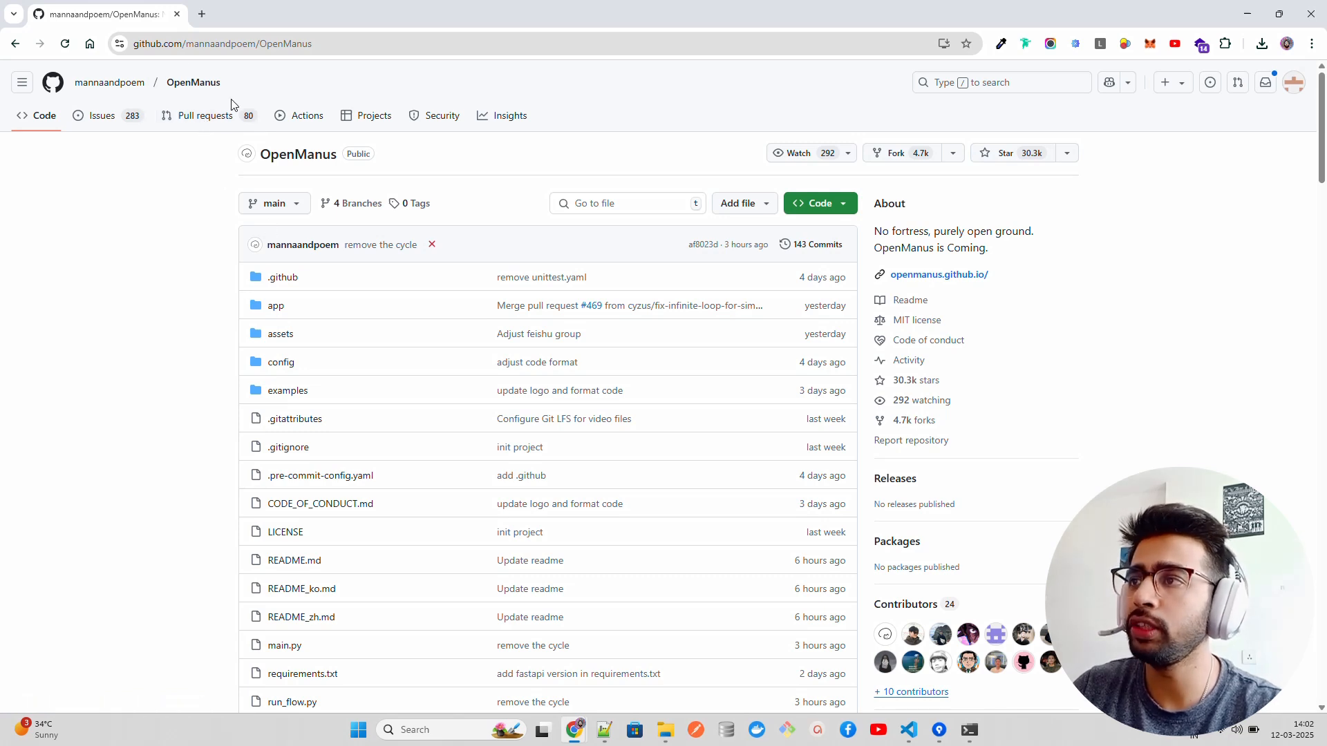
{"action": "mouse_move", "coordinate": [962, 185]}
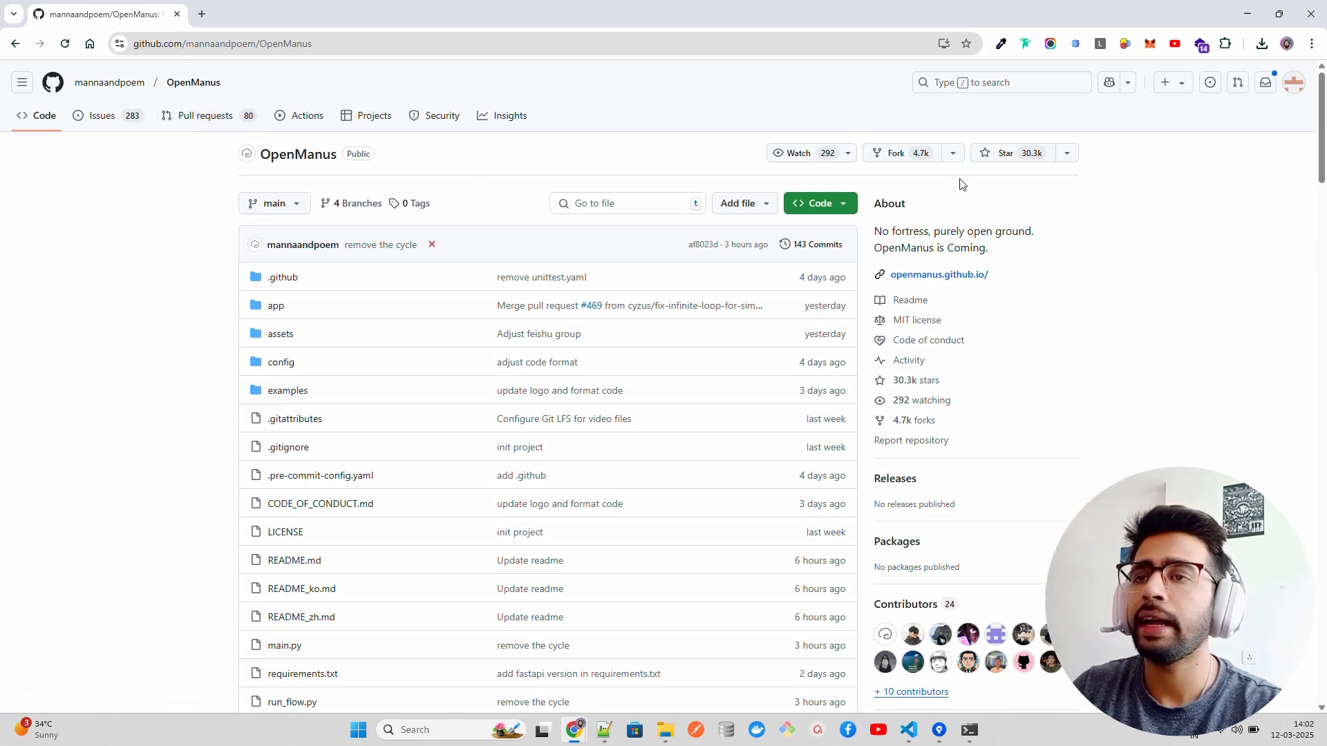
{"action": "mouse_move", "coordinate": [1154, 302]}
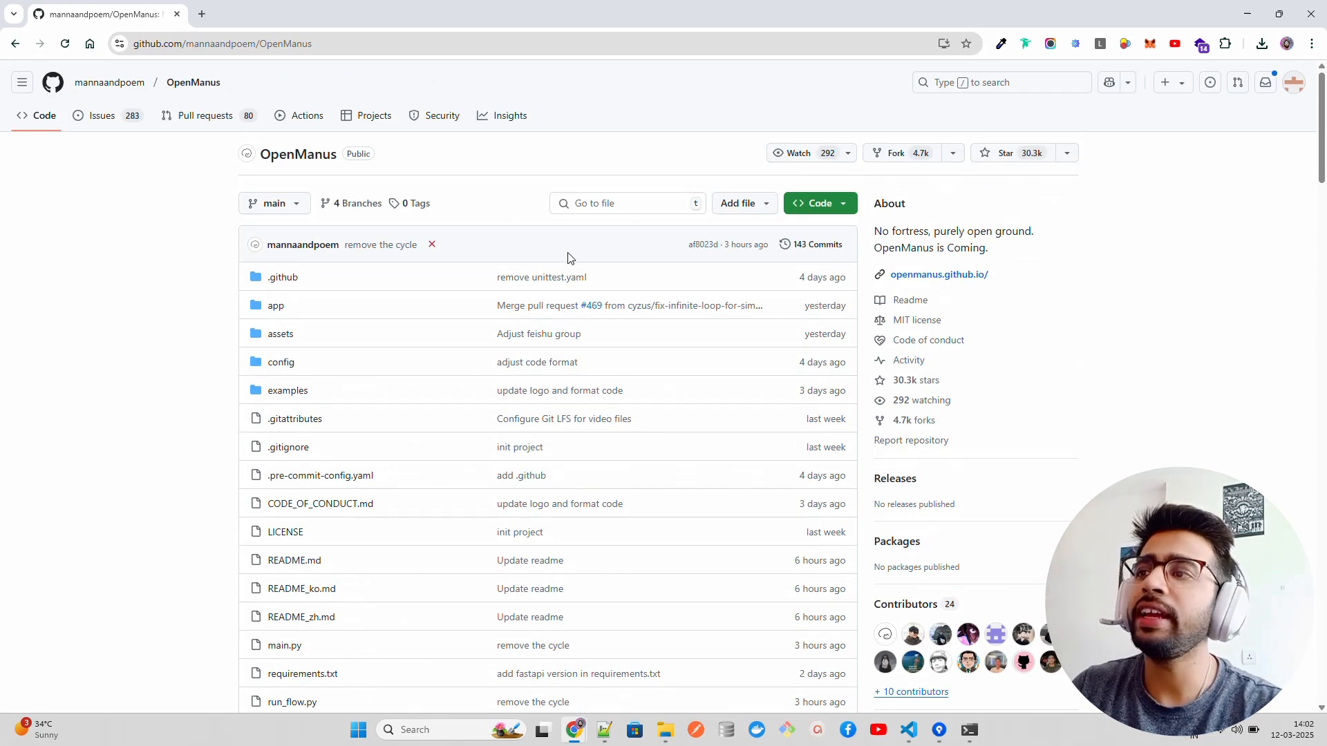
{"action": "mouse_move", "coordinate": [1126, 317]}
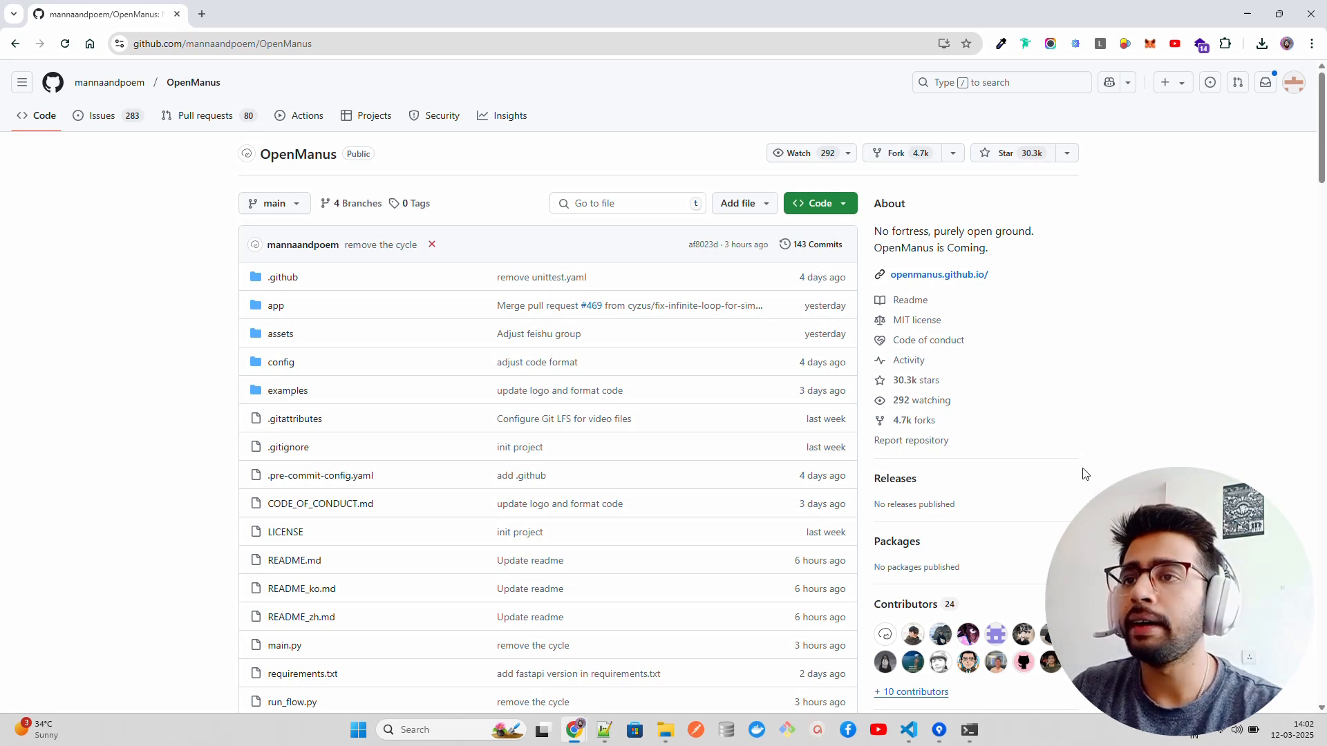
{"action": "mouse_move", "coordinate": [942, 508]}
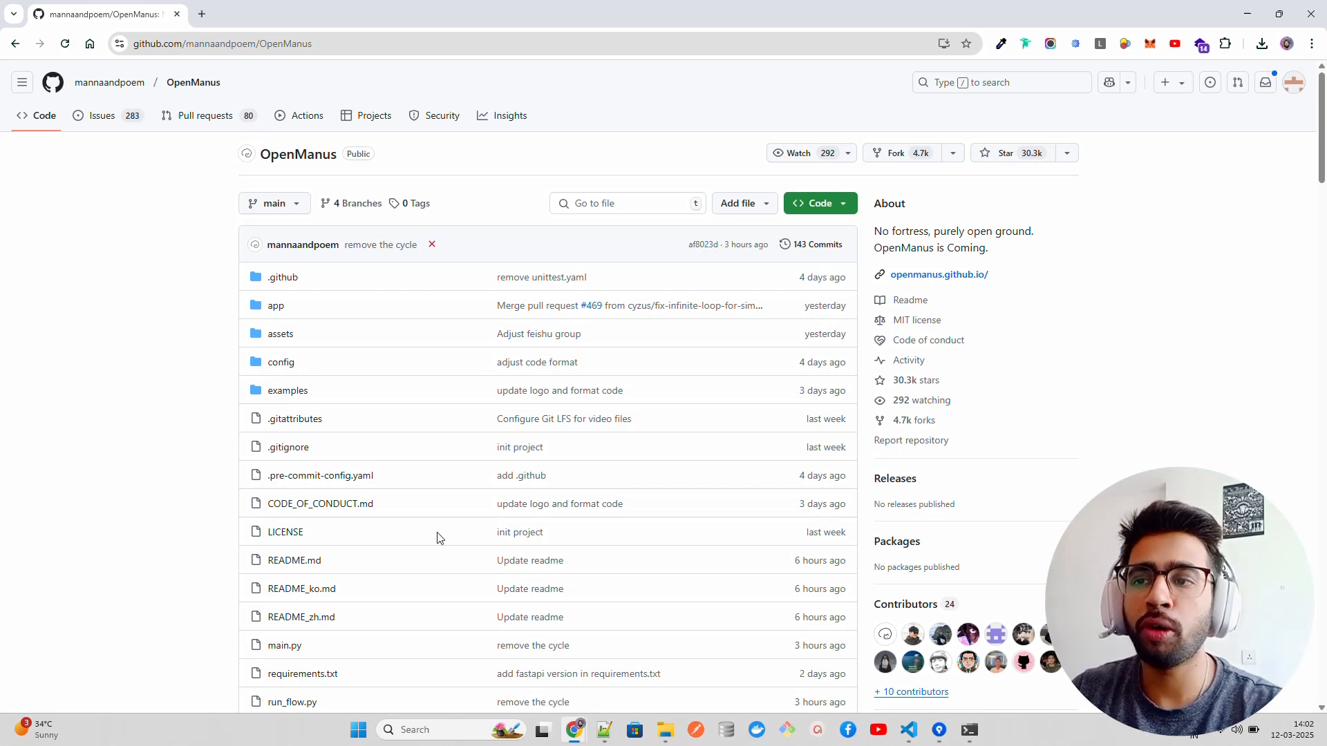
{"action": "mouse_move", "coordinate": [1301, 315]}
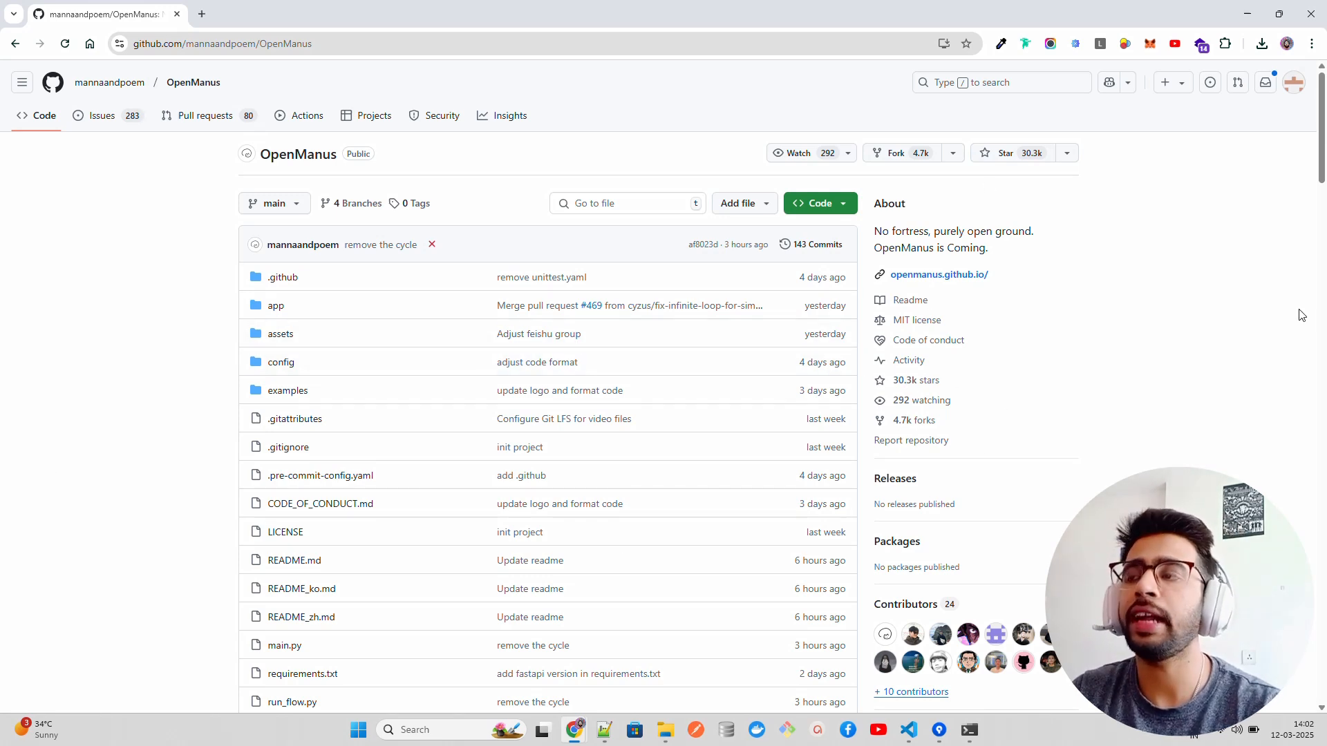
{"action": "mouse_move", "coordinate": [1103, 447]}
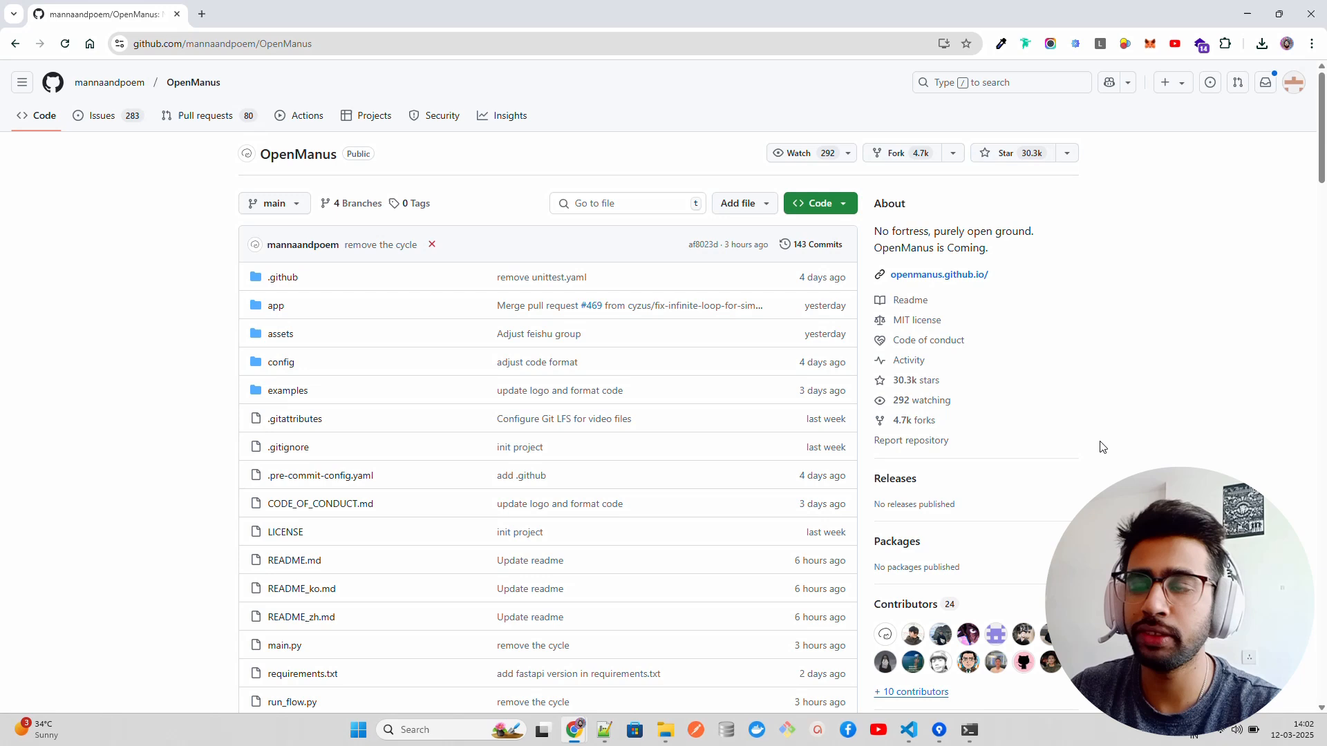
{"action": "mouse_move", "coordinate": [769, 195]}
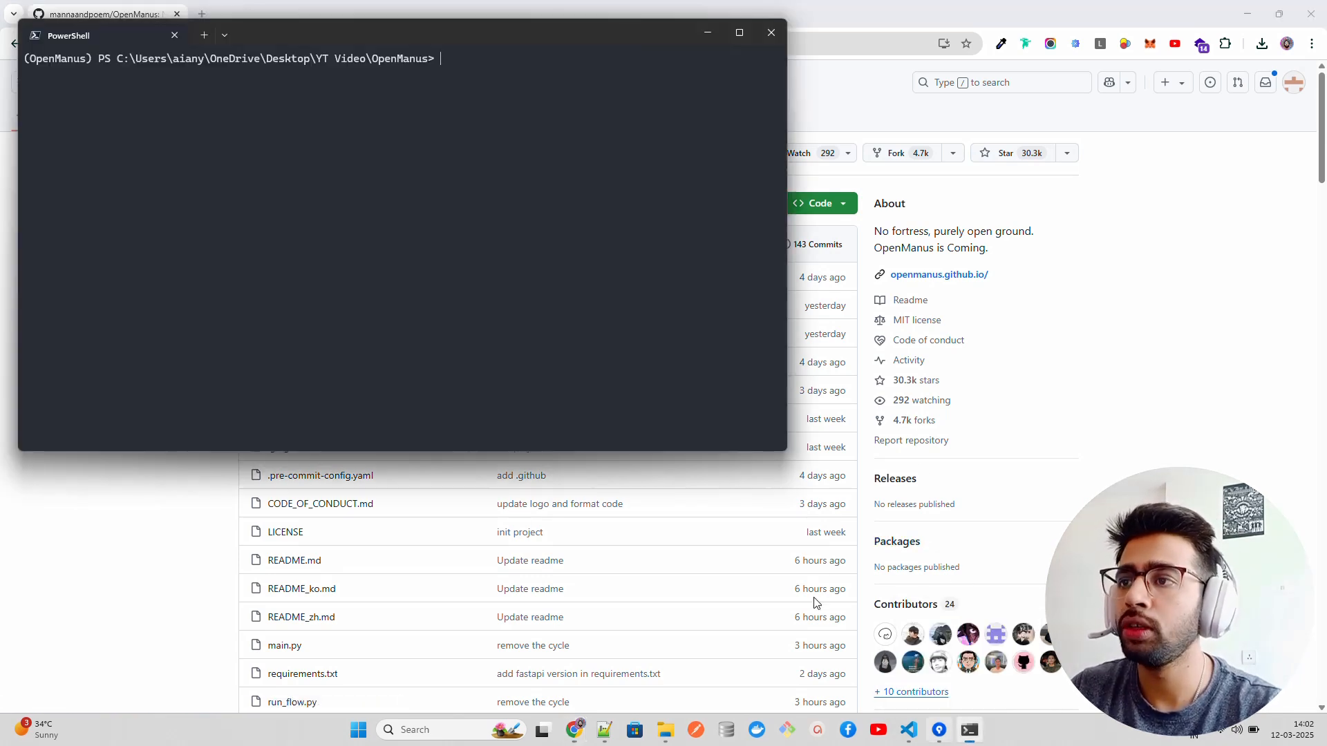
{"action": "type", "text": "git clone https://github.com/mannaandpoem/OpenManus.git"}
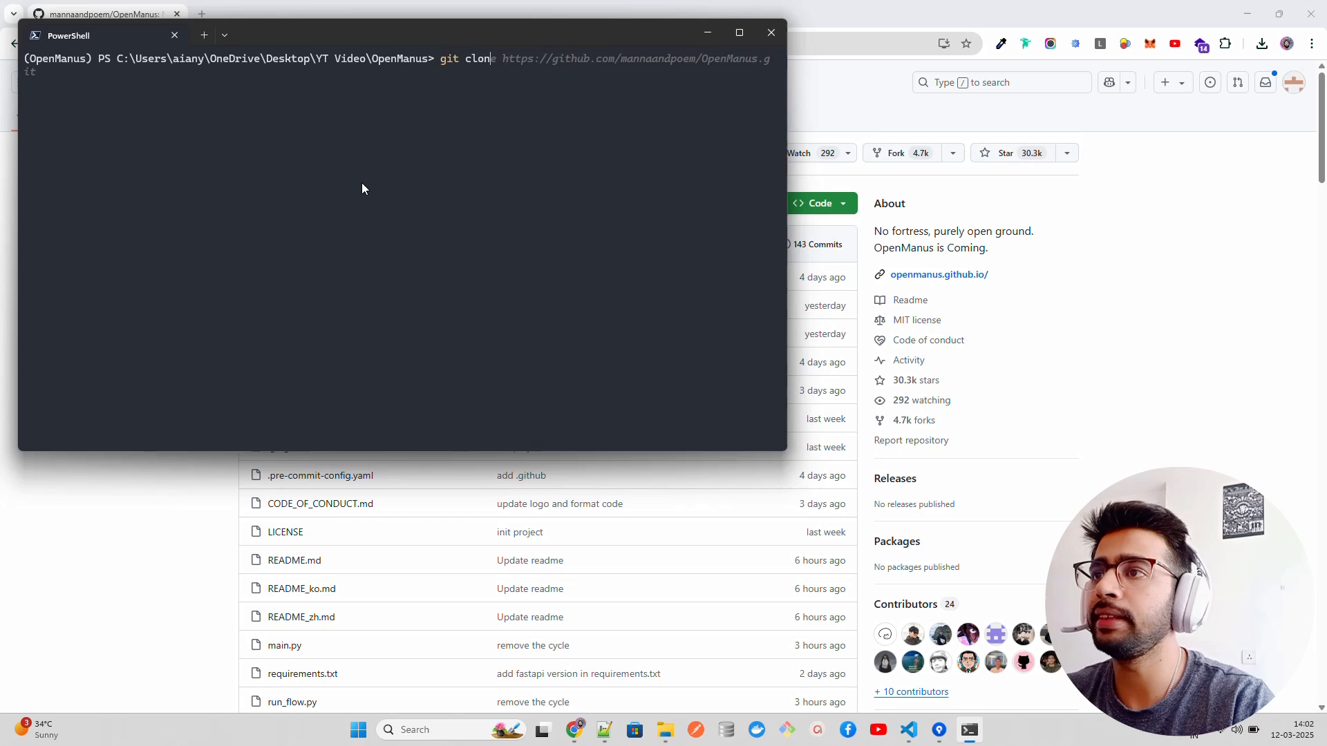
{"action": "mouse_move", "coordinate": [682, 132]}
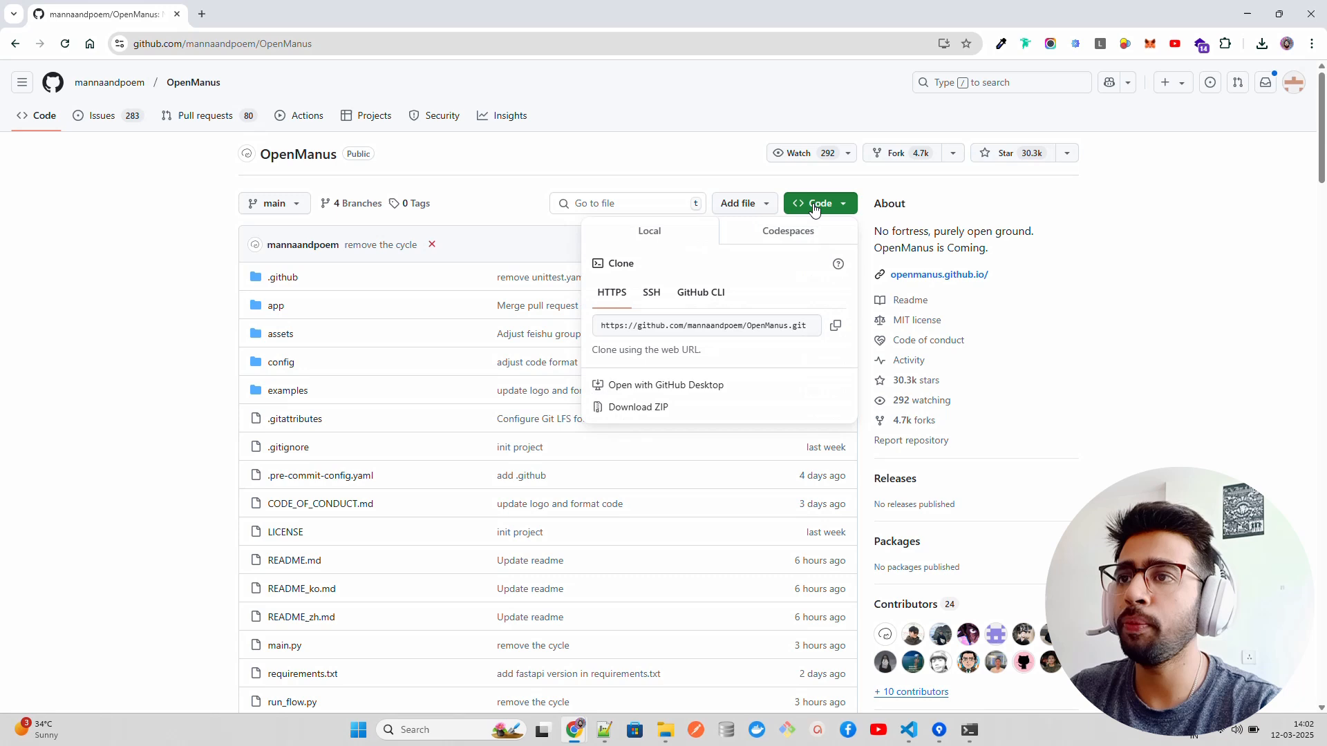
{"action": "left_click", "coordinate": [834, 325]}
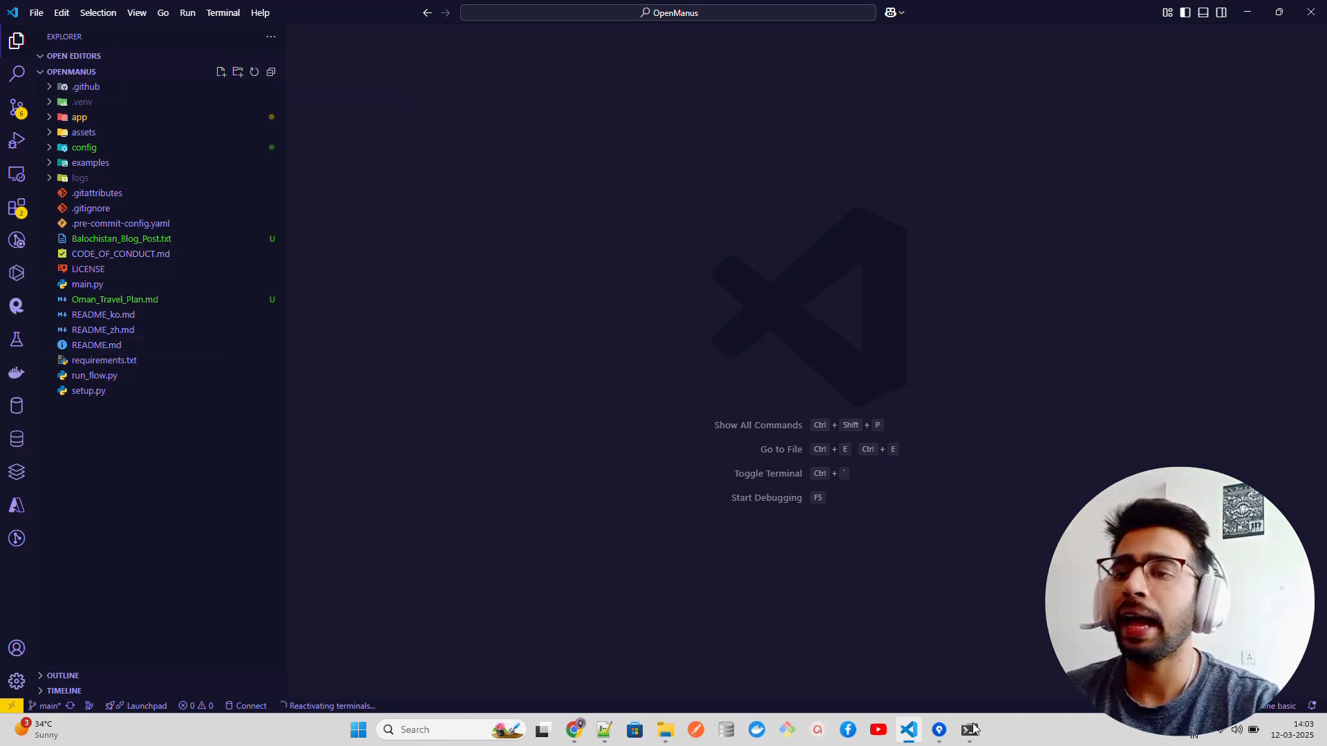
Create the uv venv and run pip install -r requirements.txt in the OpenManus folder
{"action": "left_click", "coordinate": [968, 730]}
{"action": "type", "text": "uv "}
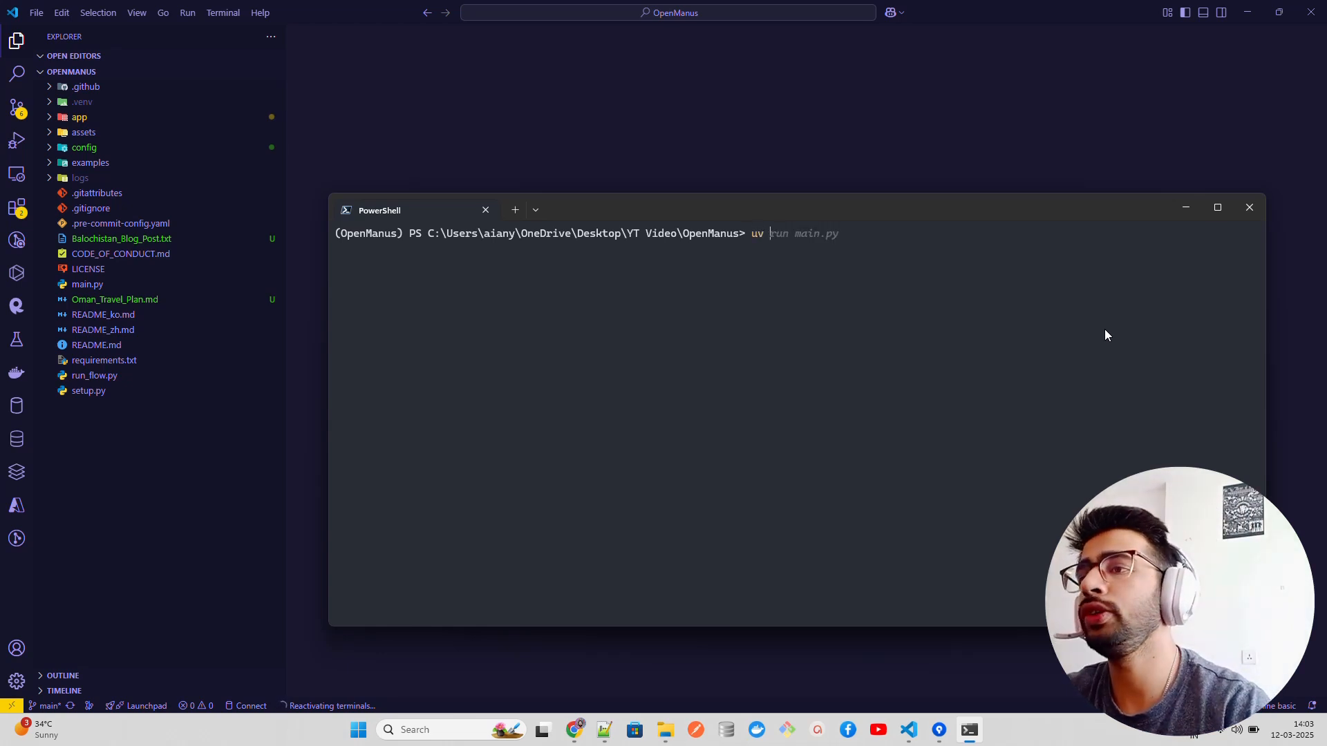
{"action": "type", "text": "venv"}
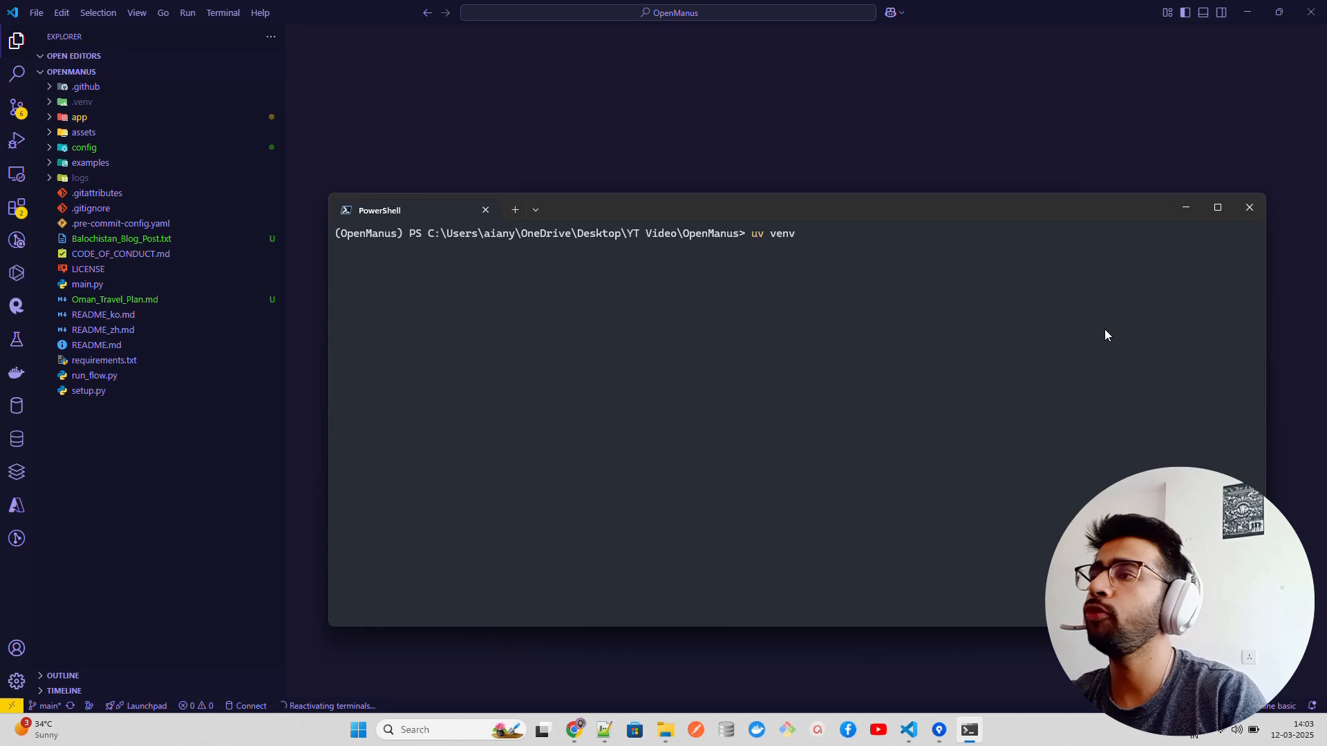
{"action": "left_click", "coordinate": [1248, 208]}
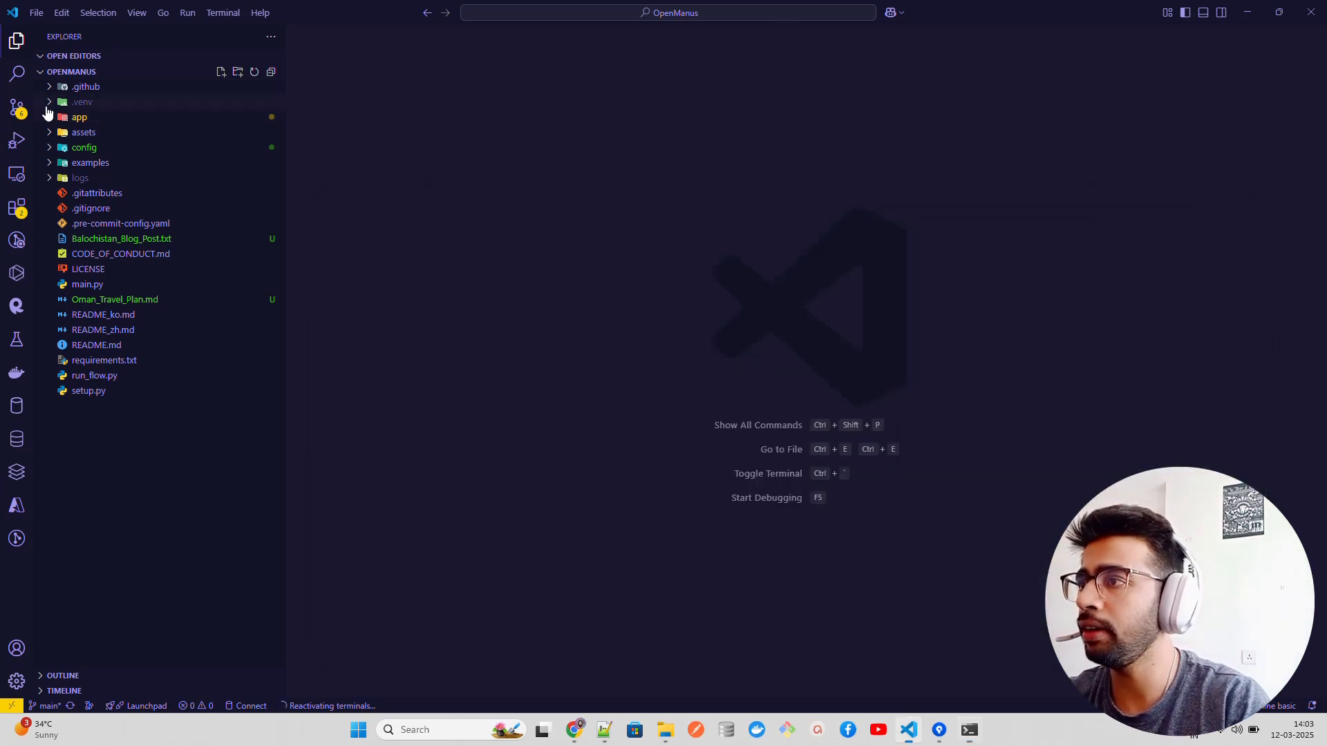
{"action": "mouse_move", "coordinate": [150, 195]}
{"action": "type", "text": "uv venv"}
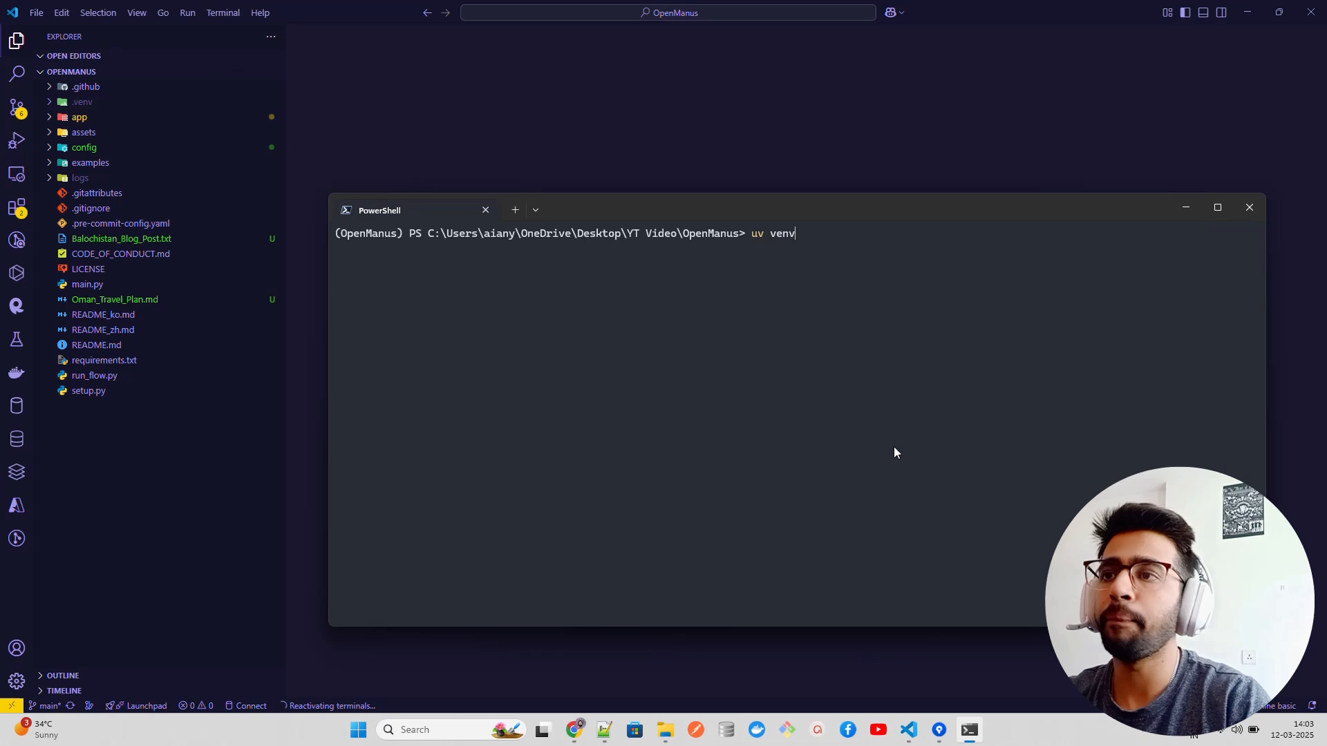
{"action": "type", "text": "run main.py"}
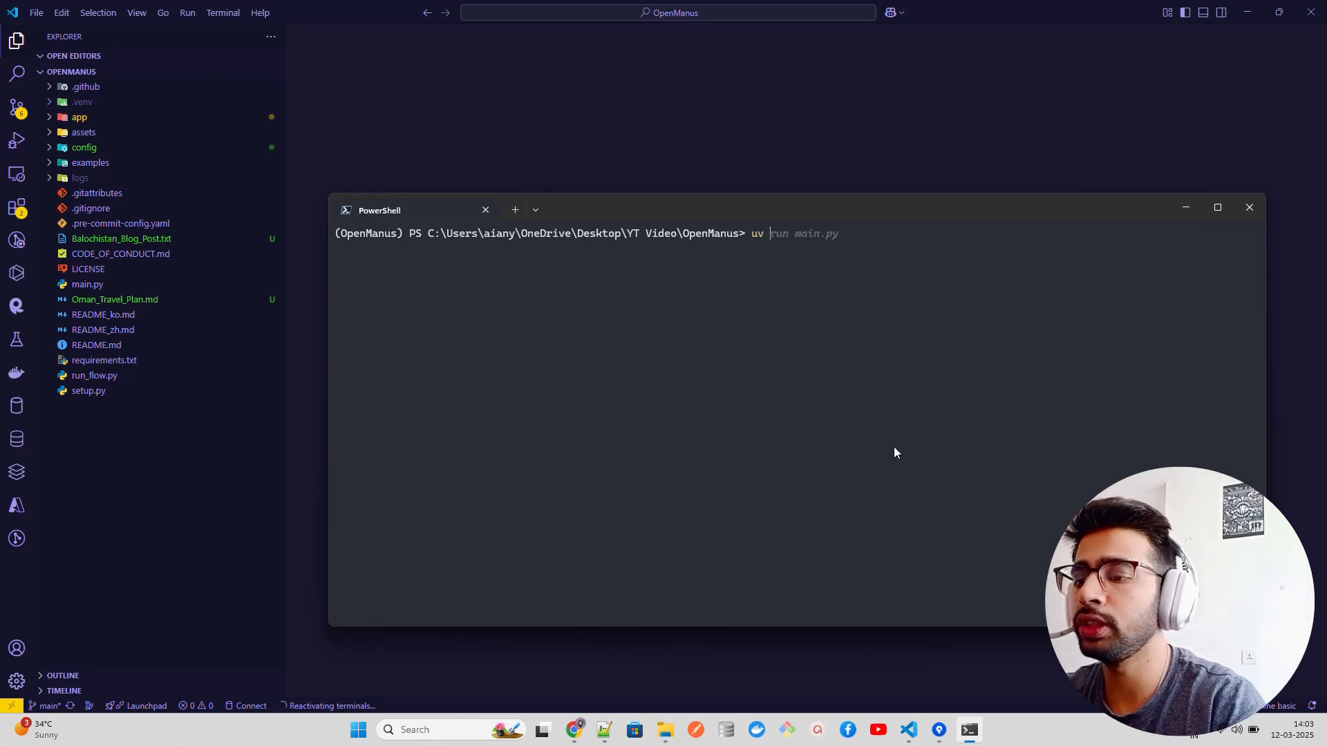
{"action": "type", "text": "pip install -r requirements.txt"}
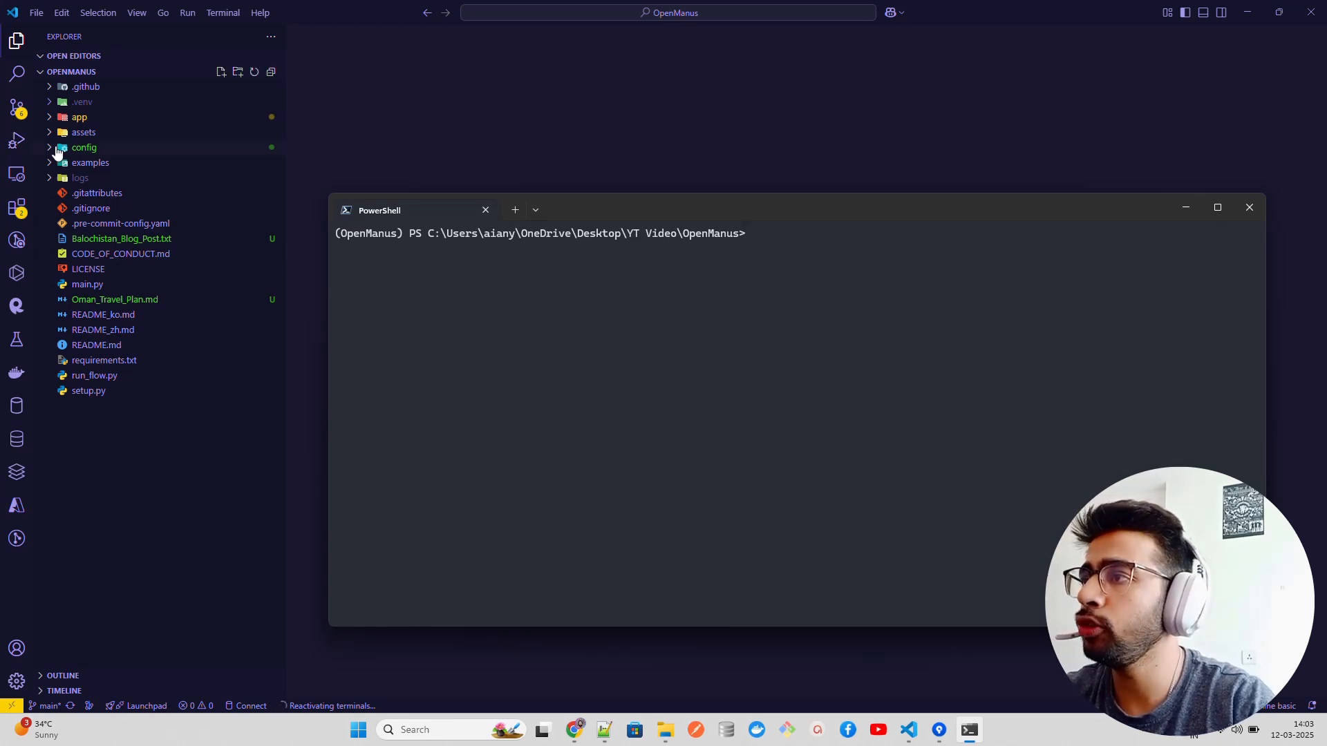
Expand the config folder and open config.example.toml
{"action": "left_click", "coordinate": [84, 148]}
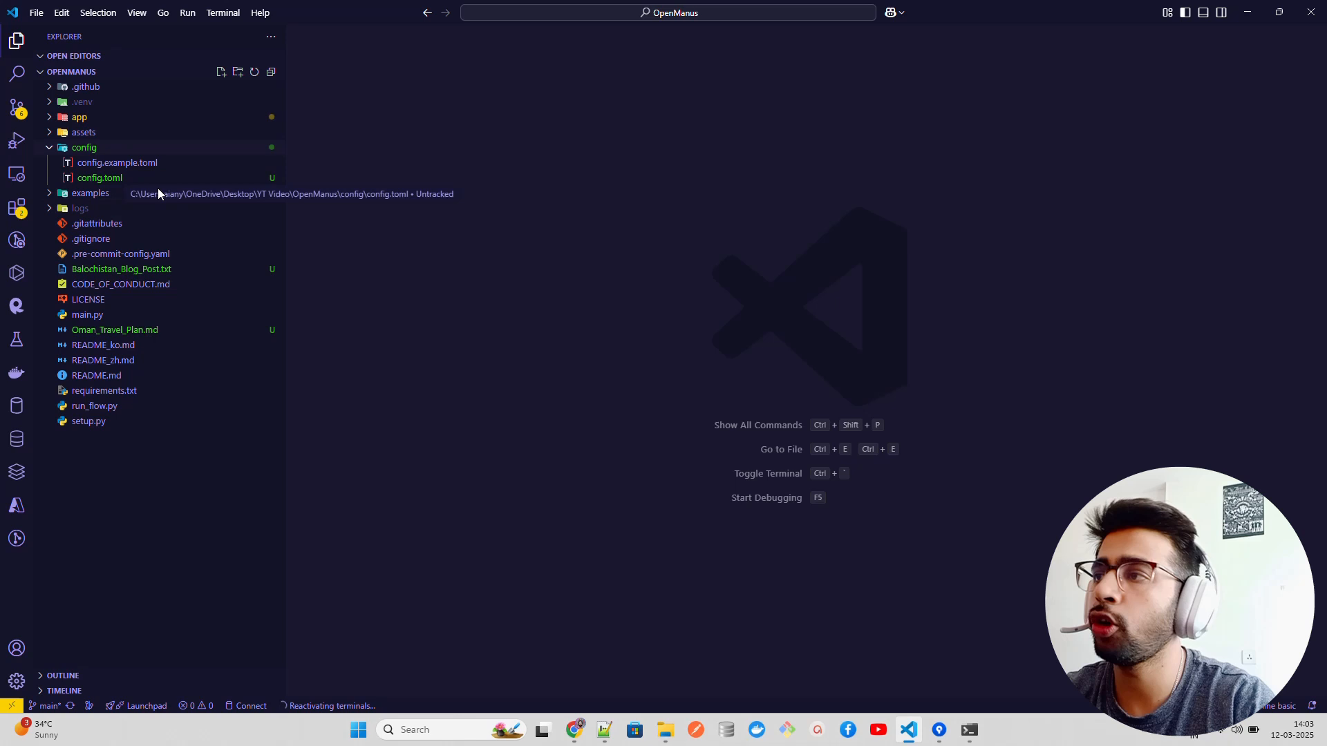
{"action": "left_click", "coordinate": [117, 163]}
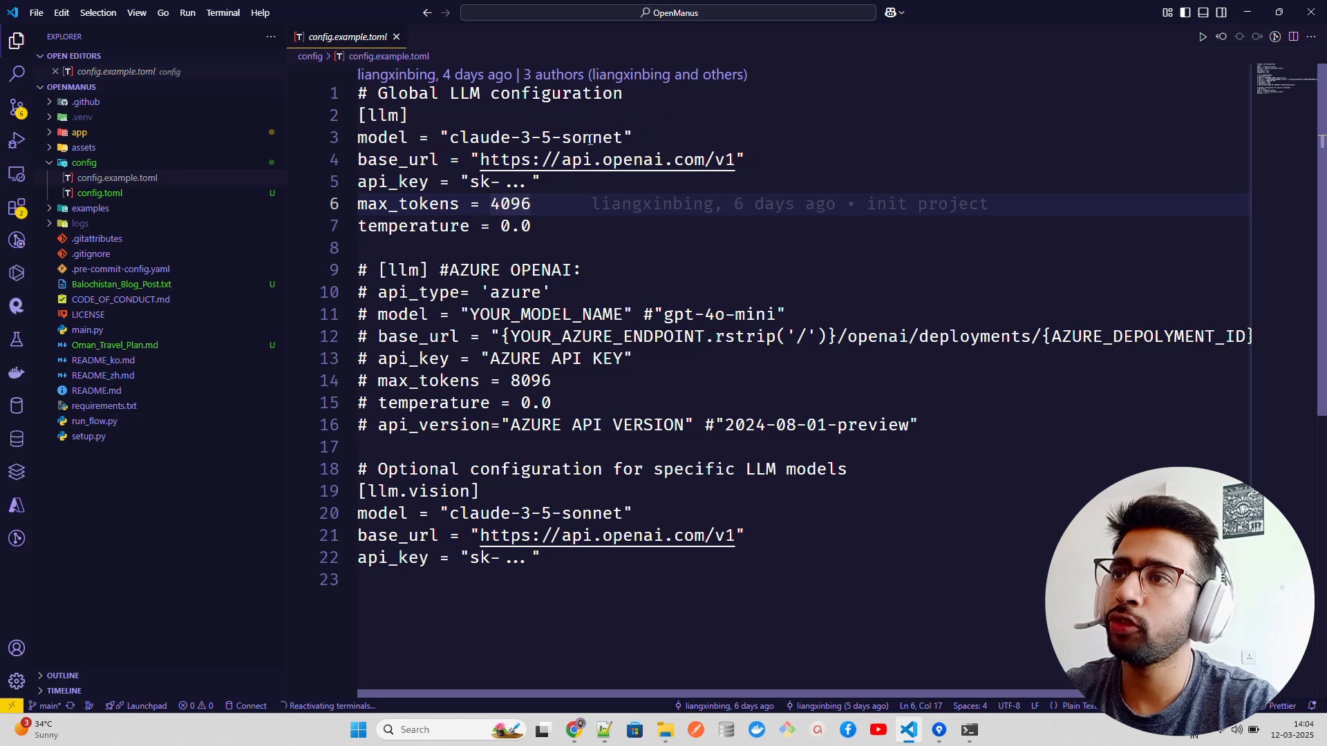
Select and read the Azure block and vision api_key line, then close config.example.toml
{"action": "left_click", "coordinate": [531, 226]}
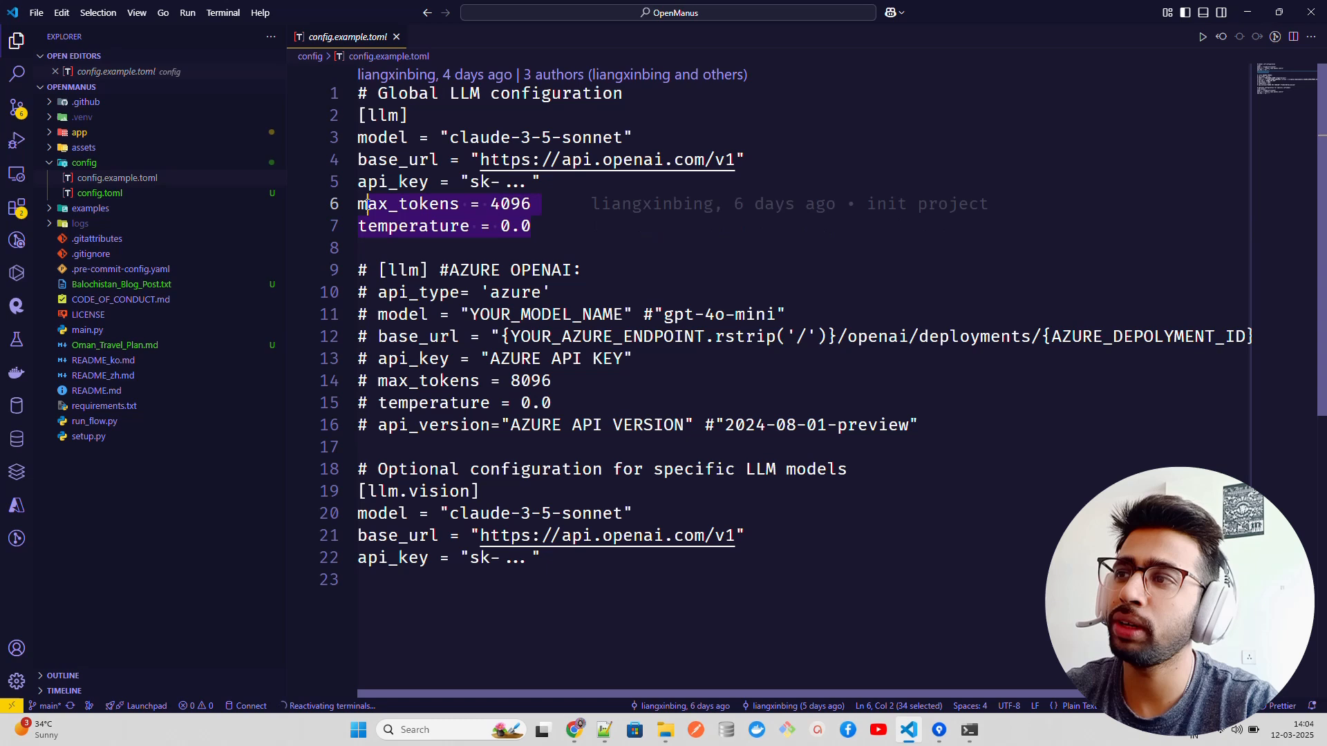
{"action": "left_click", "coordinate": [464, 226]}
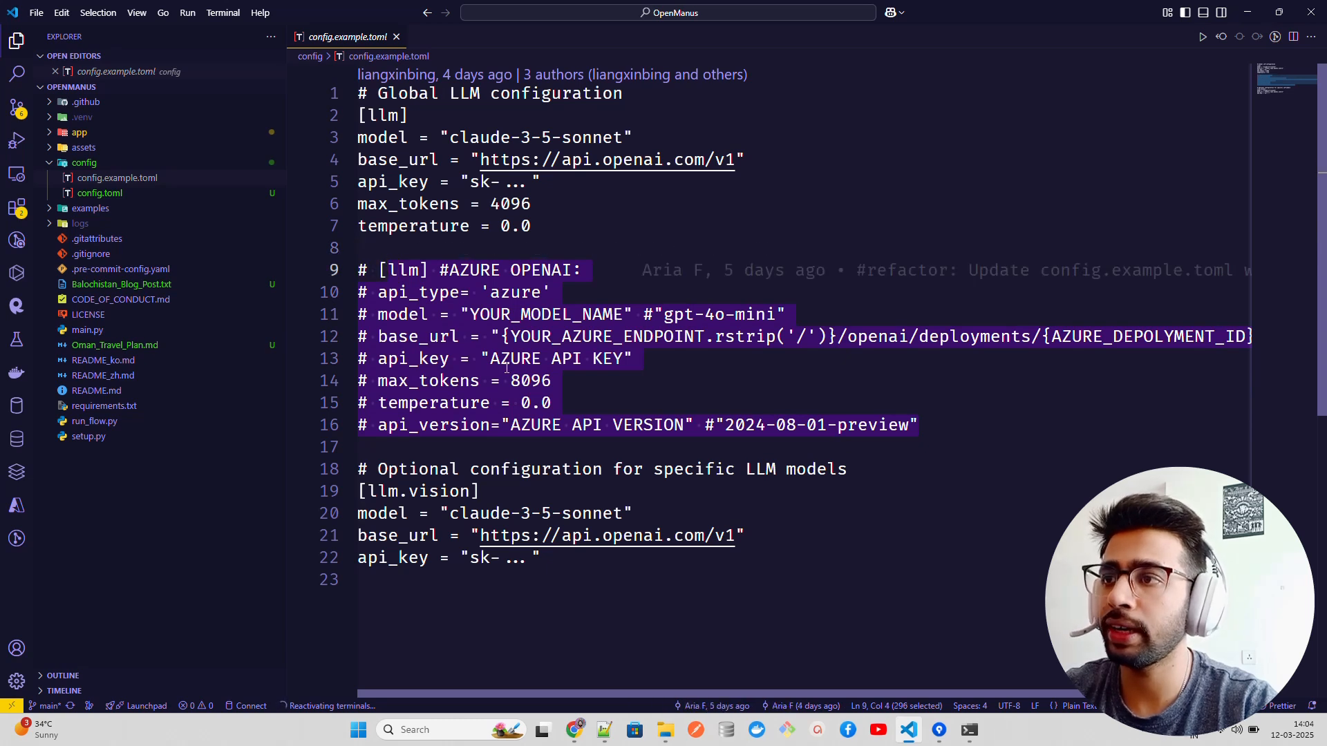
{"action": "left_click", "coordinate": [410, 314]}
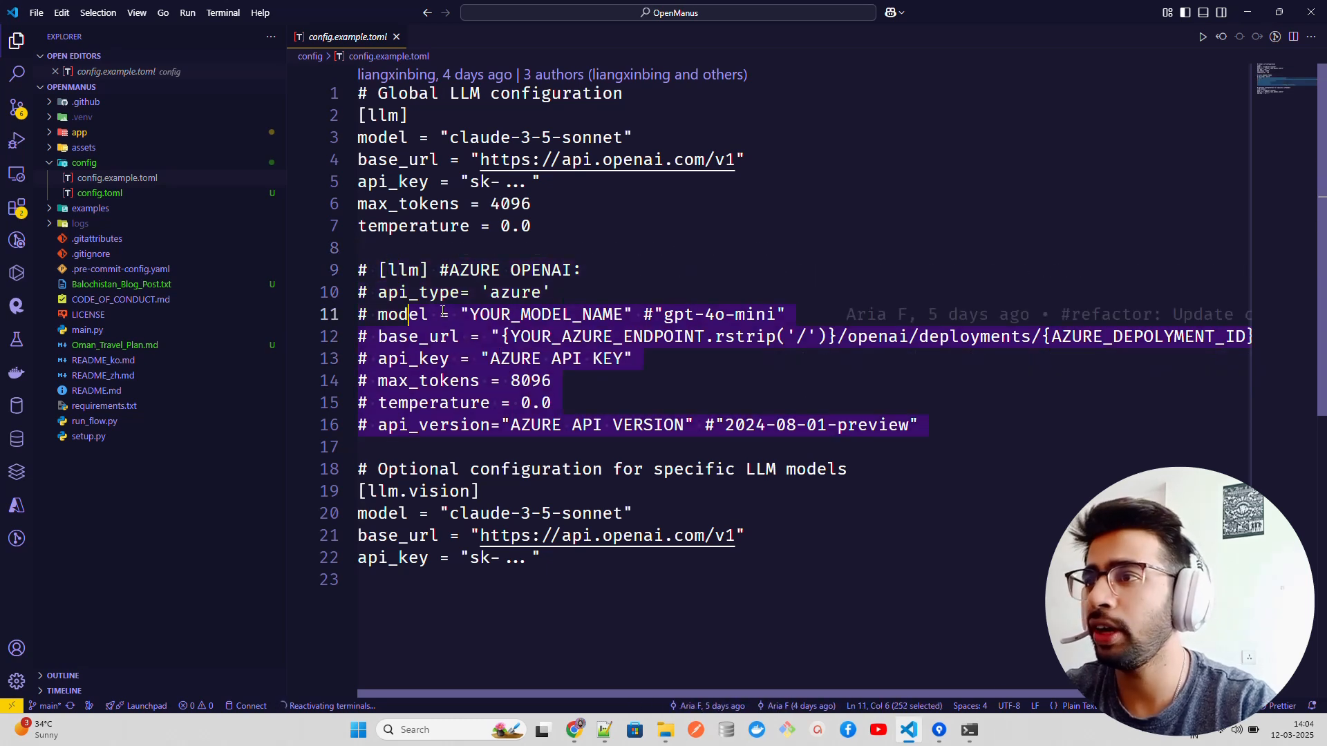
{"action": "left_click", "coordinate": [918, 425]}
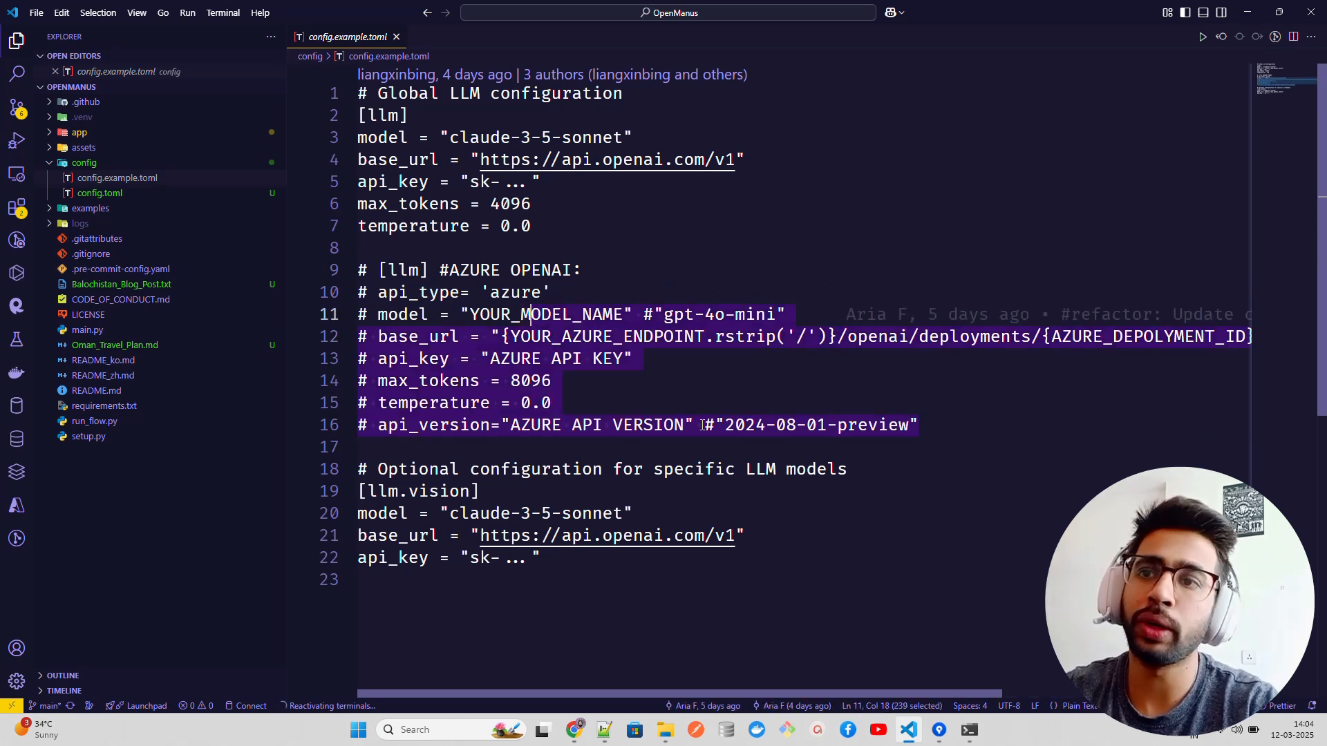
{"action": "left_click", "coordinate": [918, 425]}
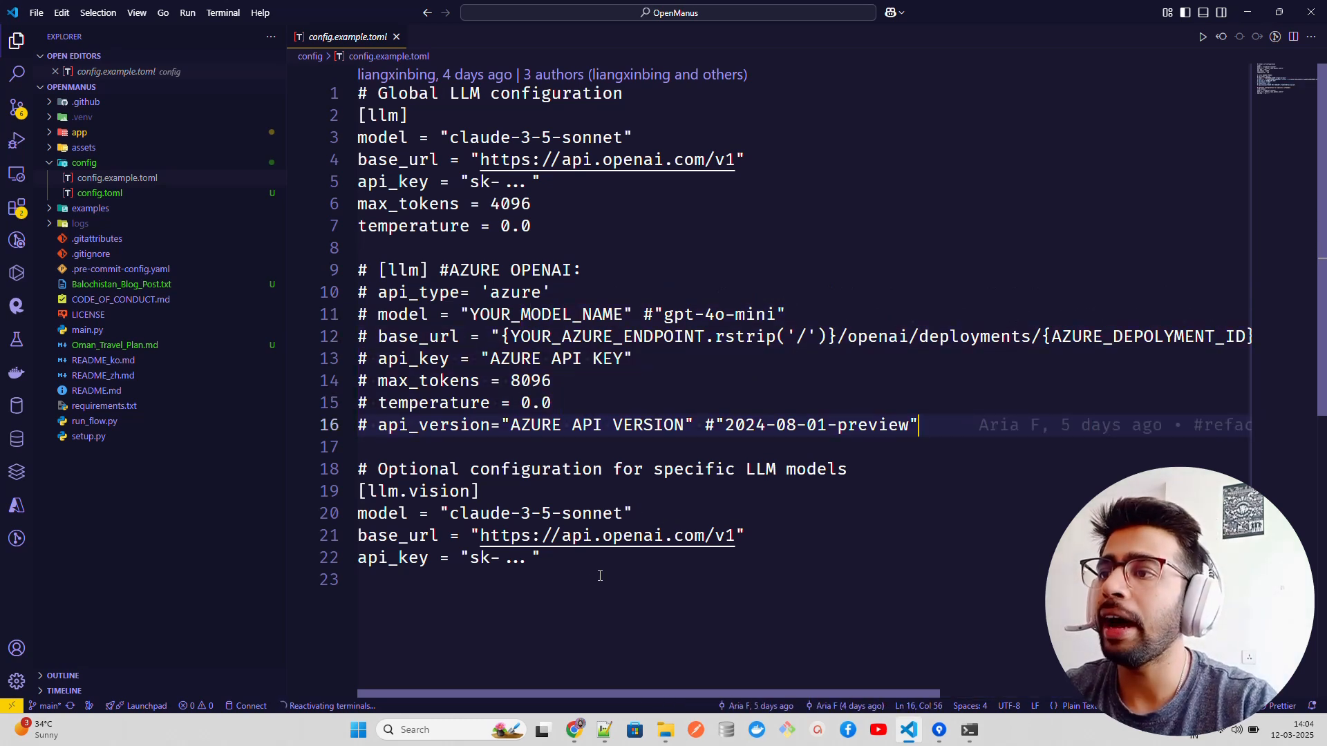
{"action": "mouse_move", "coordinate": [755, 485]}
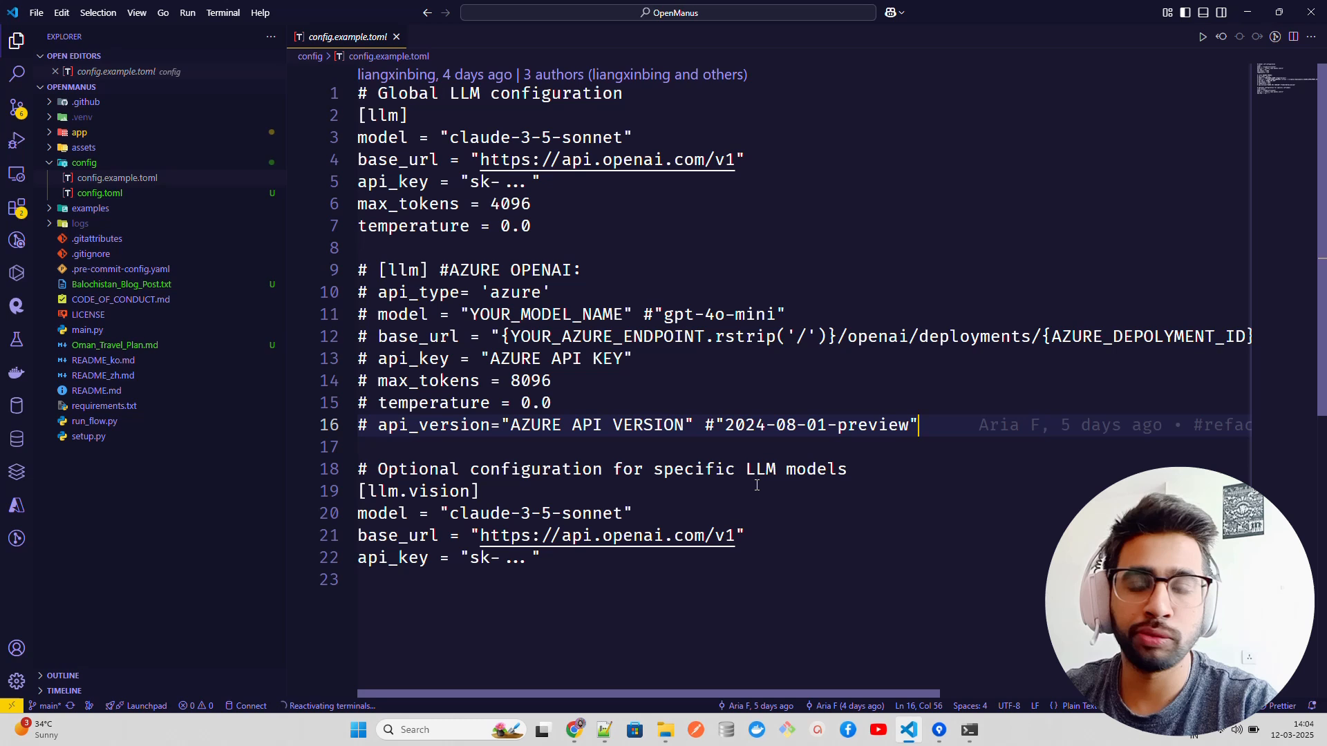
{"action": "mouse_move", "coordinate": [588, 565]}
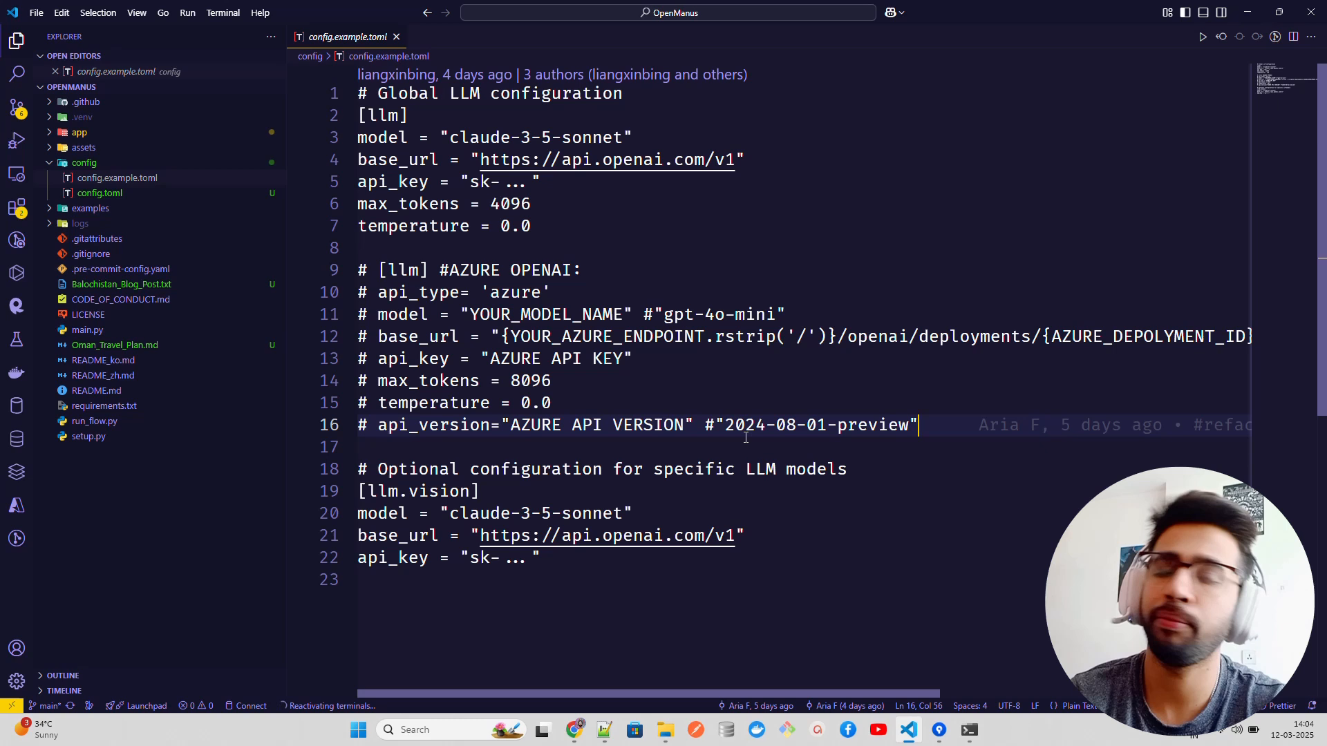
{"action": "mouse_move", "coordinate": [840, 480]}
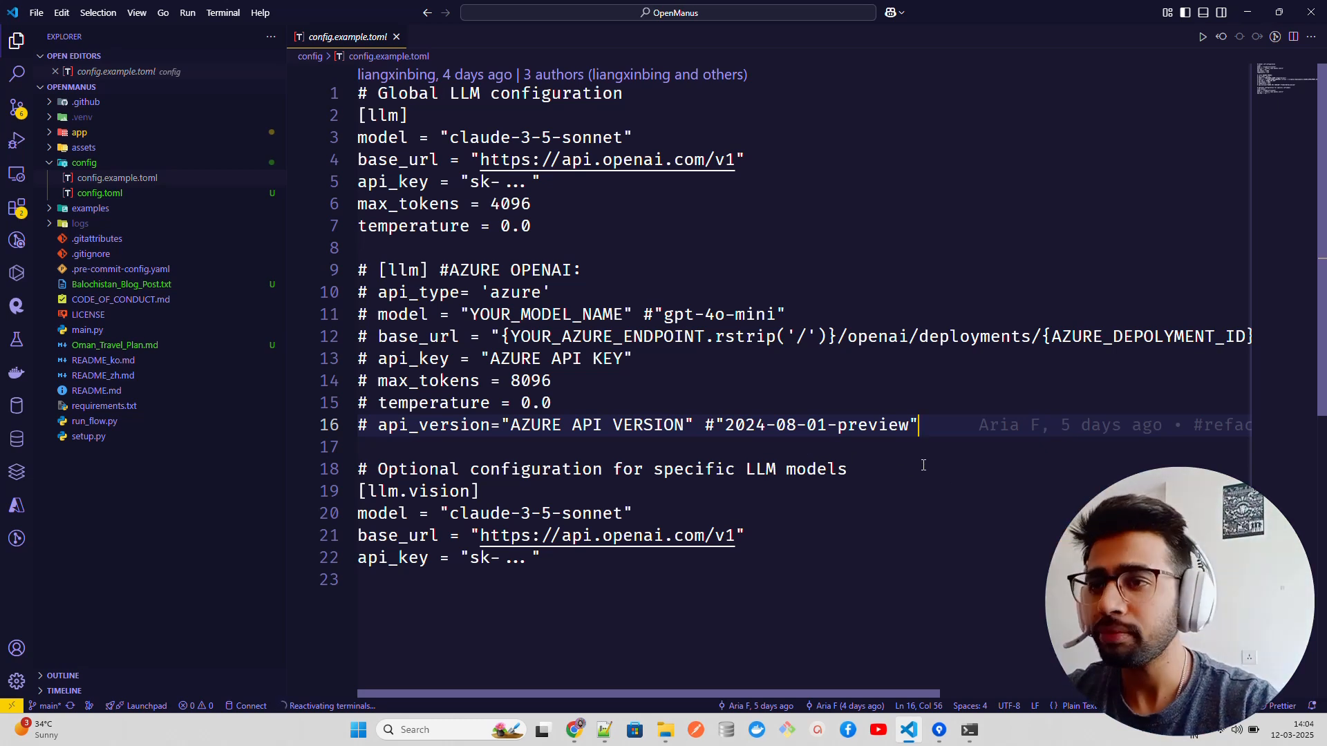
{"action": "mouse_move", "coordinate": [565, 565]}
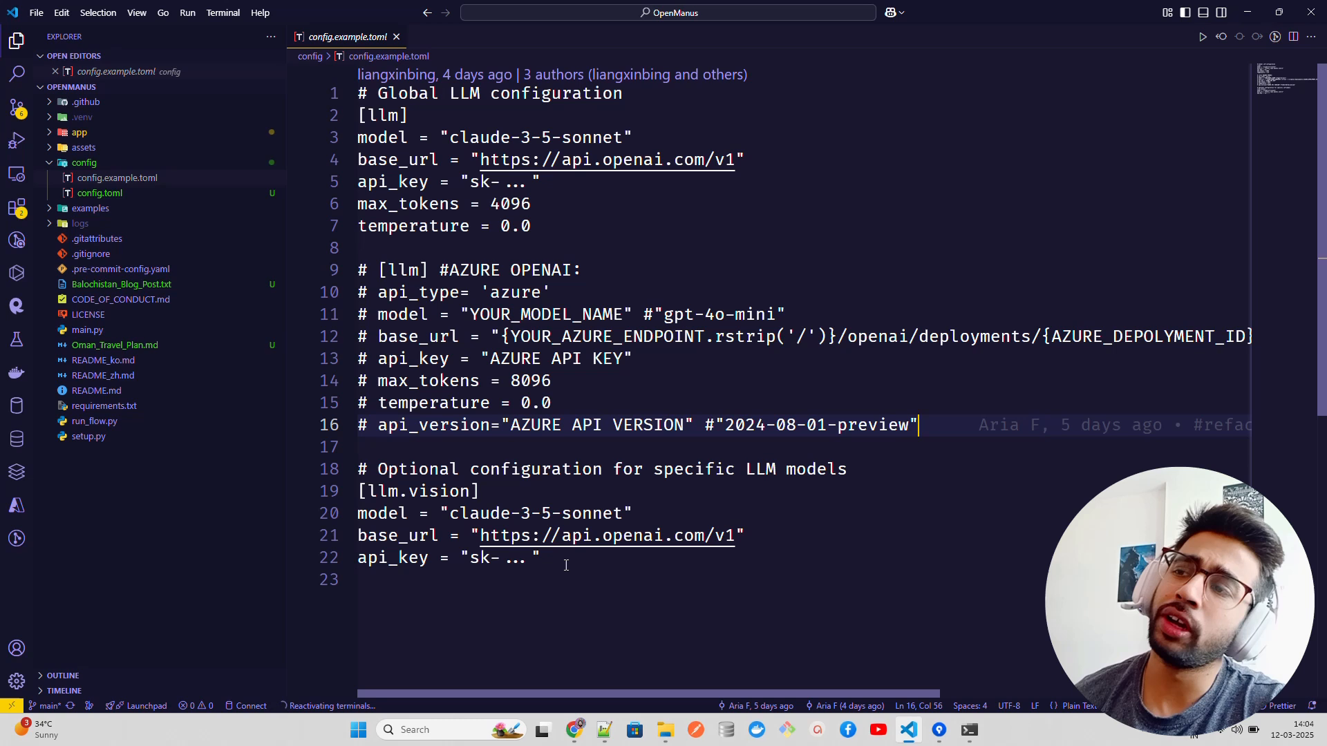
{"action": "left_click", "coordinate": [540, 558]}
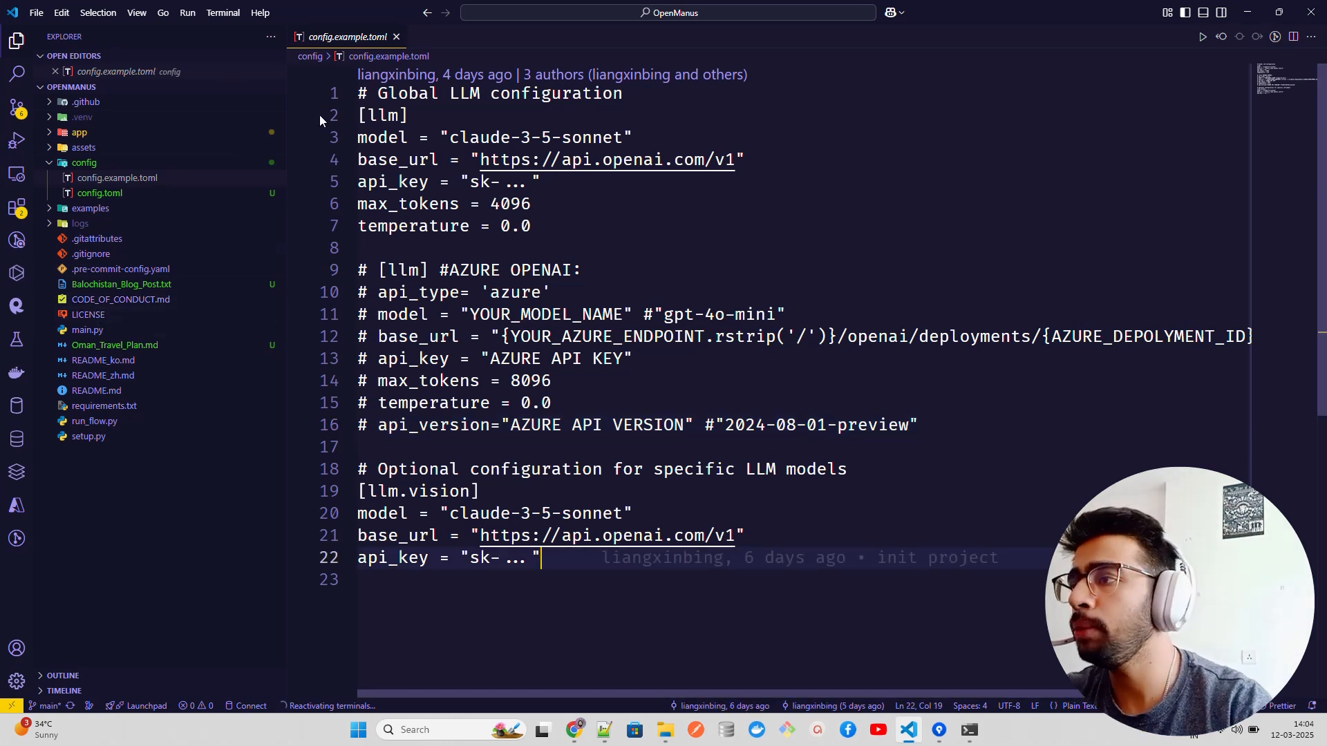
{"action": "mouse_move", "coordinate": [99, 192]}
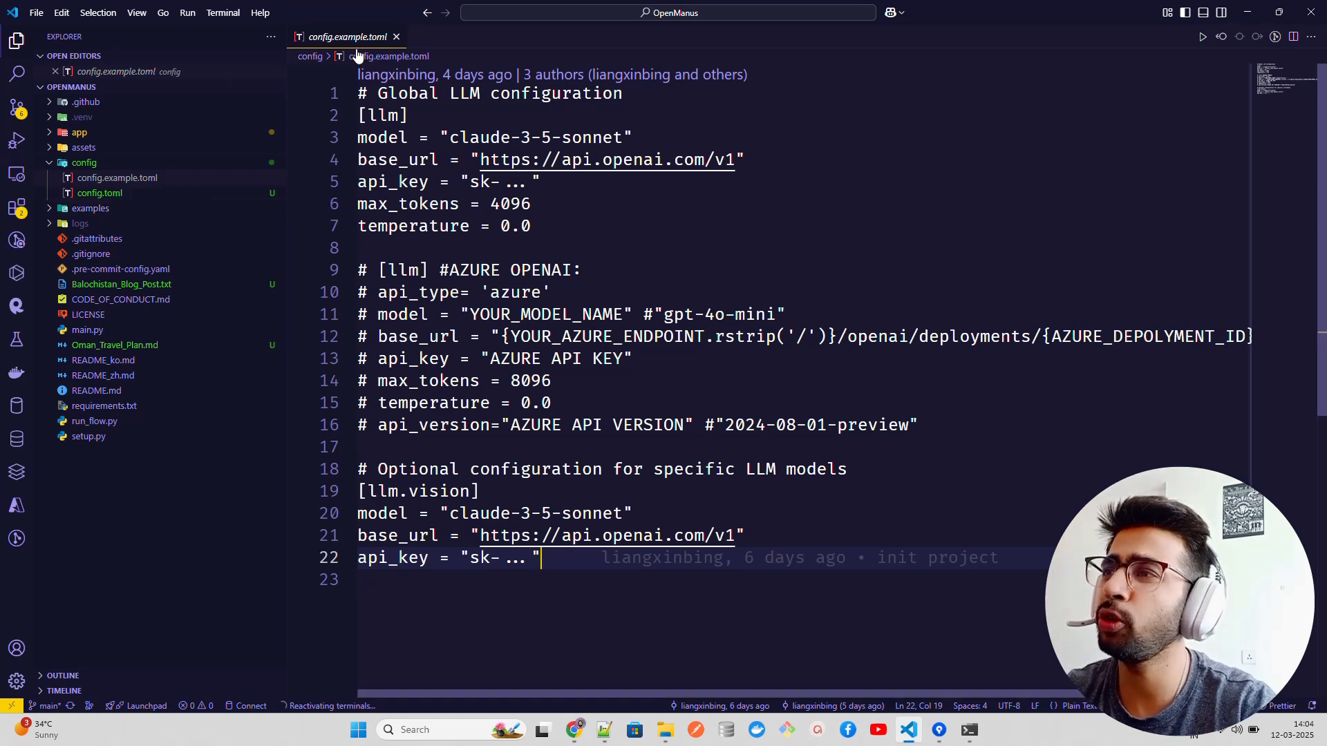
{"action": "left_click", "coordinate": [396, 37]}
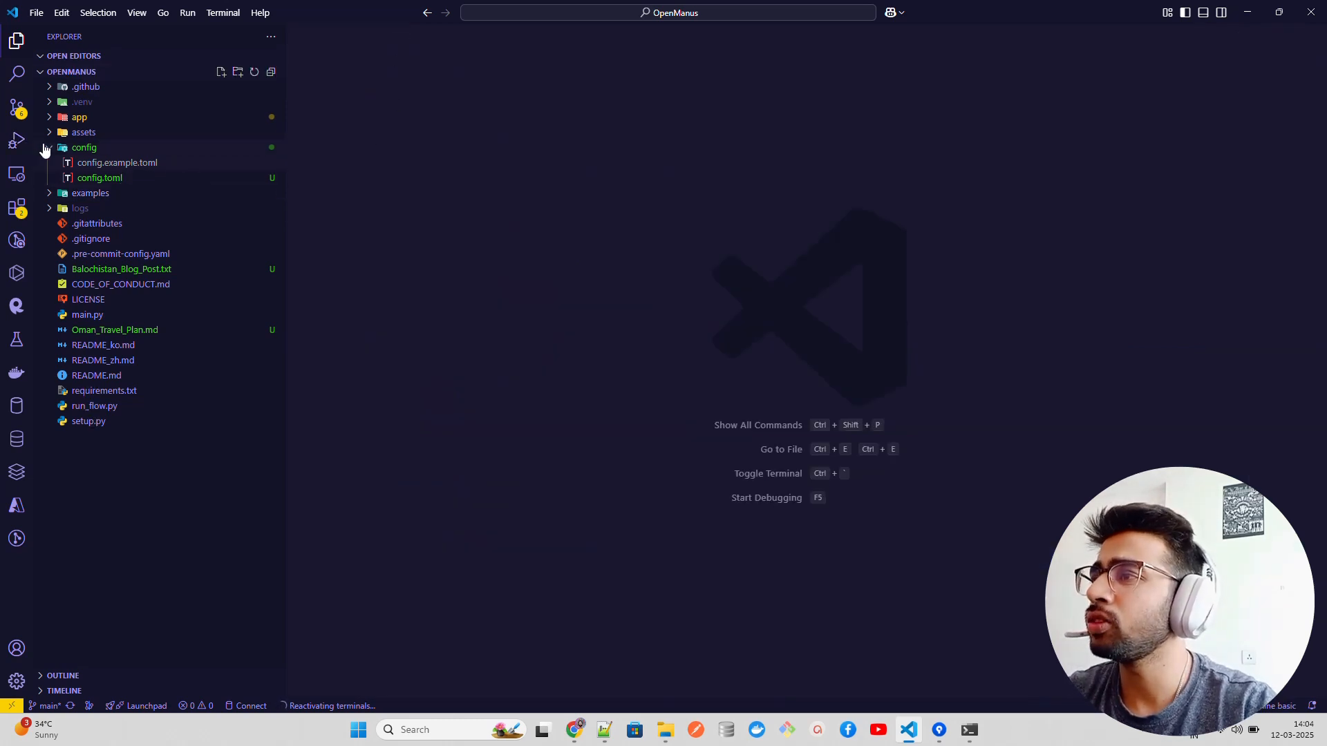
Open base.py, manus.py, react.py, swe.py, toolcall.py, then browser_use_tool.py
{"action": "left_click", "coordinate": [78, 117]}
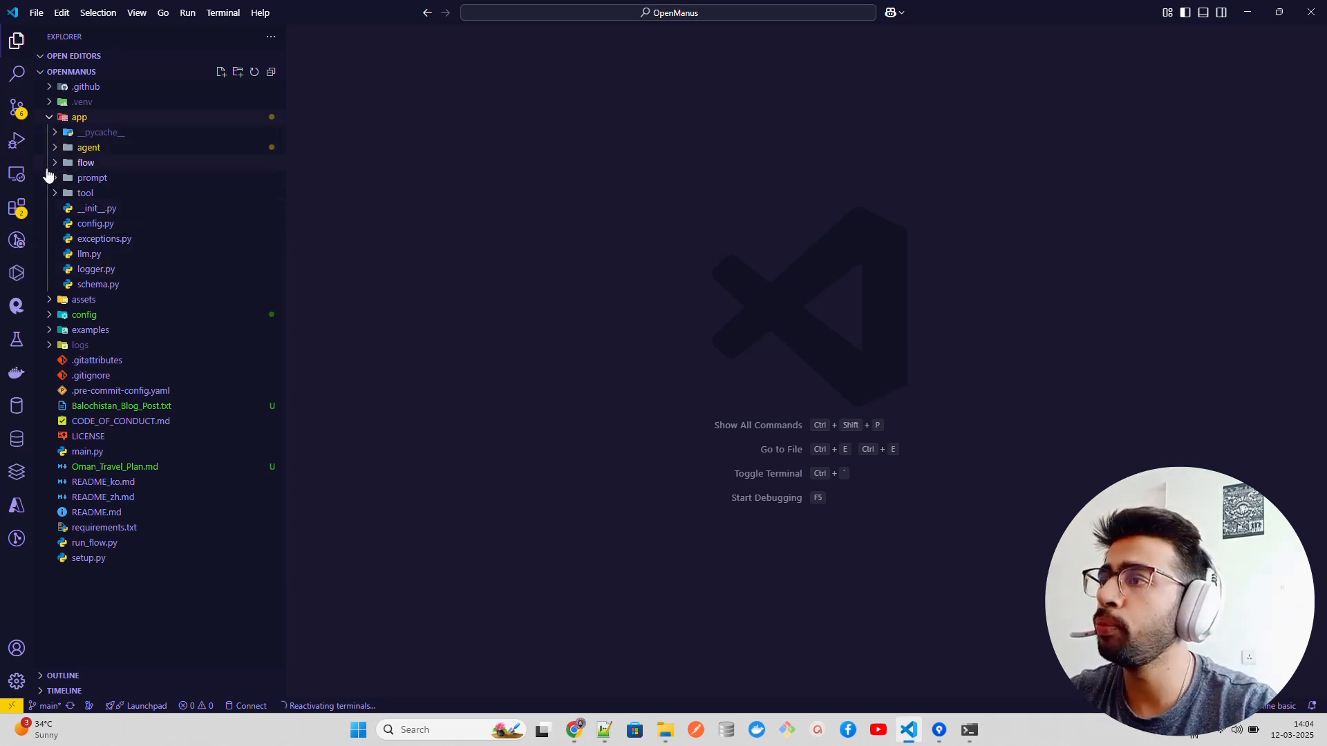
{"action": "left_click", "coordinate": [88, 148]}
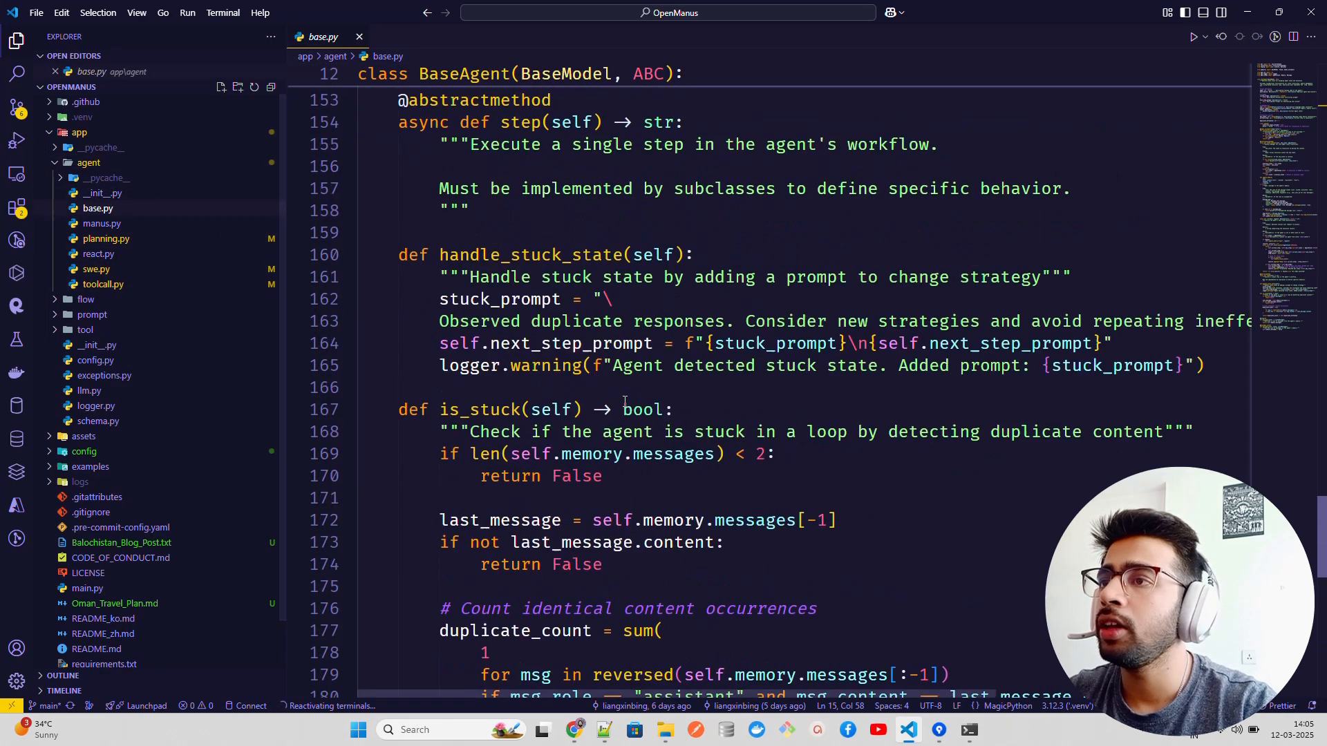
{"action": "left_click", "coordinate": [101, 222]}
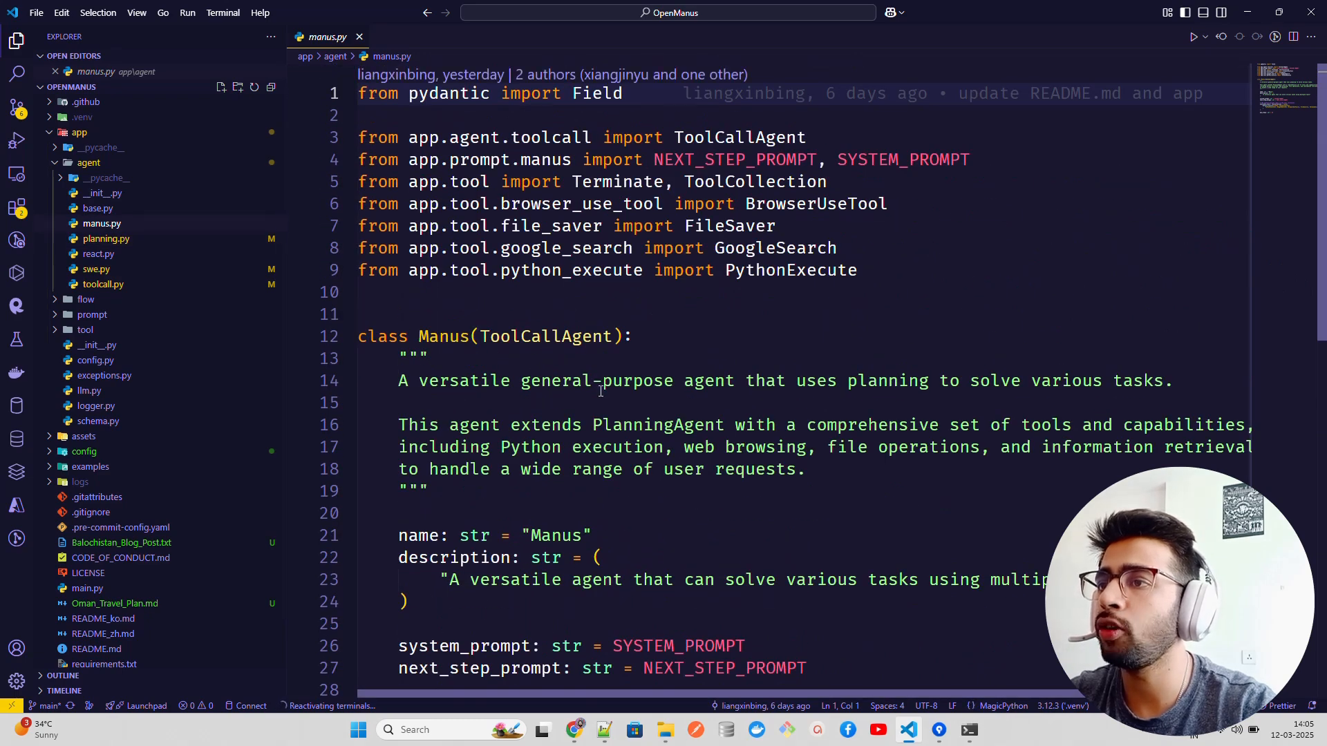
{"action": "scroll", "scroll_direction": "down", "scroll_amount": 3}
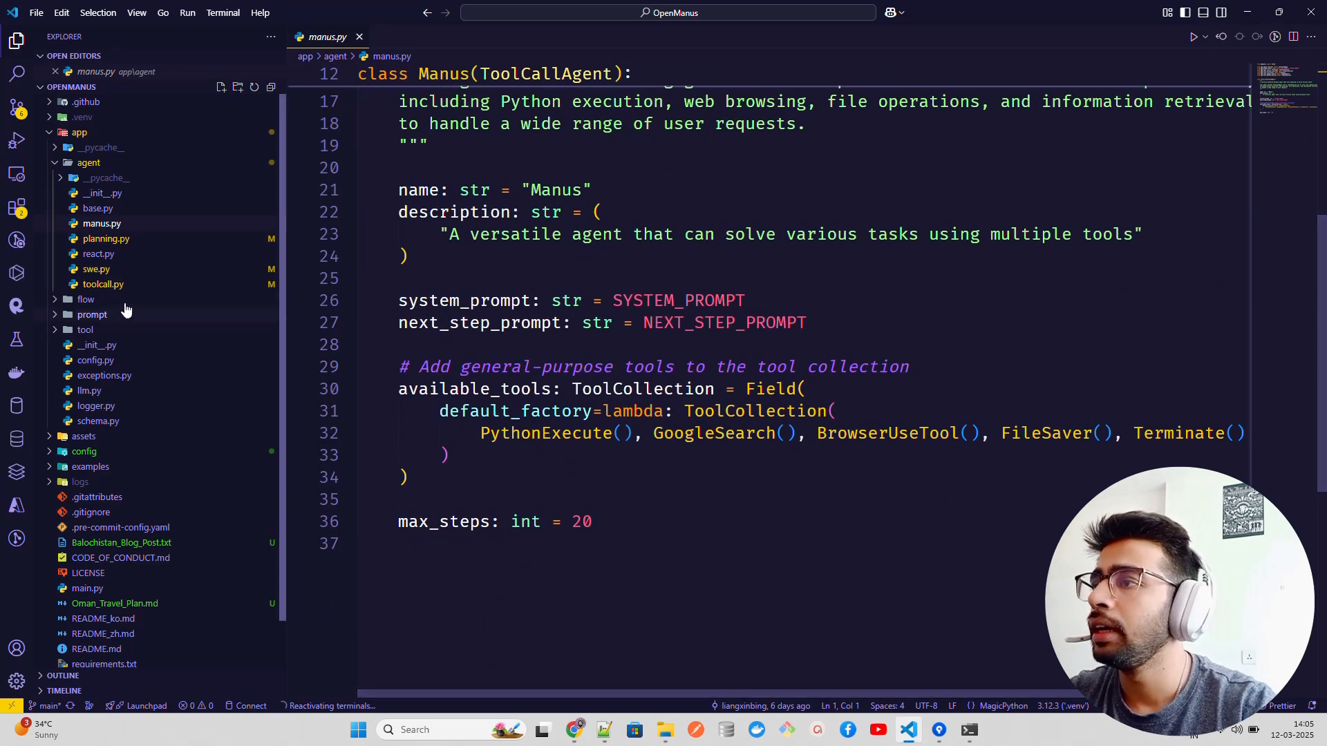
{"action": "left_click", "coordinate": [98, 254]}
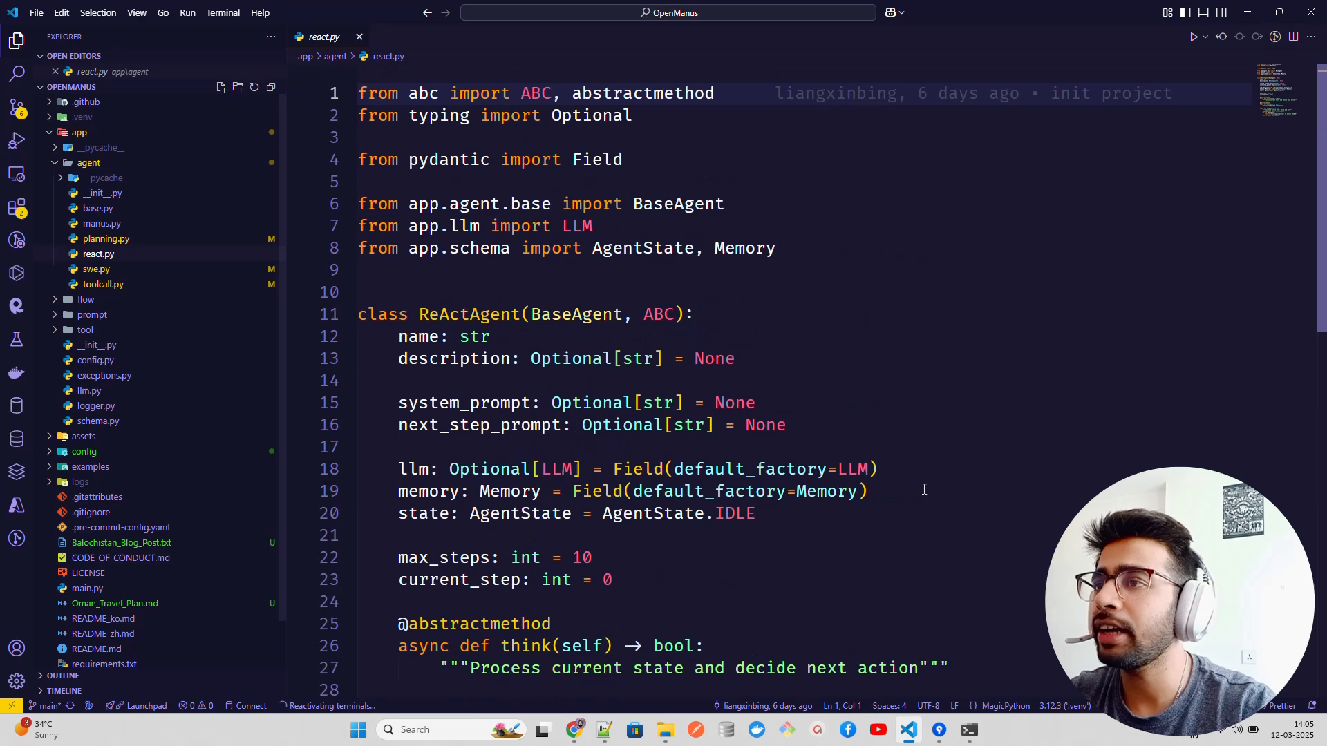
{"action": "mouse_move", "coordinate": [252, 309]}
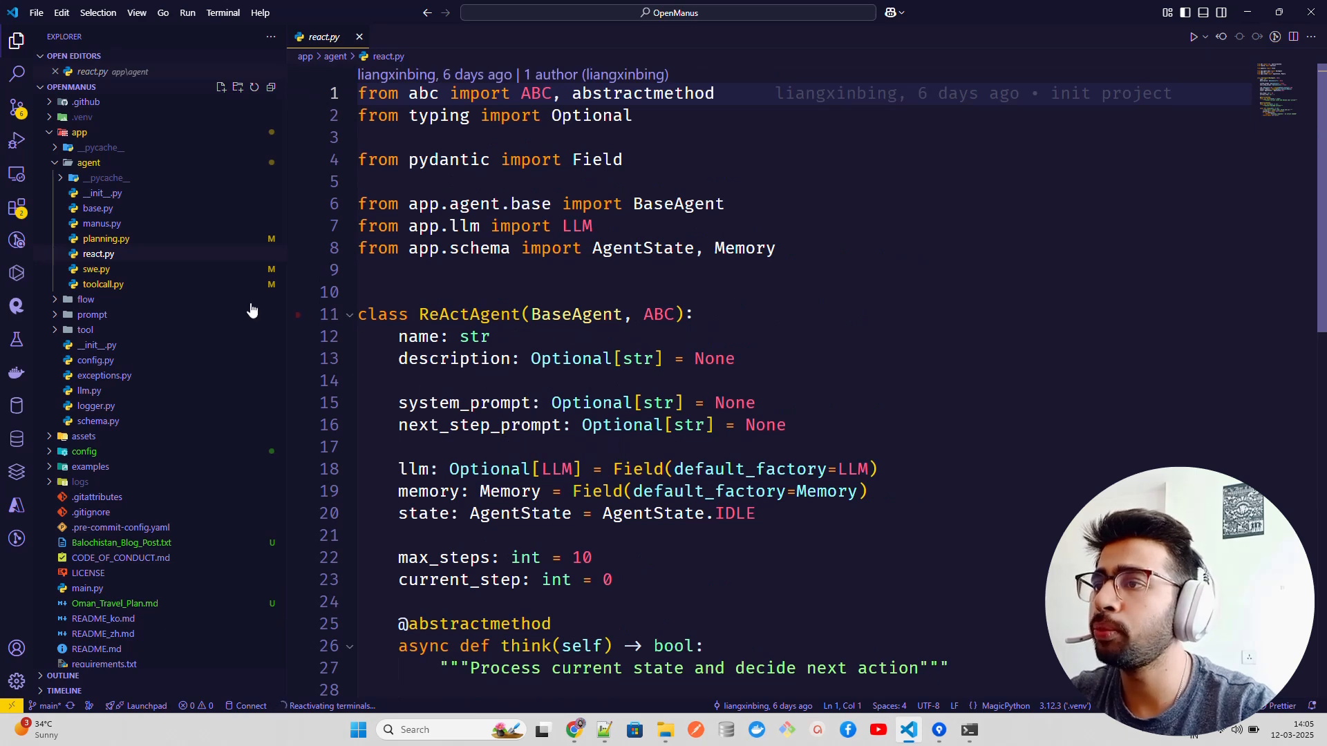
{"action": "left_click", "coordinate": [97, 268]}
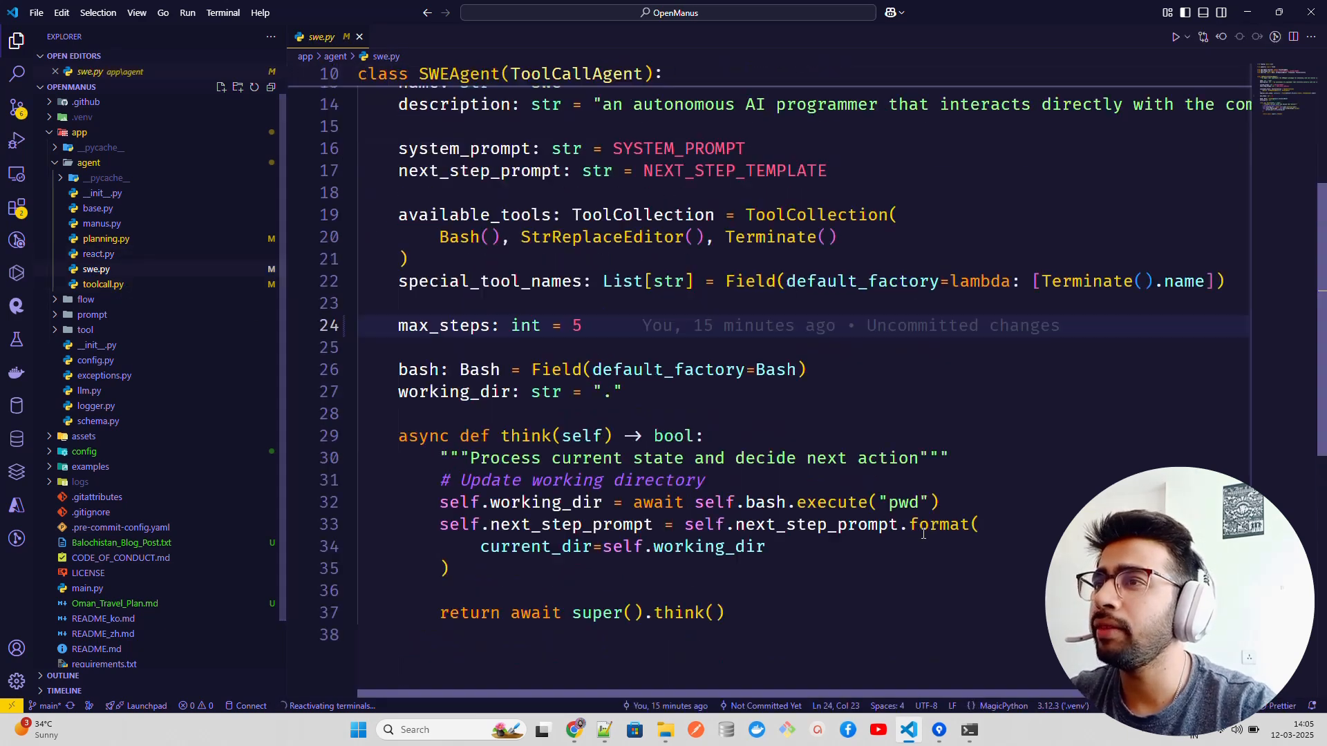
{"action": "left_click", "coordinate": [103, 284]}
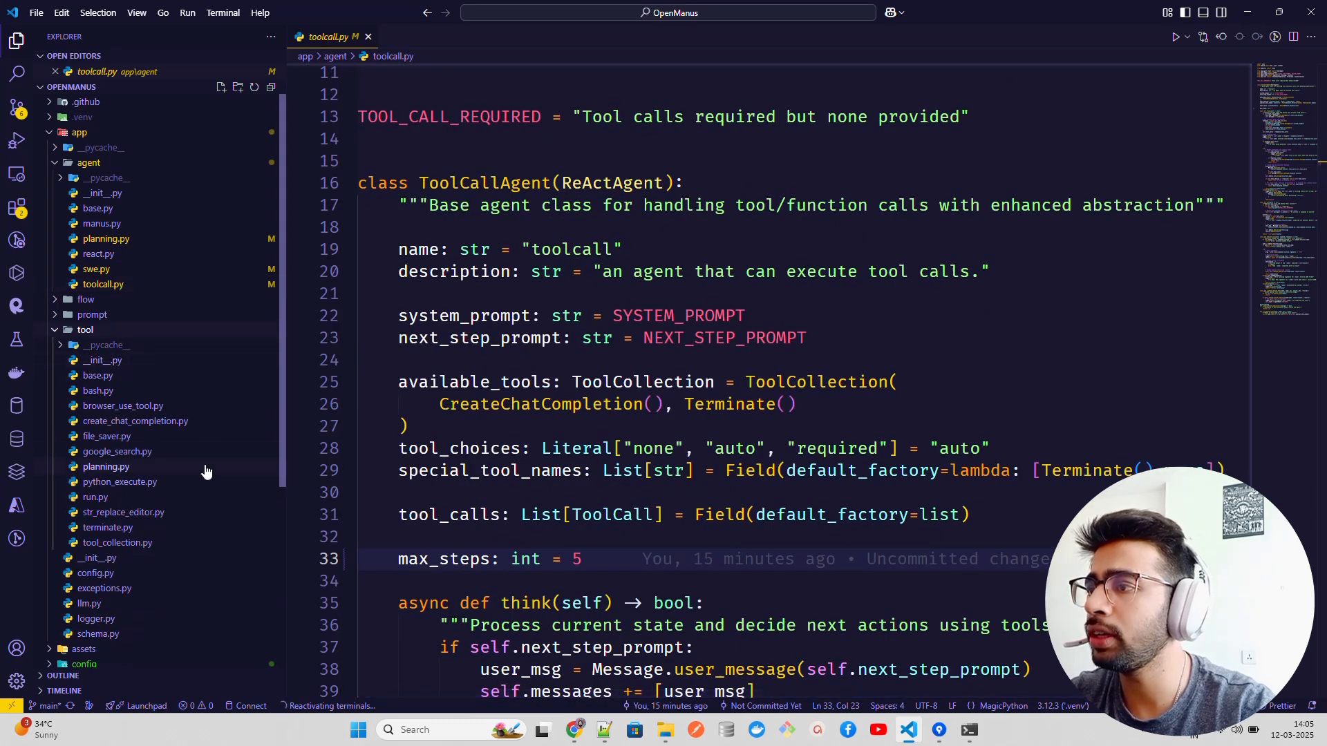
{"action": "left_click", "coordinate": [123, 406]}
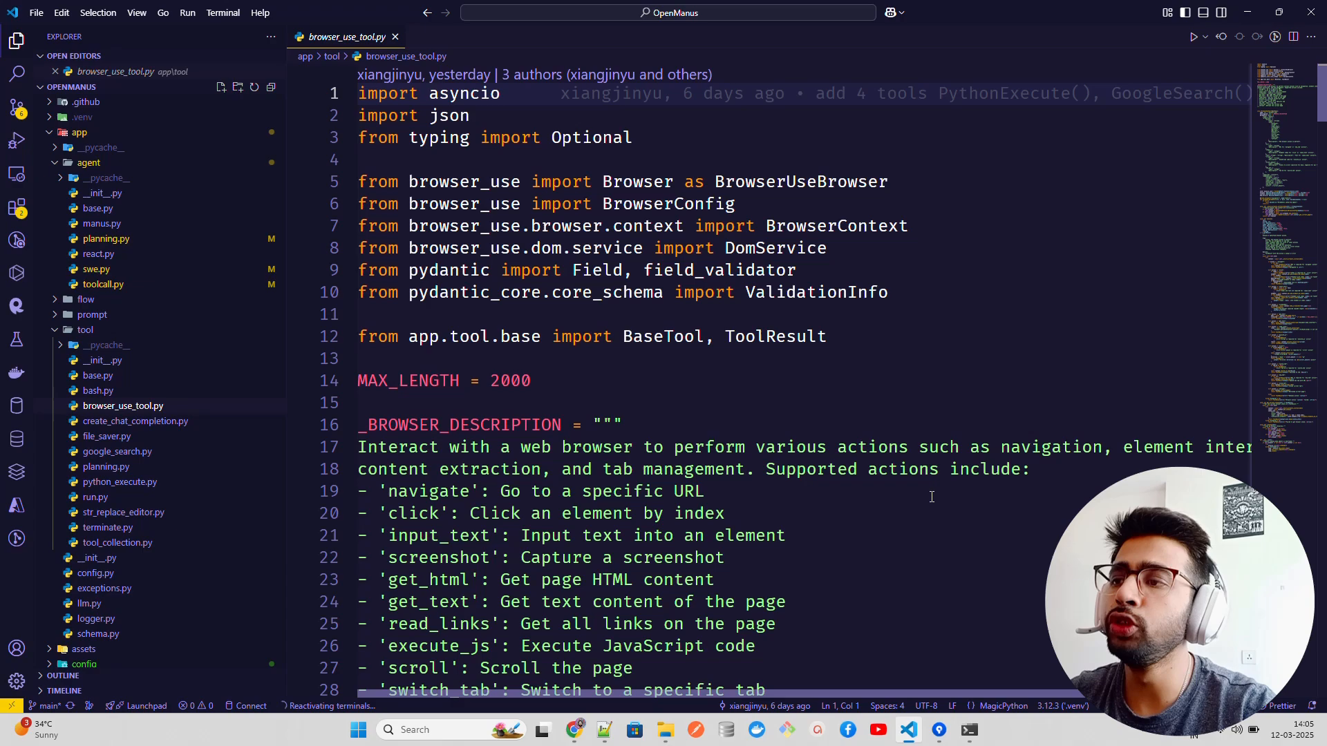
Scroll browser_use_tool.py down to its cleanup code and collapse the agent folder
{"action": "scroll", "scroll_direction": "down", "scroll_amount": 3}
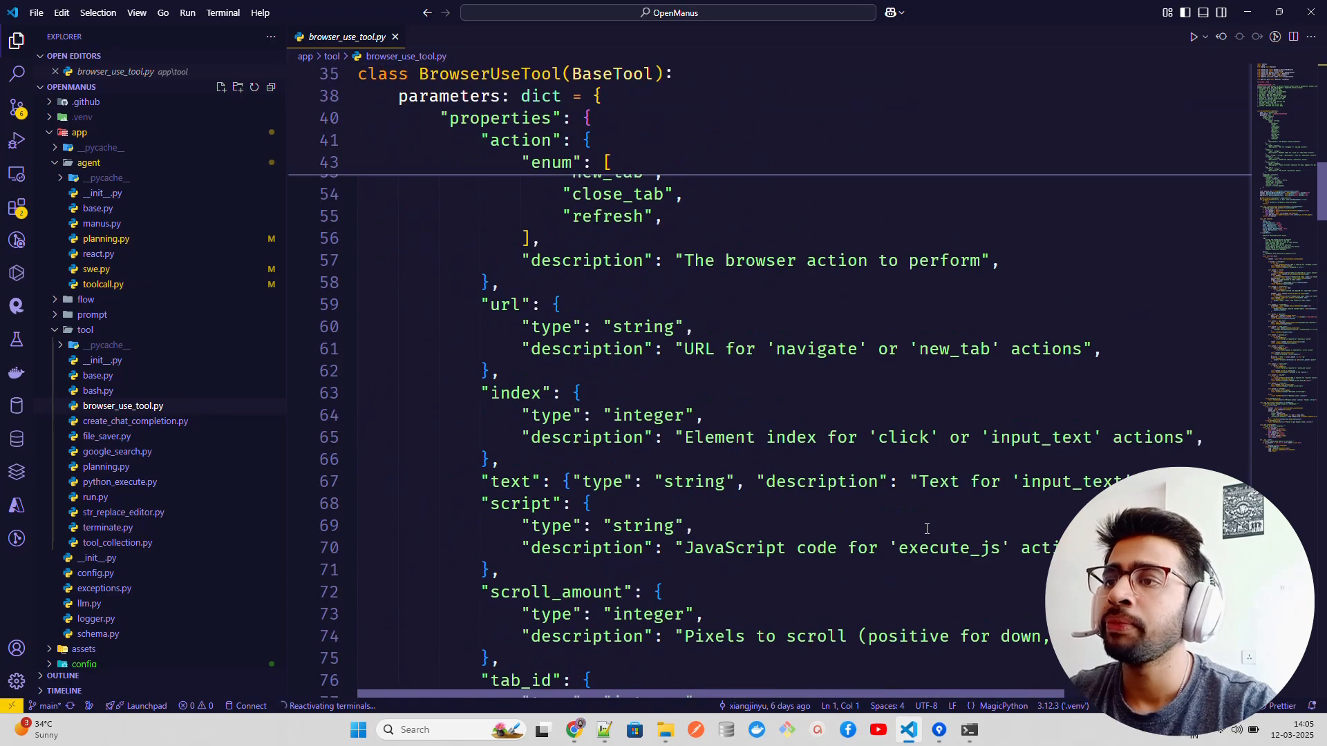
{"action": "scroll", "scroll_direction": "down", "scroll_amount": 3}
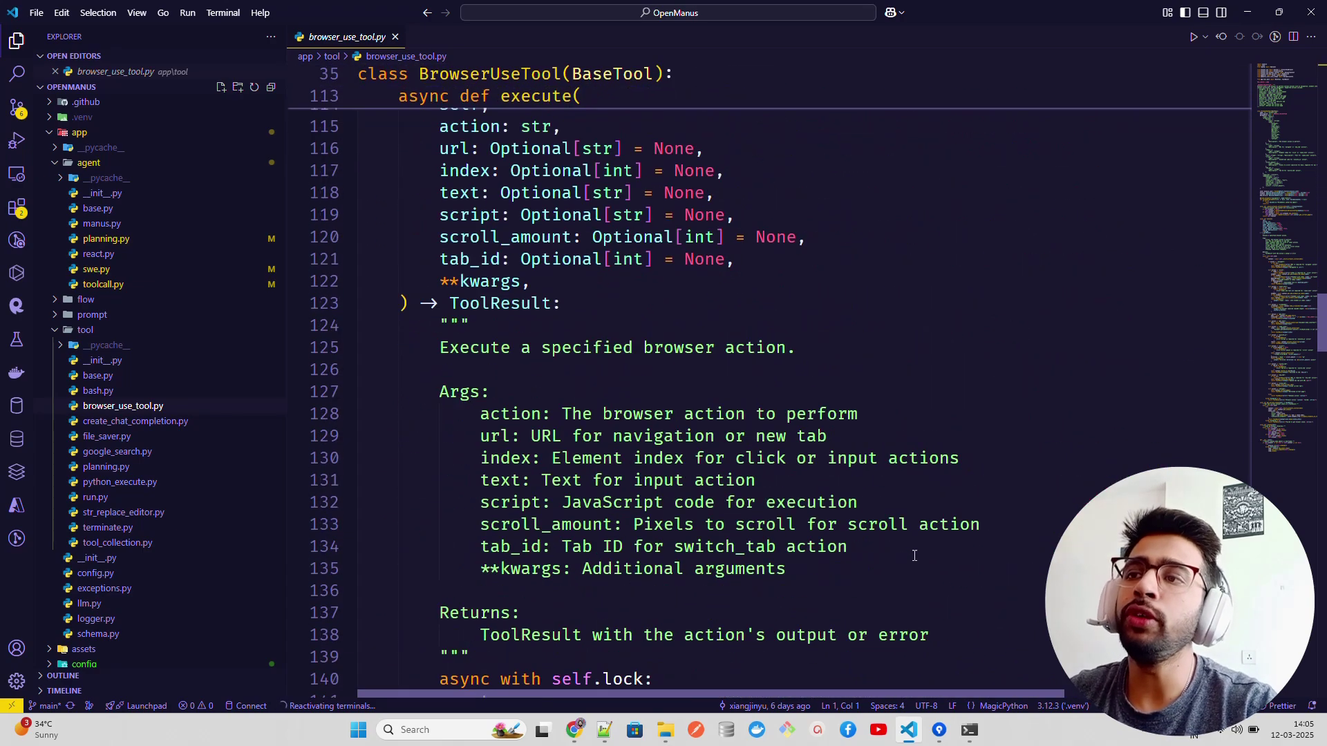
{"action": "scroll", "scroll_direction": "down", "scroll_amount": 3}
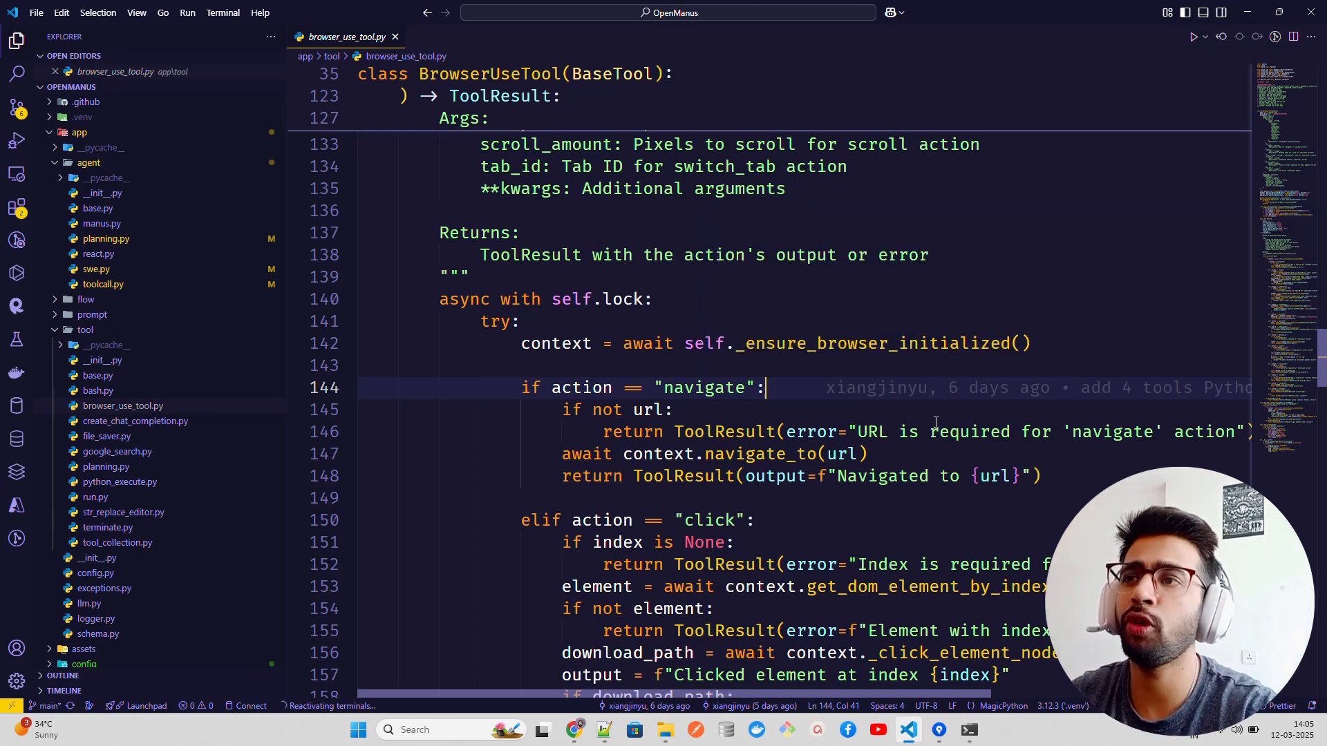
{"action": "scroll", "scroll_direction": "up", "scroll_amount": 3}
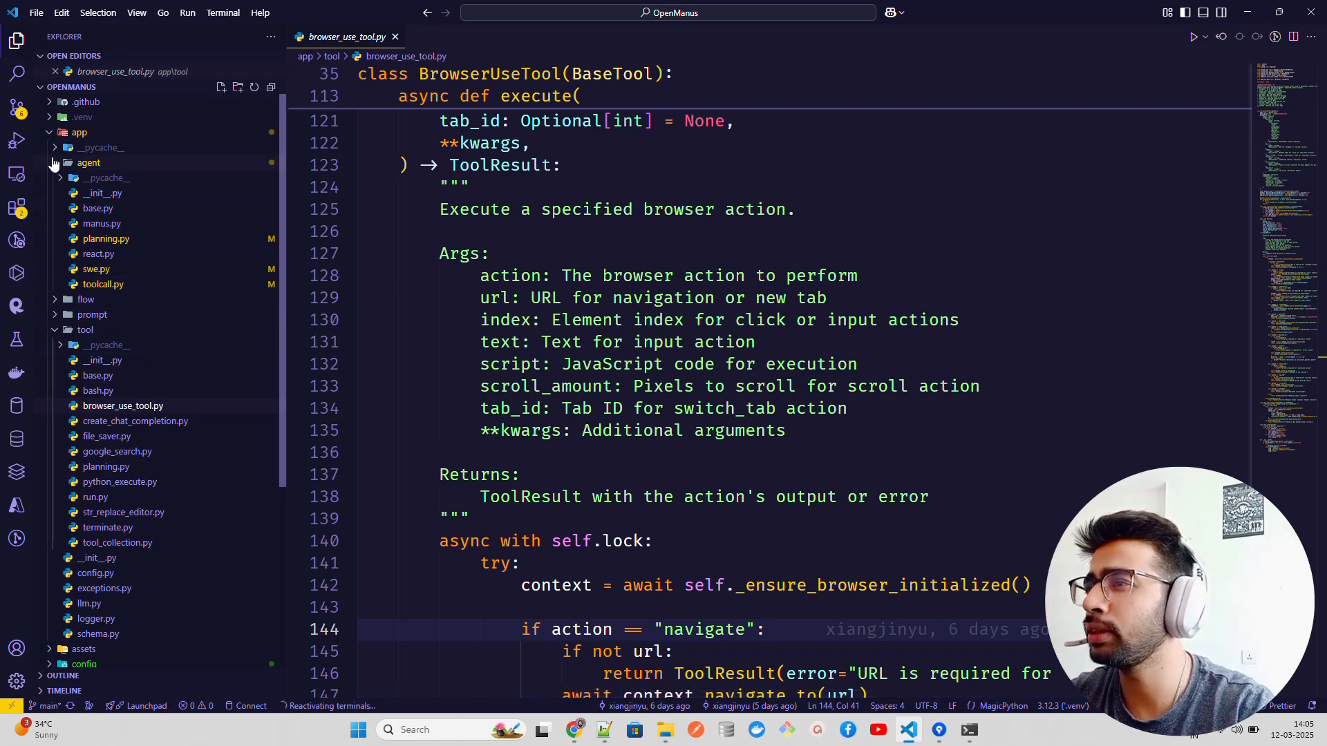
{"action": "left_click", "coordinate": [90, 161]}
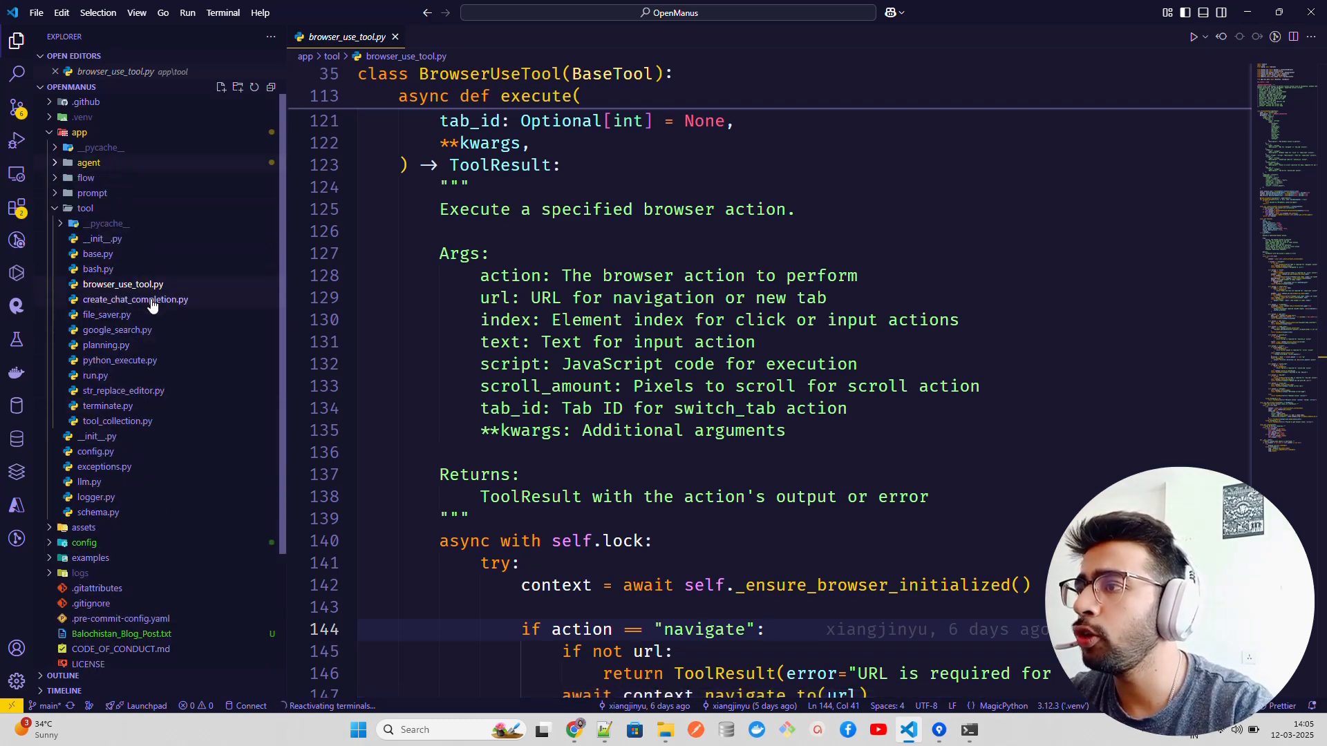
{"action": "scroll", "scroll_direction": "down", "scroll_amount": 3}
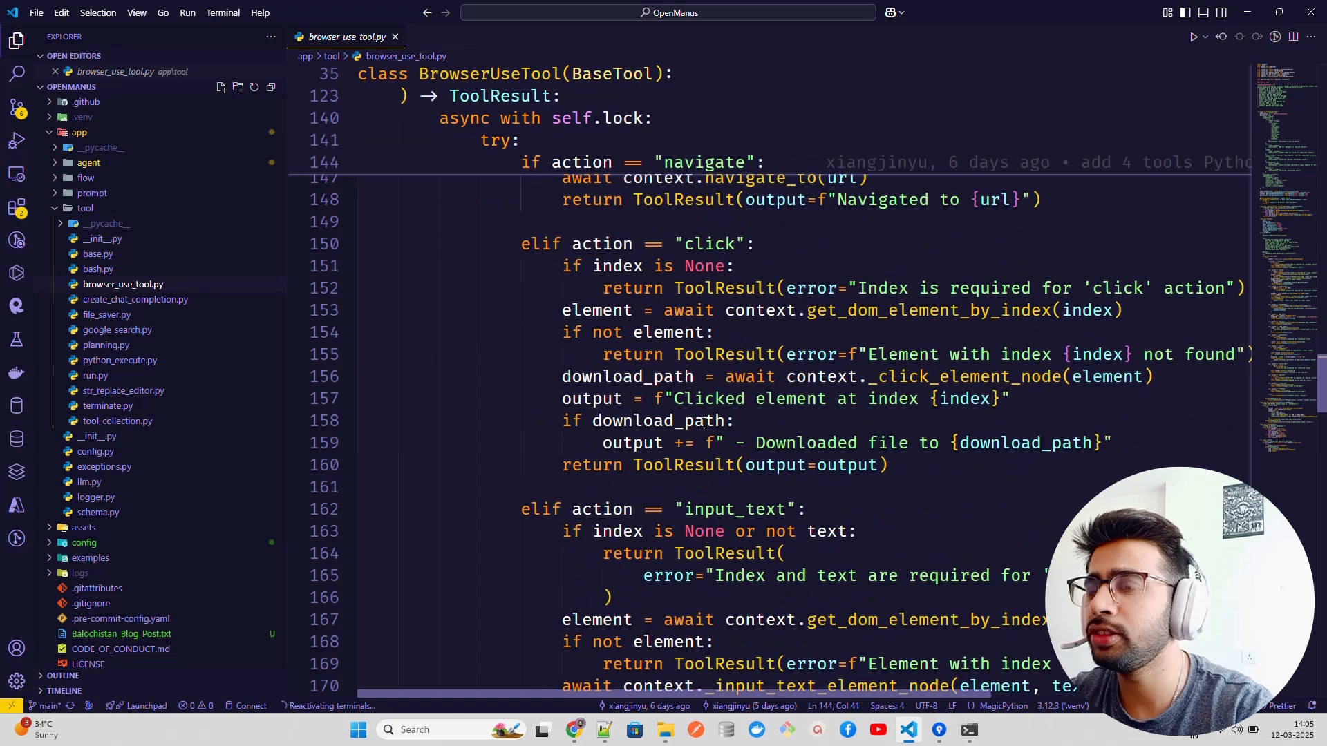
{"action": "scroll", "scroll_direction": "down", "scroll_amount": 3}
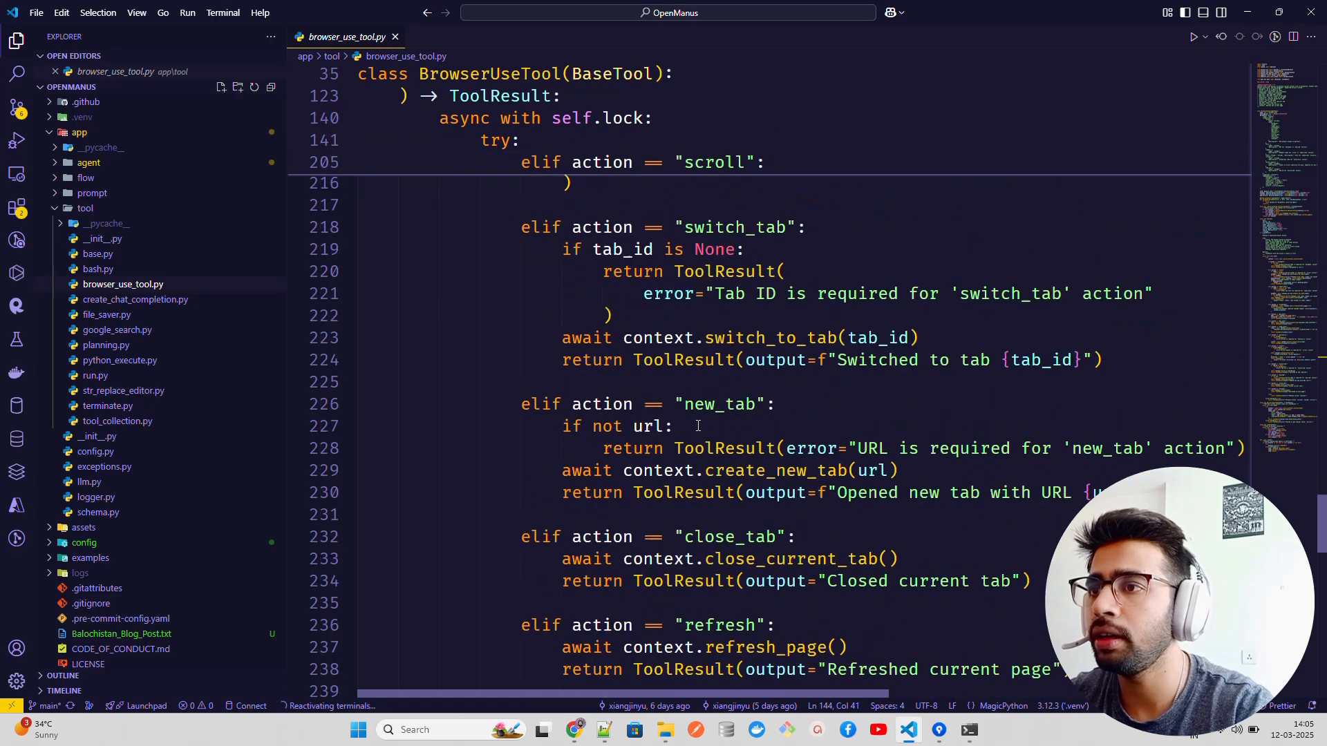
{"action": "scroll", "scroll_direction": "down", "scroll_amount": 3}
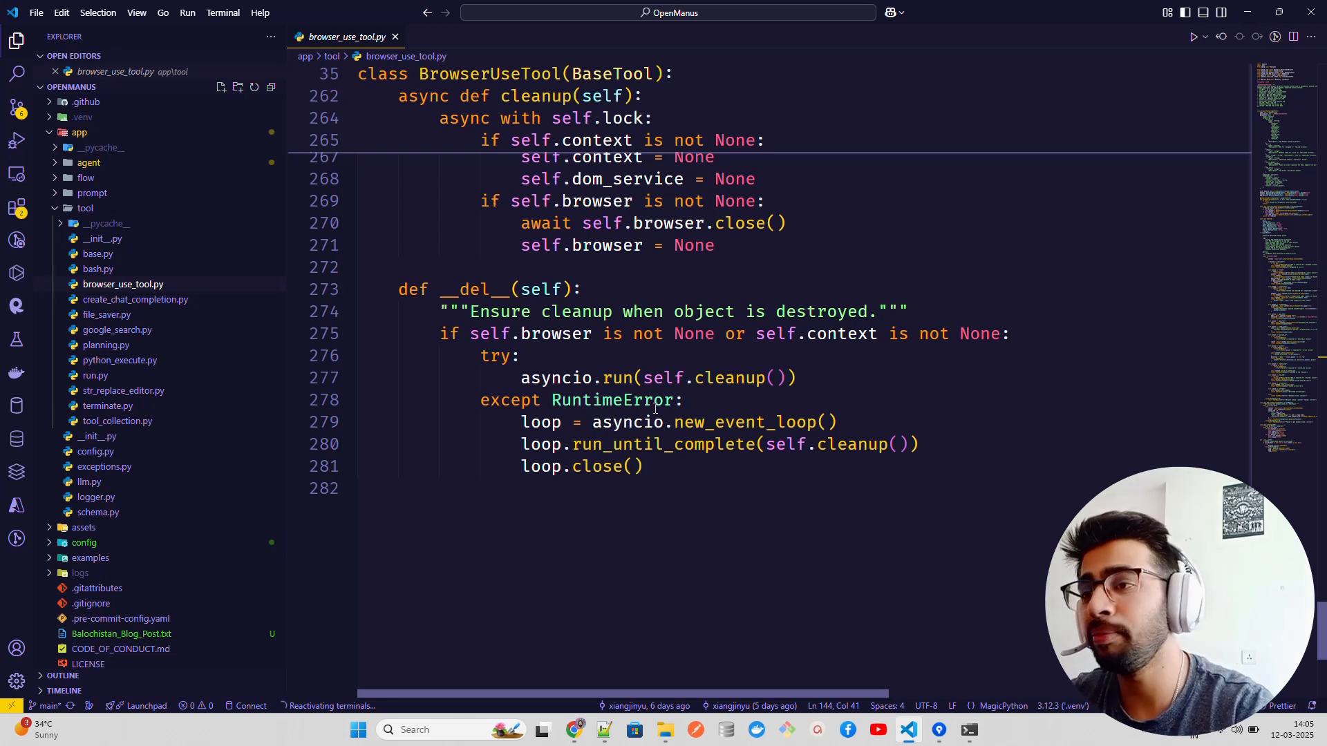
{"action": "mouse_move", "coordinate": [617, 279]}
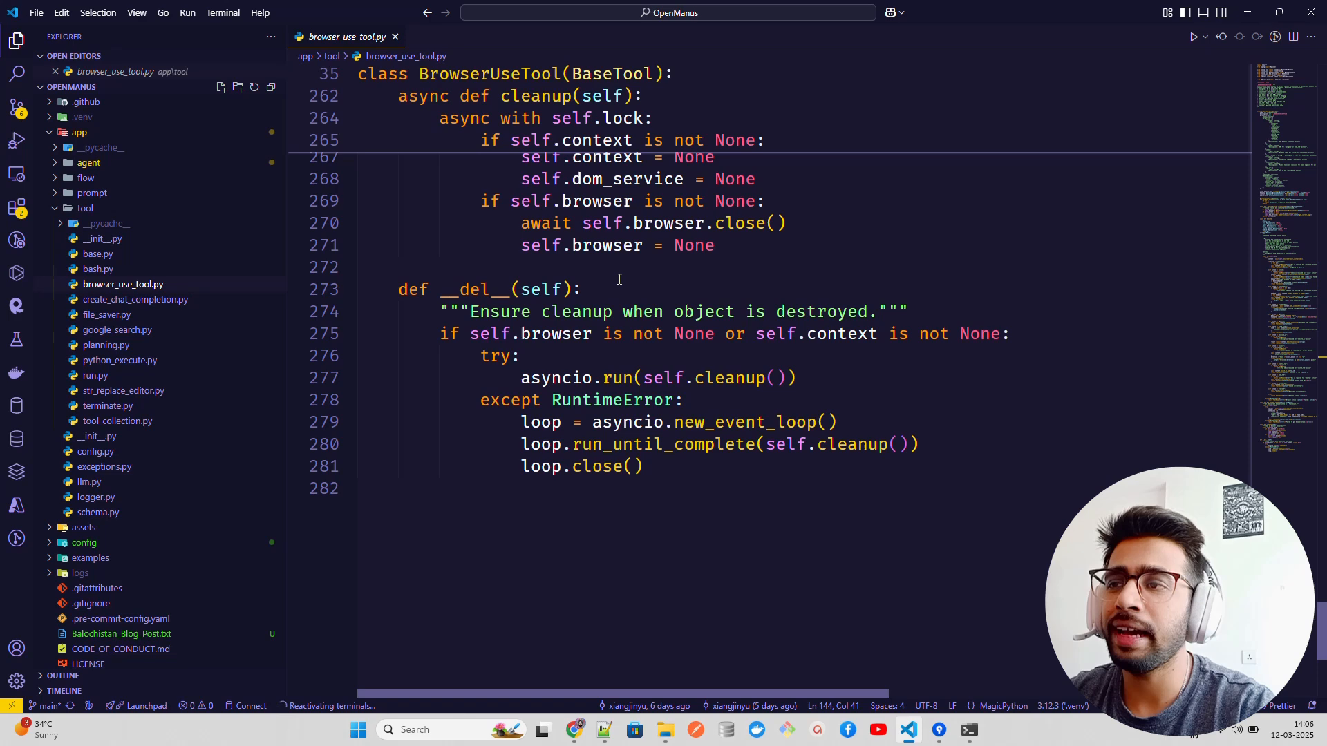
{"action": "mouse_move", "coordinate": [124, 390]}
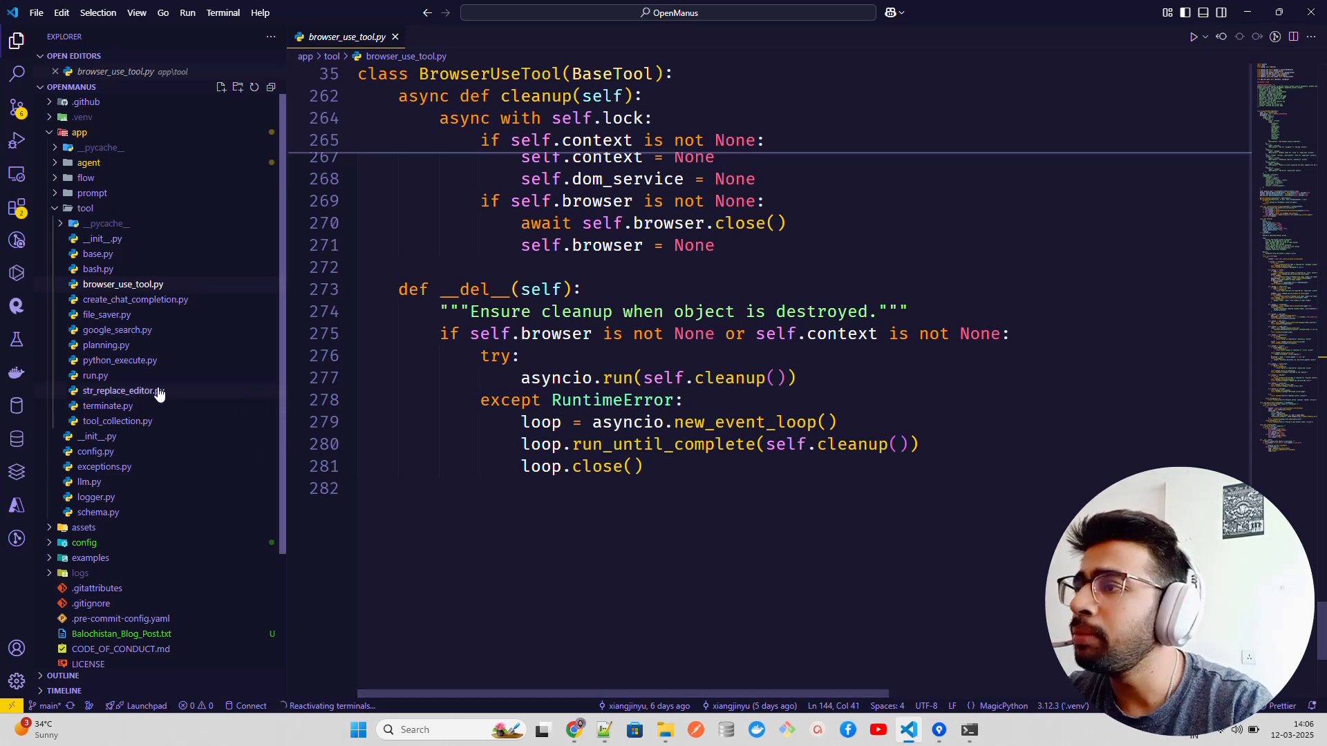
{"action": "left_click", "coordinate": [135, 299]}
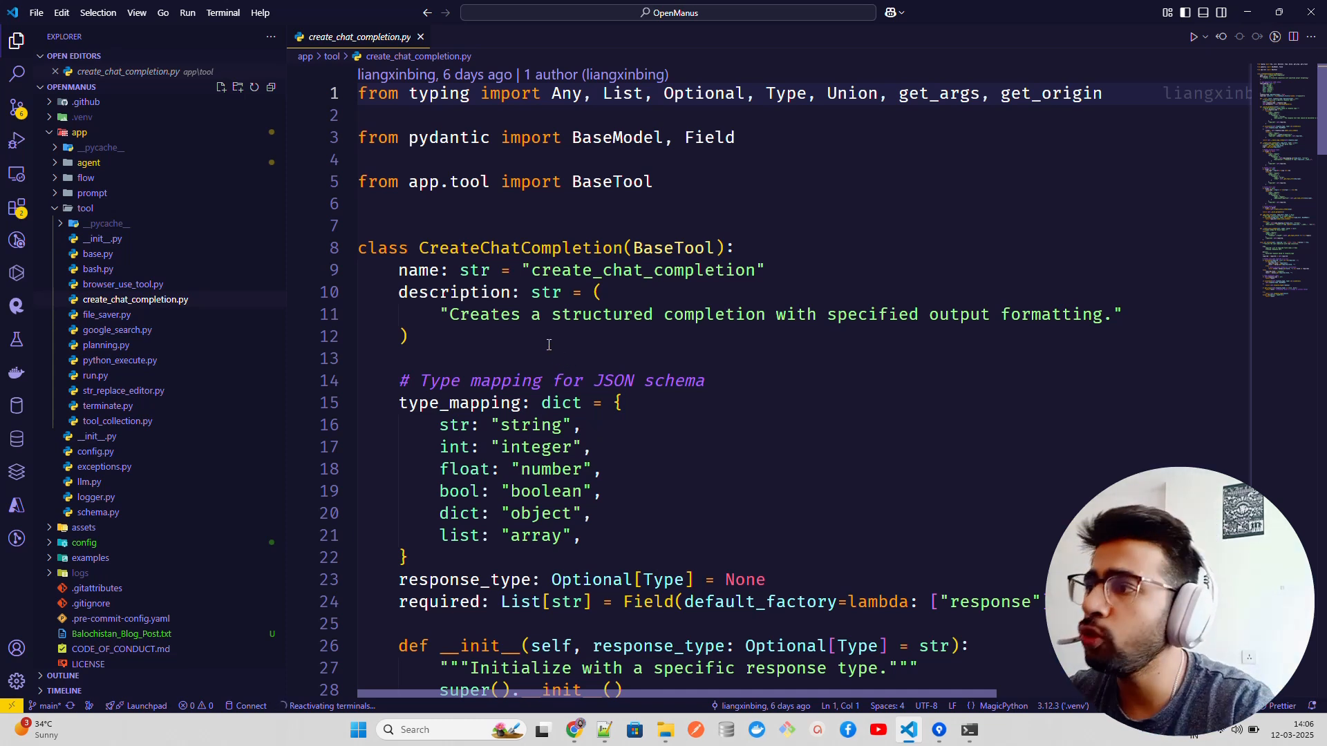
{"action": "mouse_move", "coordinate": [120, 359]}
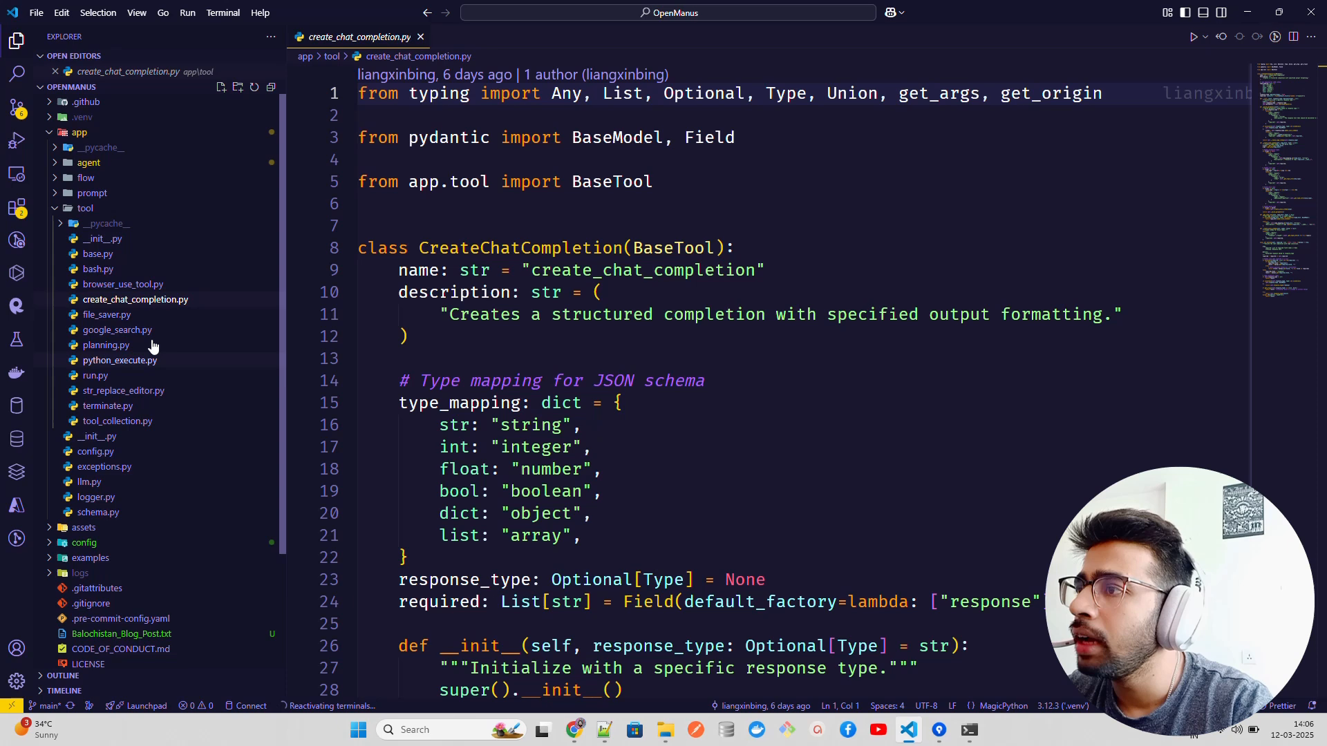
View google_search.py, python_execute.py and terminate.py in turn
{"action": "left_click", "coordinate": [117, 329]}
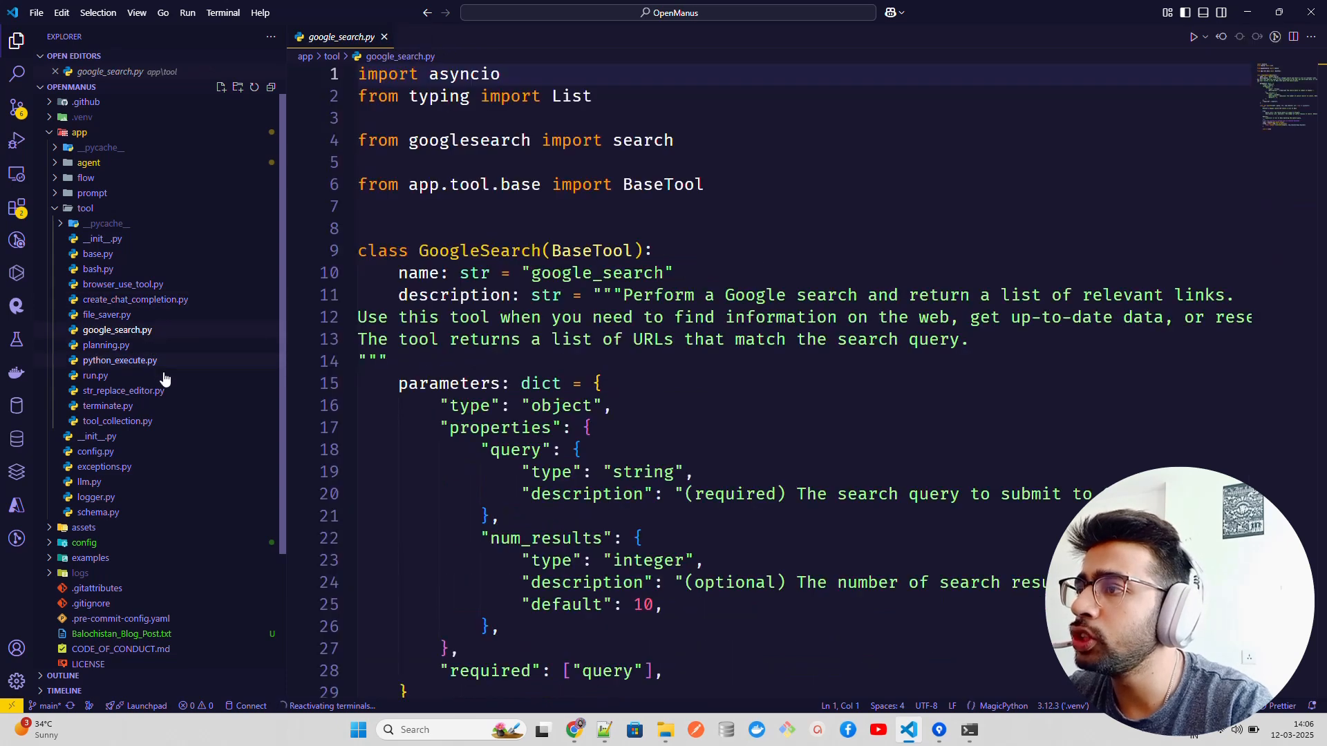
{"action": "left_click", "coordinate": [120, 359]}
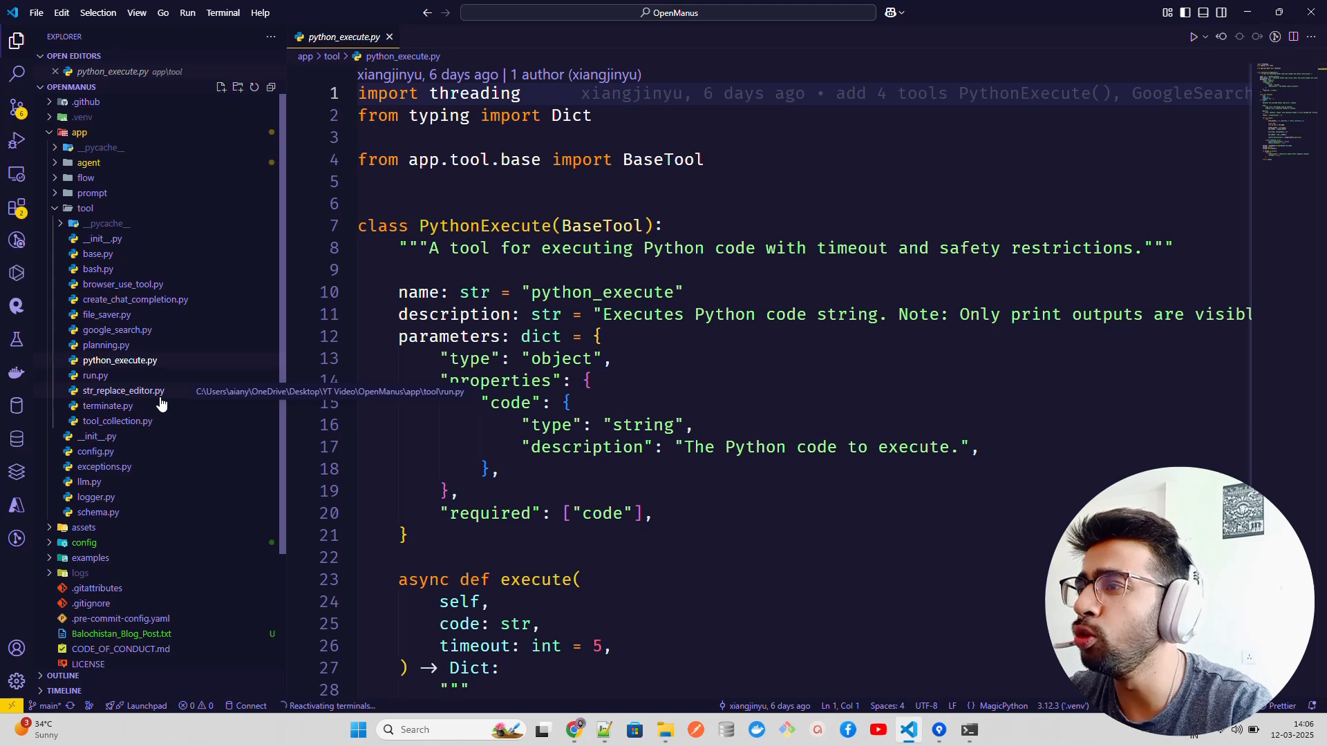
{"action": "left_click", "coordinate": [108, 405]}
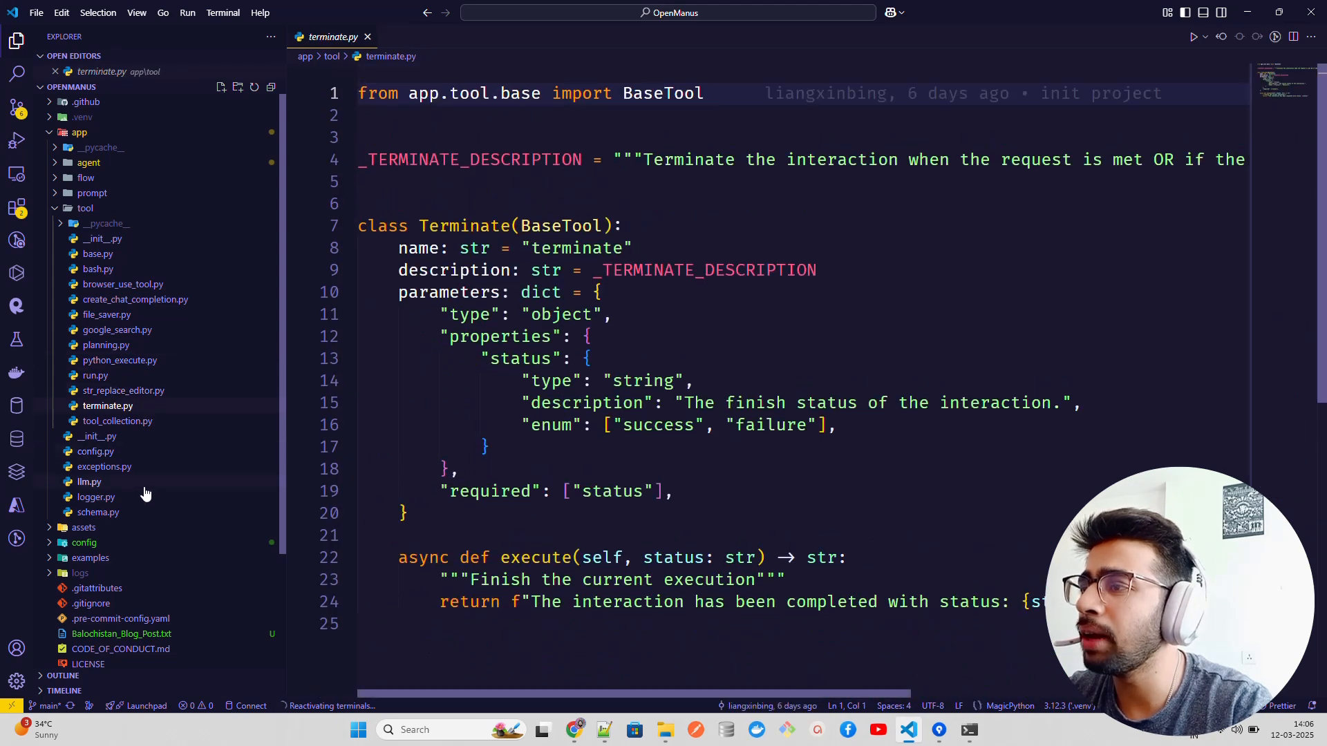
{"action": "left_click", "coordinate": [85, 207]}
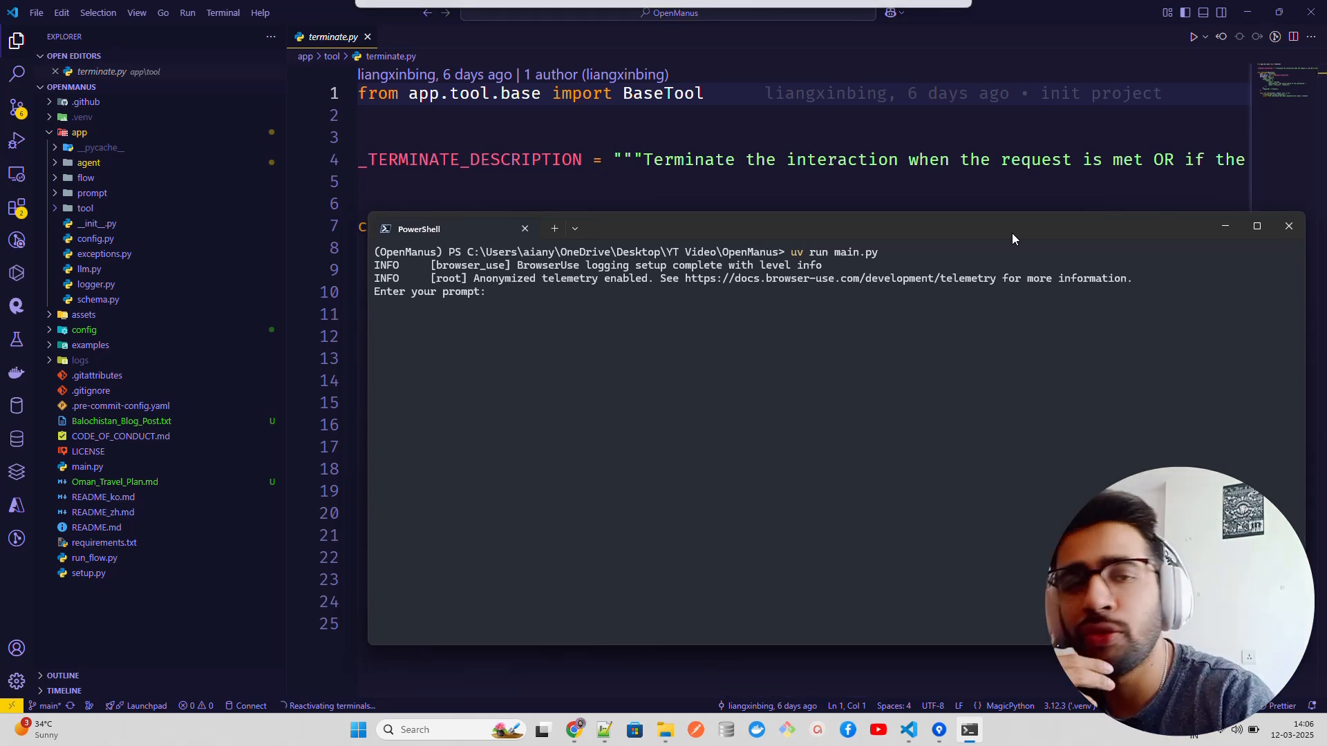
Type 'Create a travel plan for Kaza' at the OpenManus prompt, then switch to Chrome
{"action": "left_click_drag", "start_coordinate": [761, 229], "coordinate": [761, 216]}
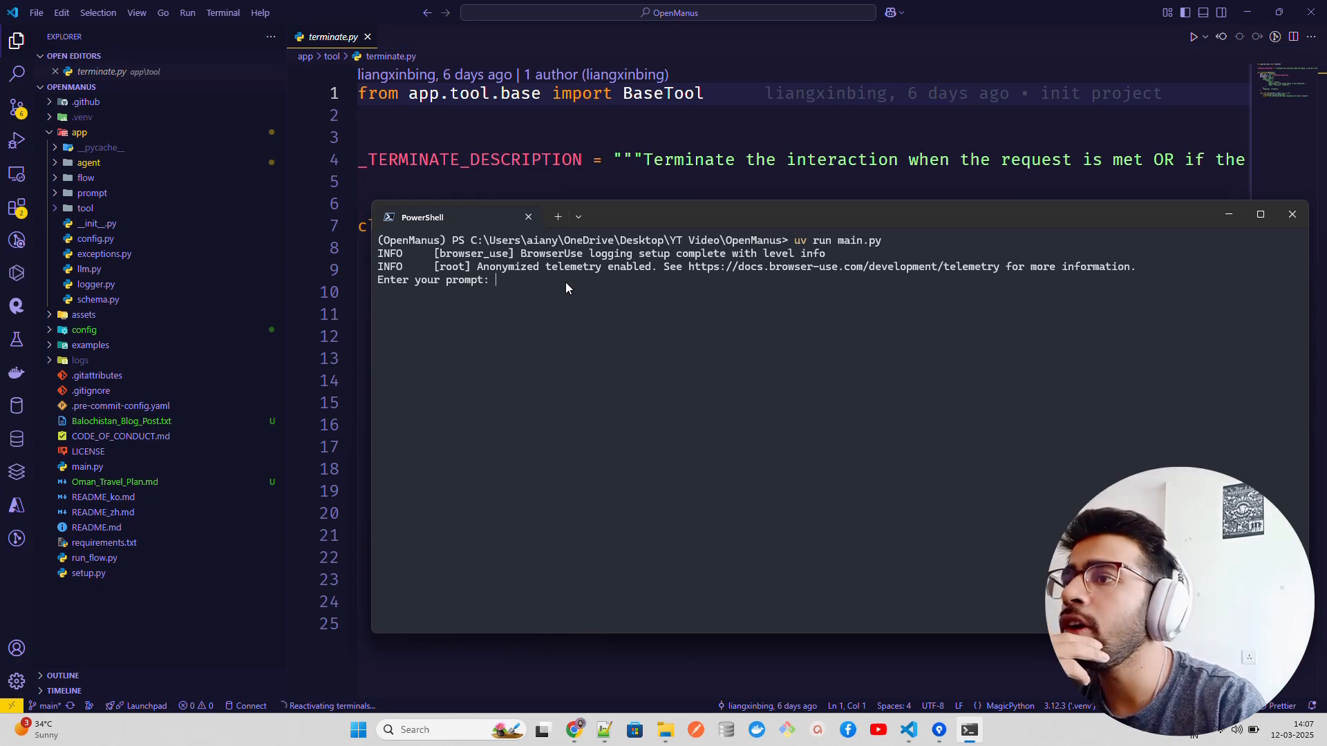
{"action": "mouse_move", "coordinate": [532, 296]}
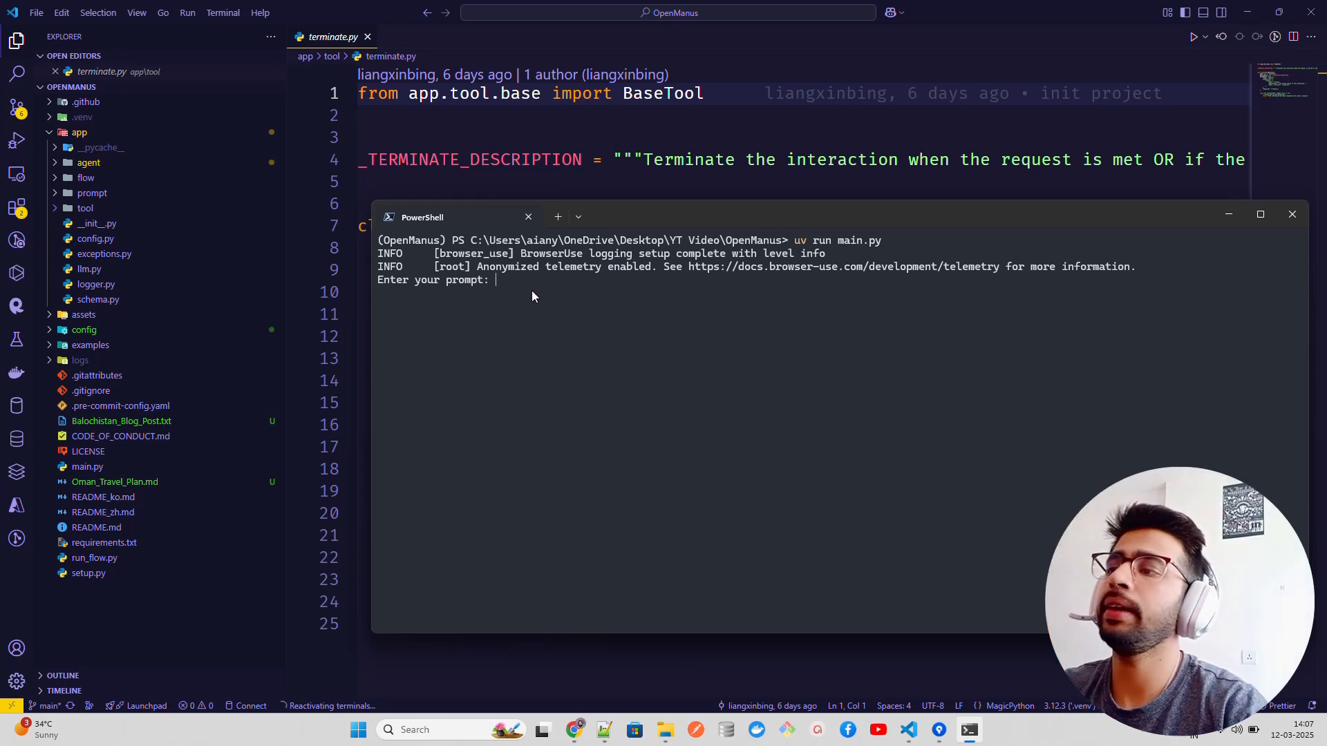
{"action": "type", "text": "Create a"}
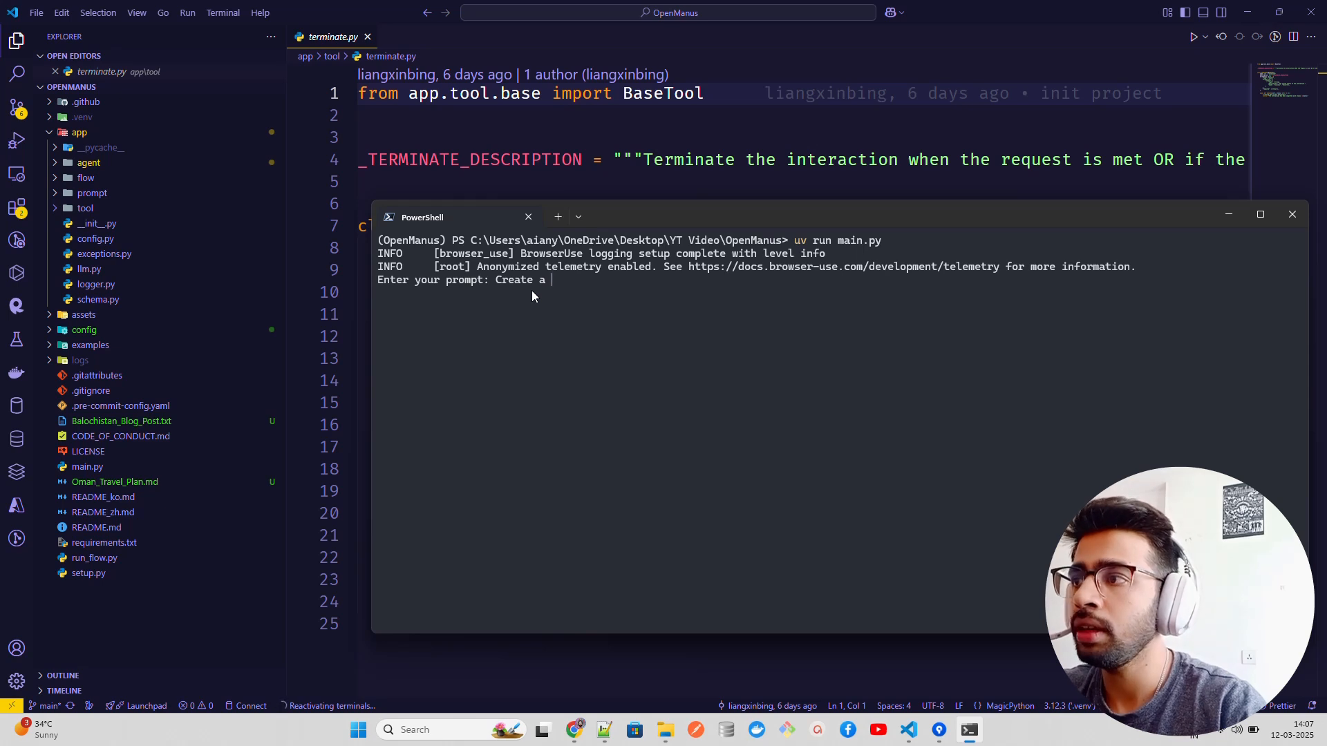
{"action": "type", "text": "t"}
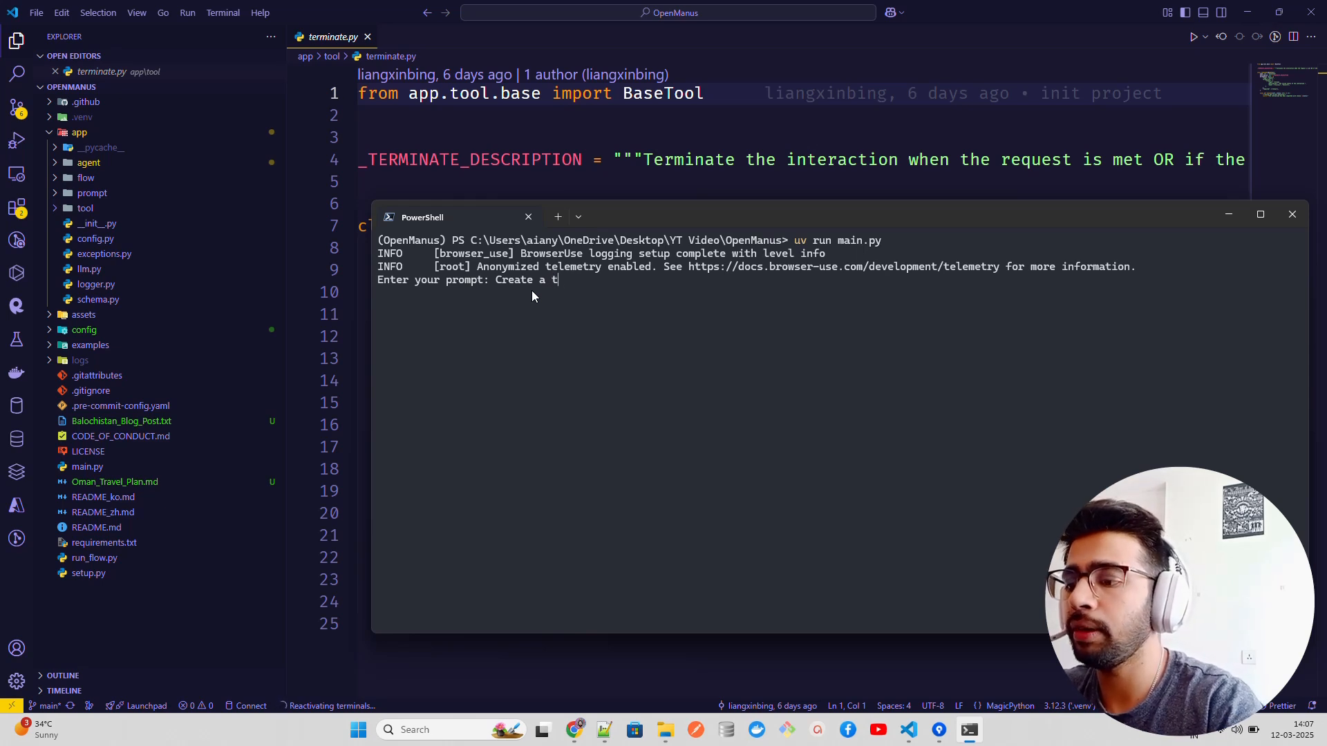
{"action": "type", "text": "ravel plan for"}
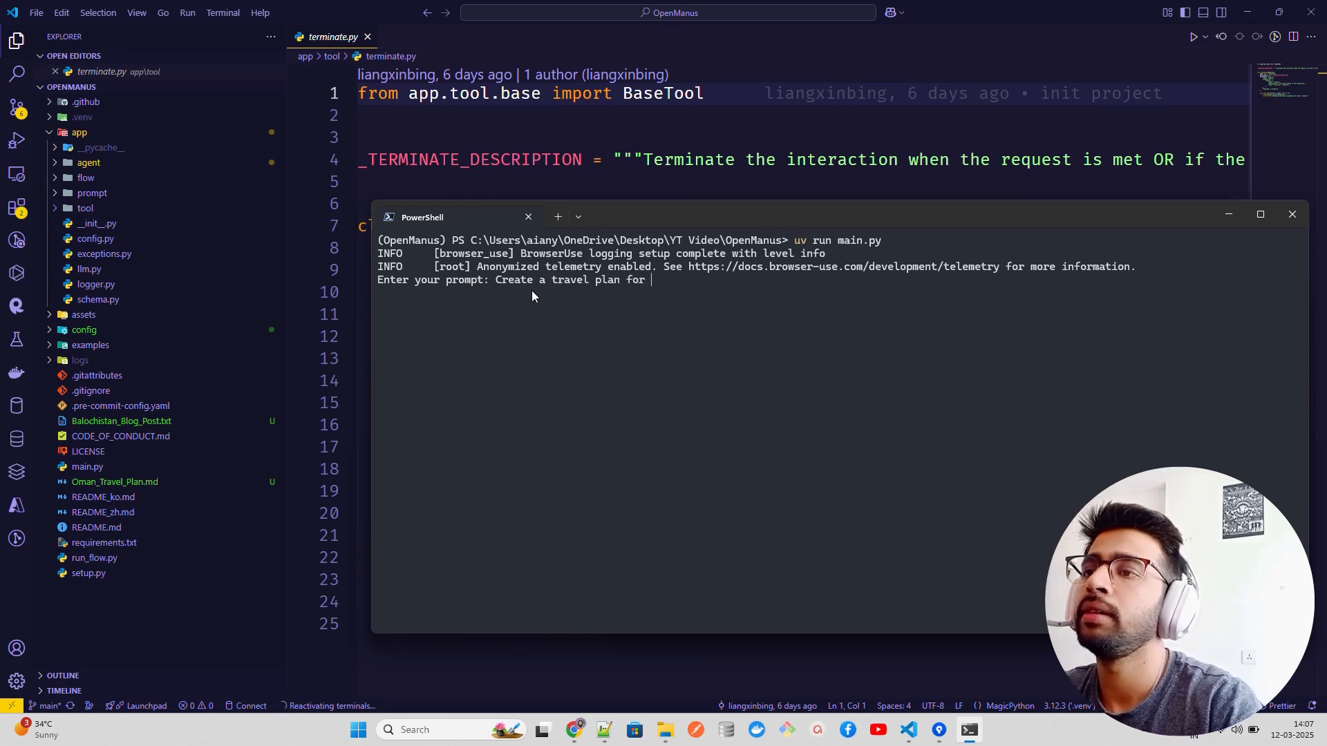
{"action": "type", "text": "Kazakashth"}
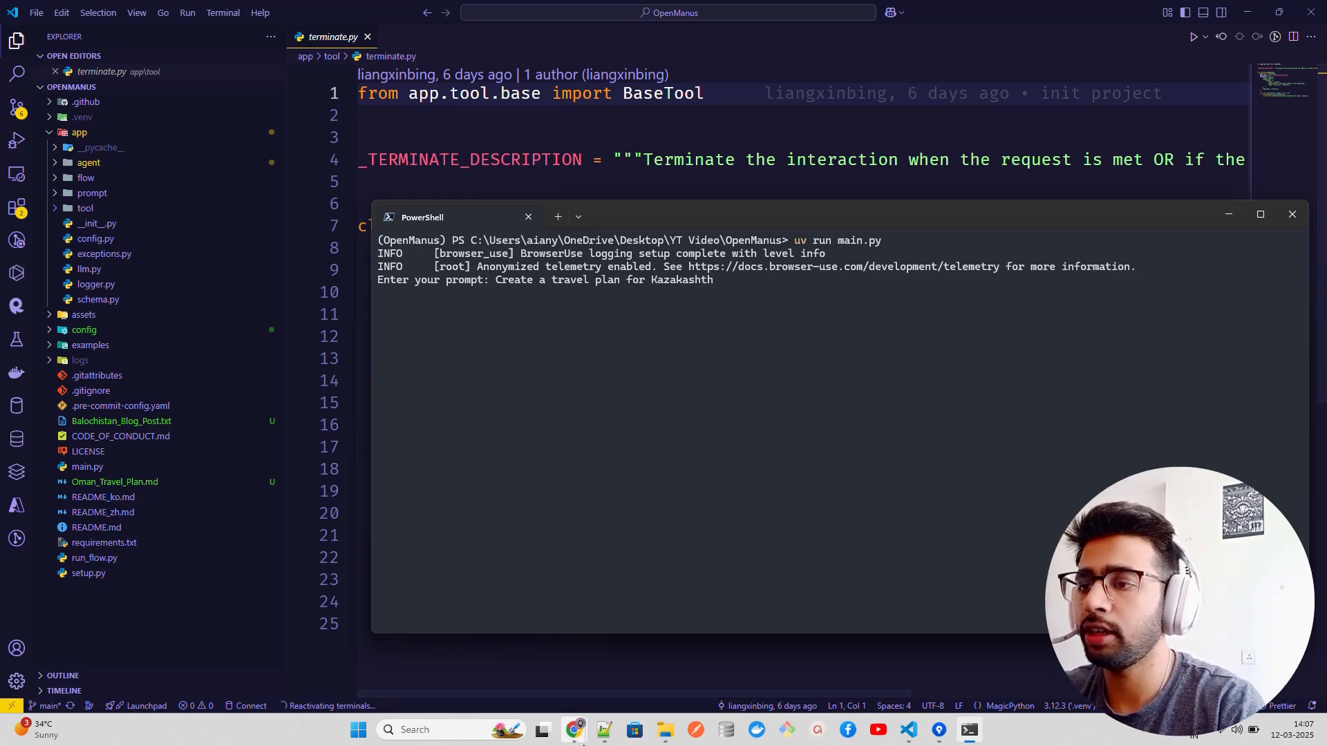
{"action": "left_click", "coordinate": [574, 730]}
{"action": "type", "text": "kaz"}
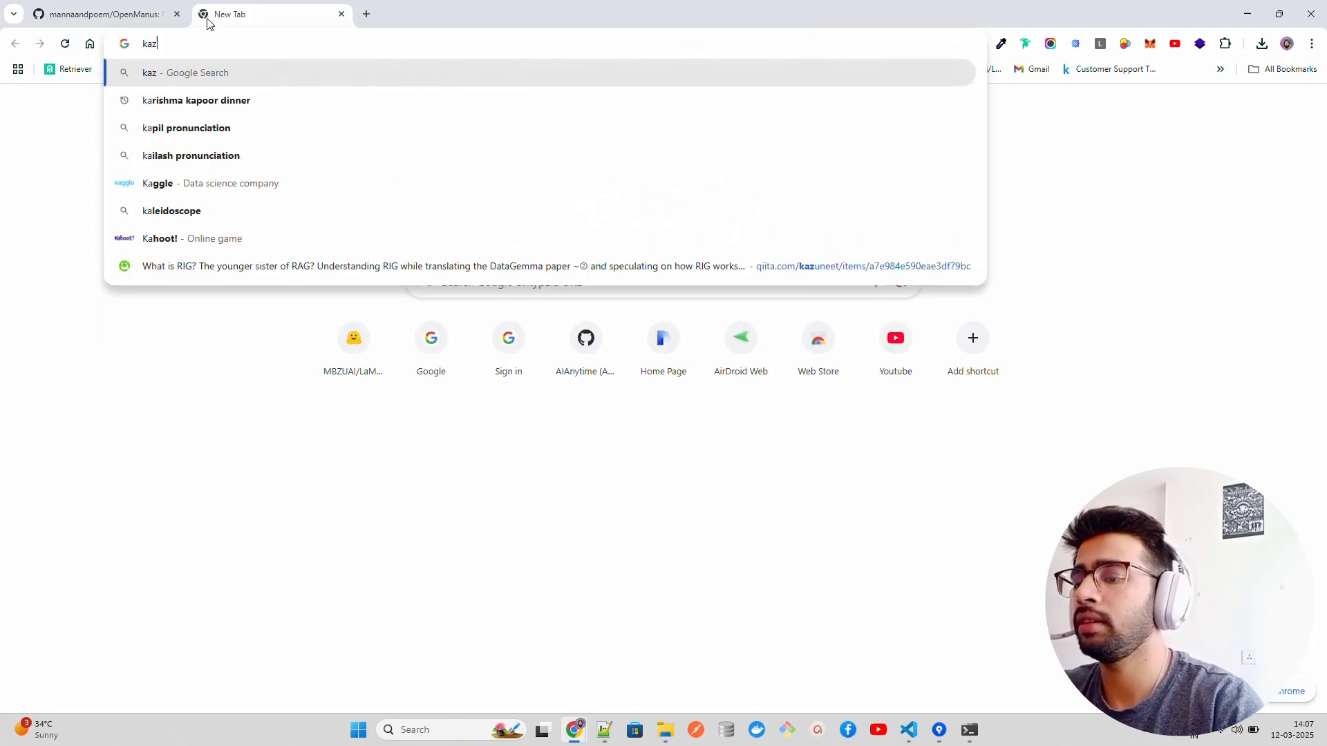
Search Google for 'kazakhstan' and select the correctly spelled Kazakhstan title
{"action": "type", "text": "akhstan&rlz=1C1ONGR_en-GBIN1072IN1072&oq=kazakhs&gs_lcrp=EgZjaHJvbWUqDwgBEC4YQxix..."}
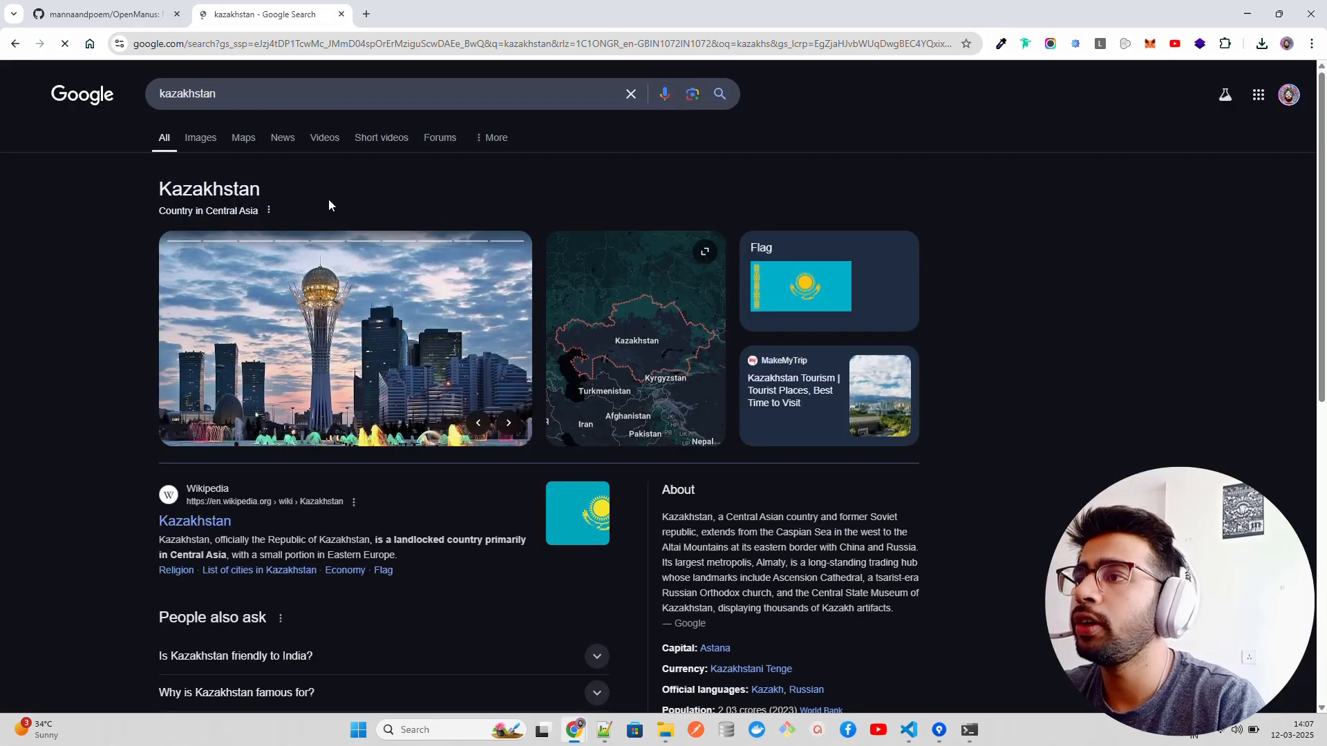
{"action": "double_click", "coordinate": [208, 188]}
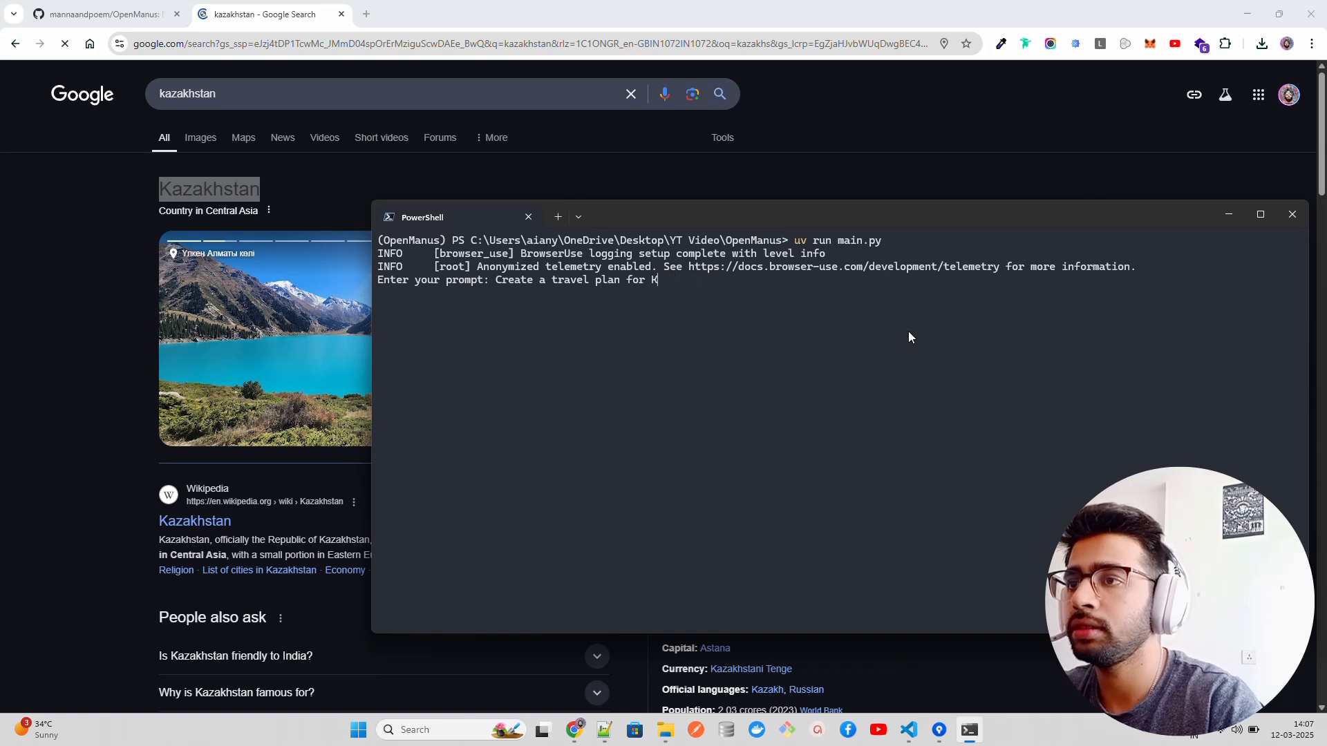
Complete the prompt 'Create a travel plan for Kazakhstan for 4 nights and 5 days under $ 1000'
{"action": "type", "text": "azakhstan for"}
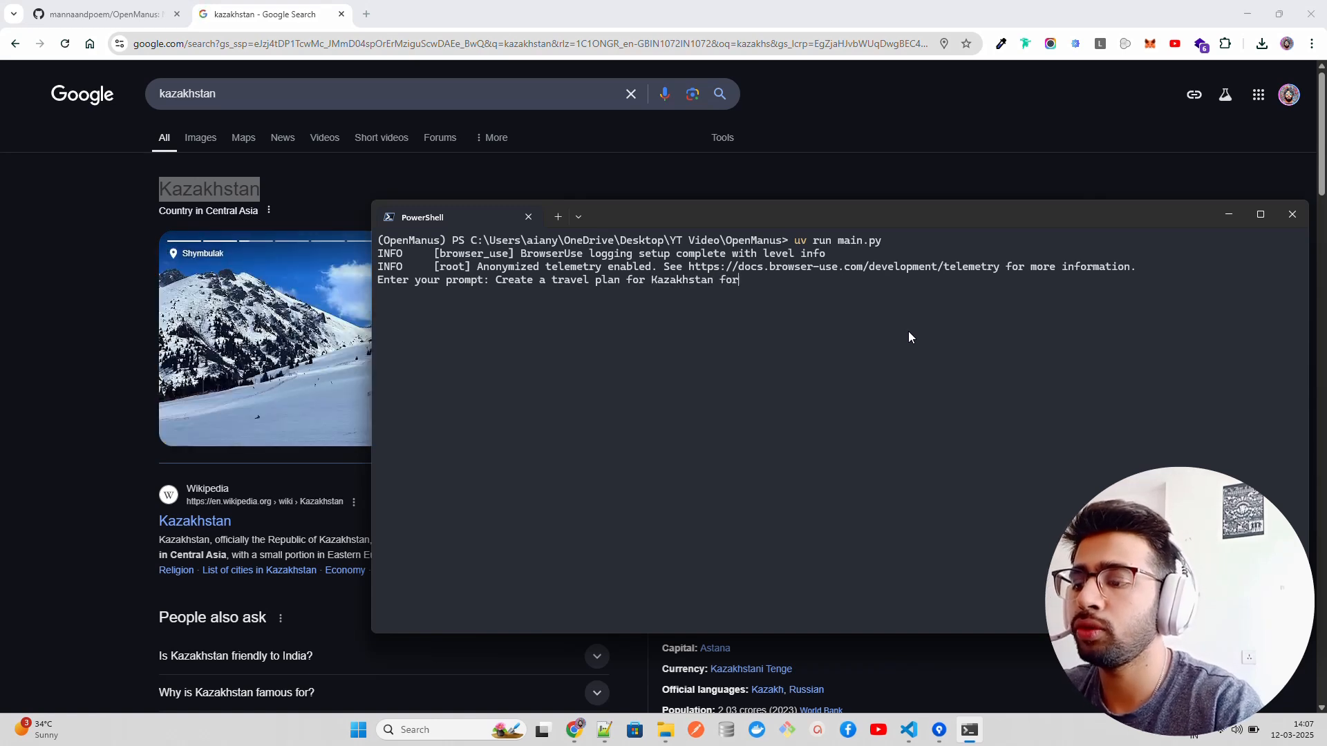
{"action": "type", "text": "4 nights and"}
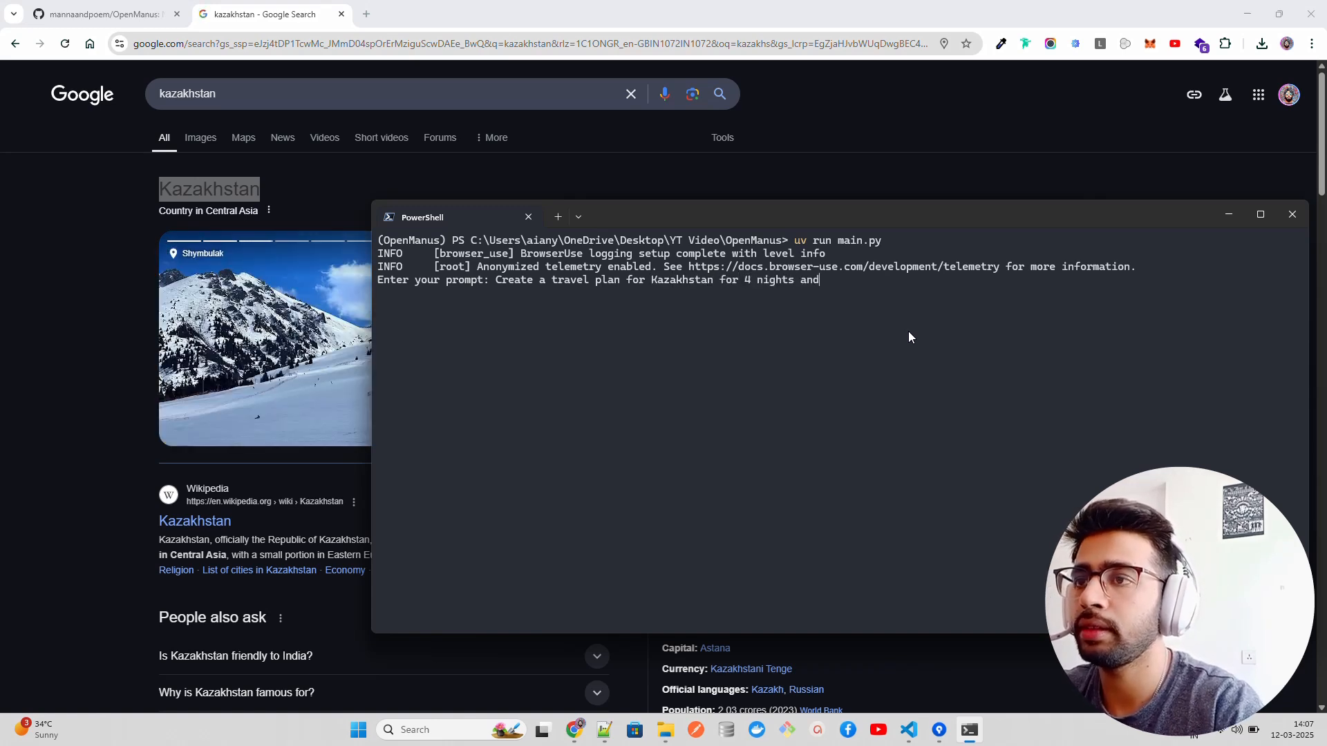
{"action": "type", "text": "5 days und"}
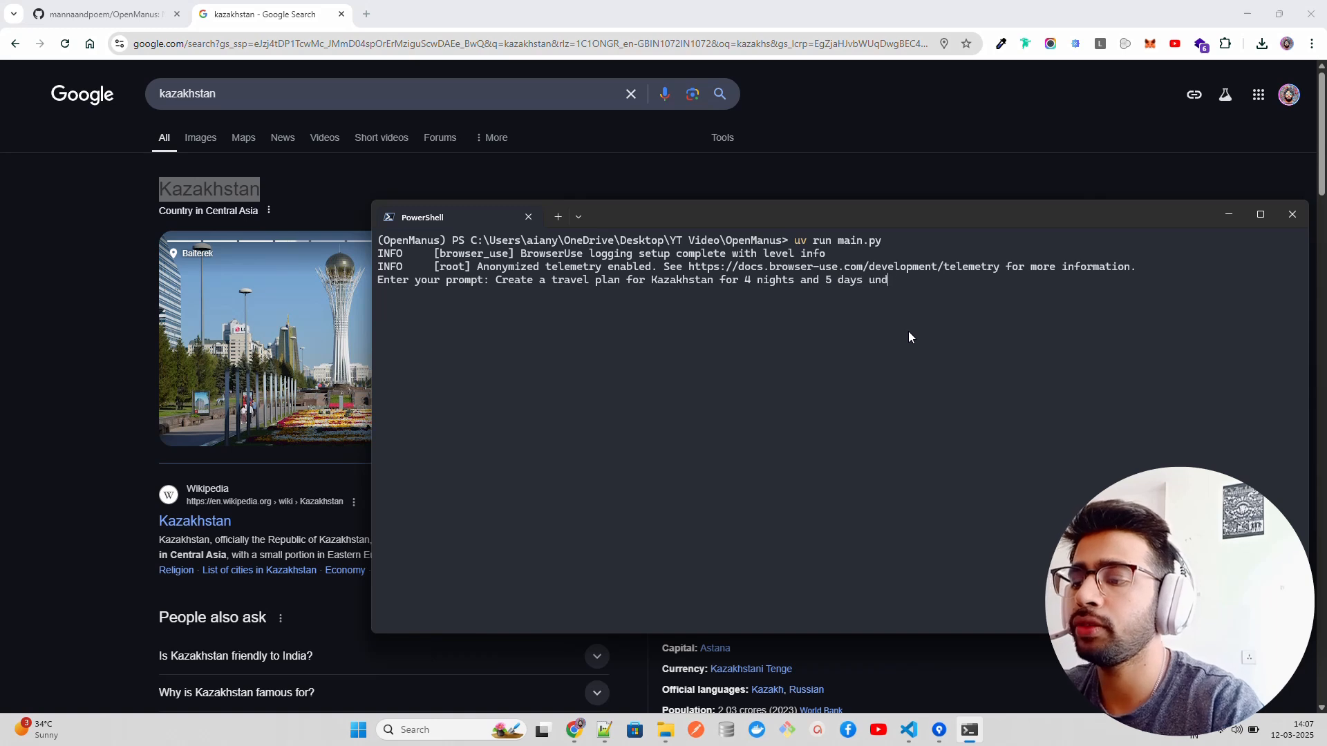
{"action": "type", "text": "er"}
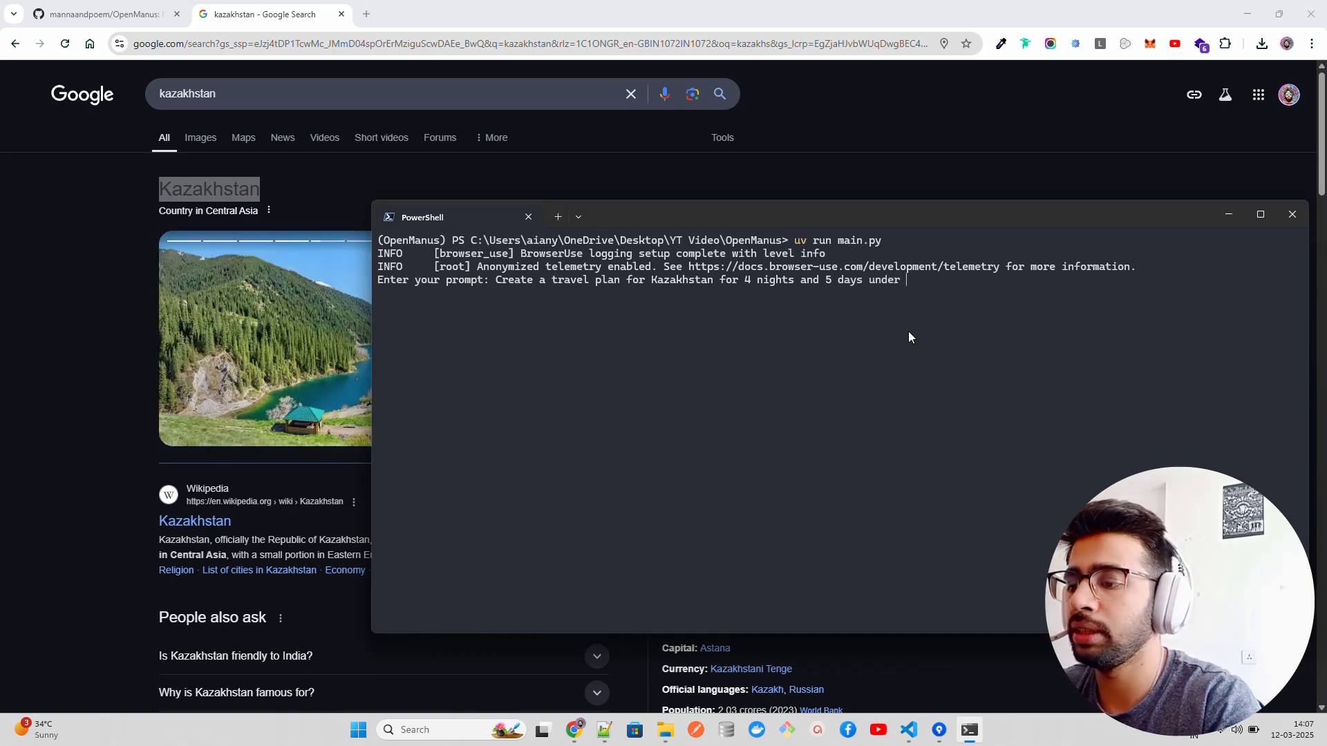
{"action": "type", "text": "$ 1"}
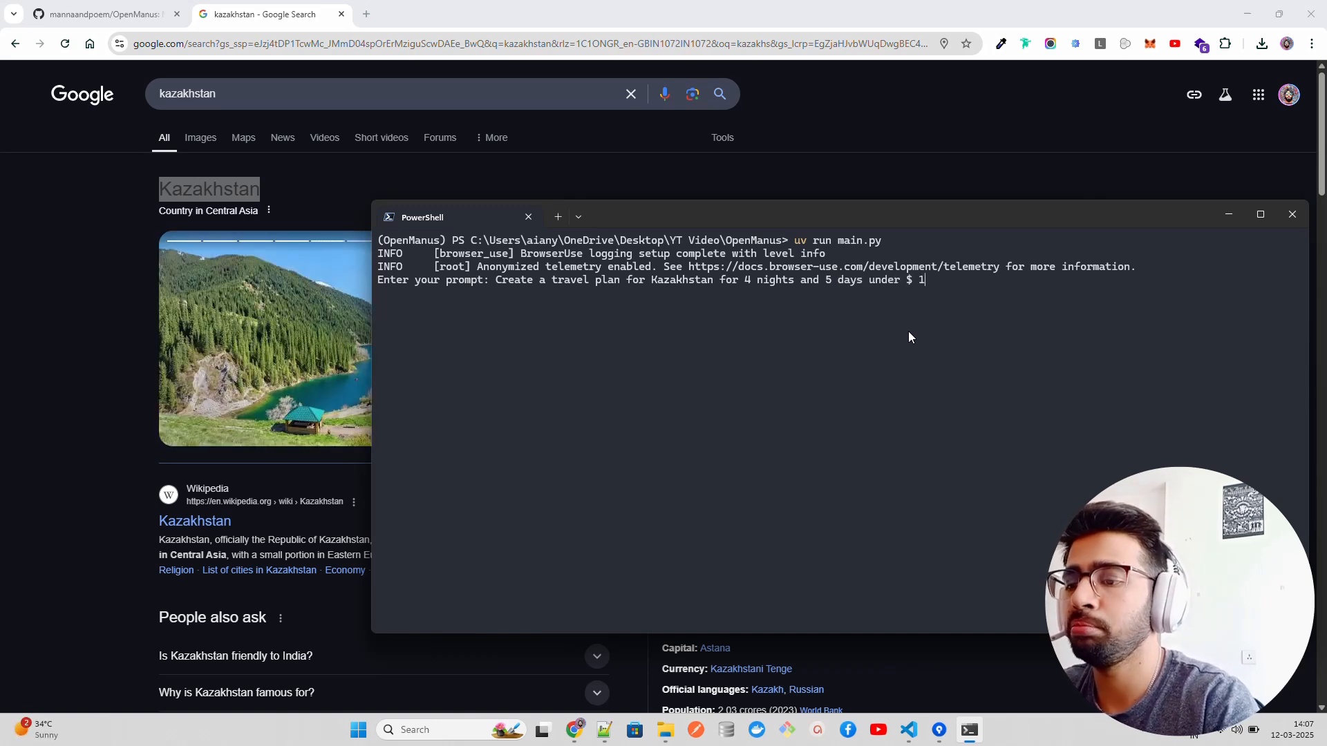
{"action": "type", "text": "000"}
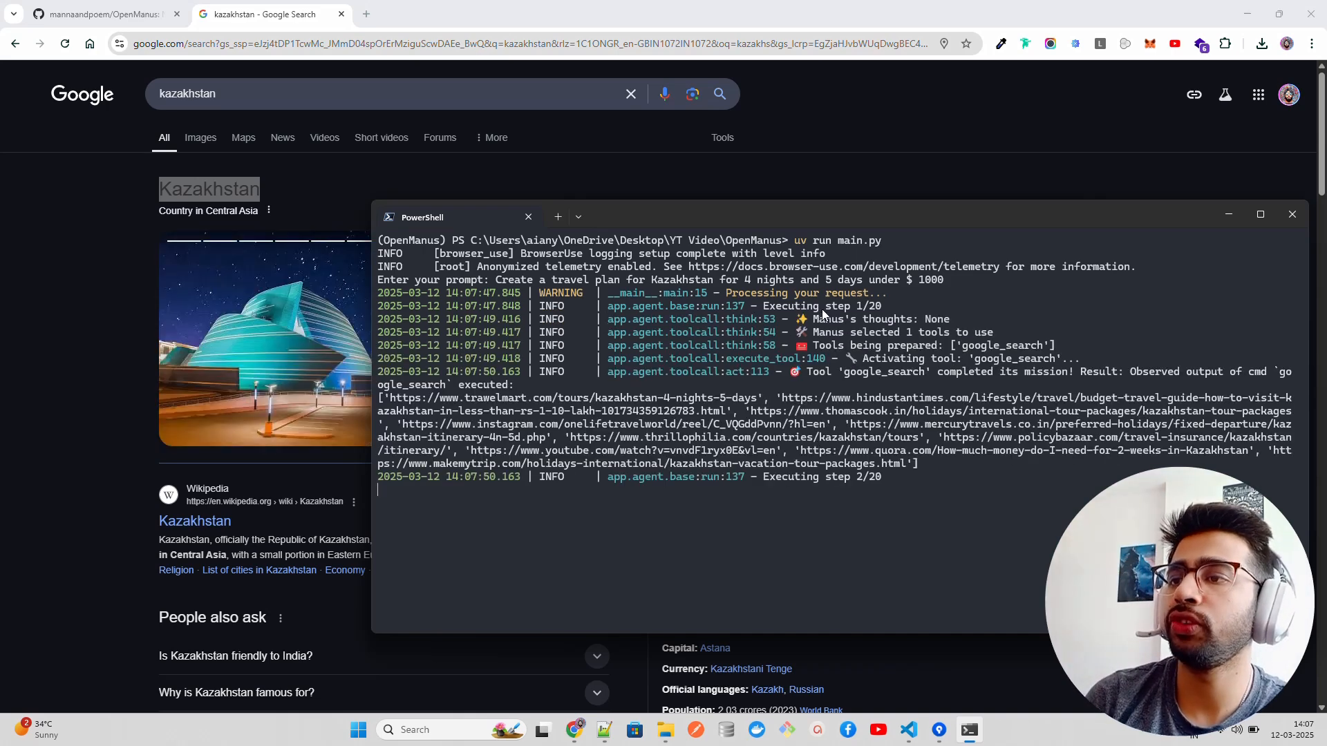
{"action": "mouse_move", "coordinate": [1015, 403]}
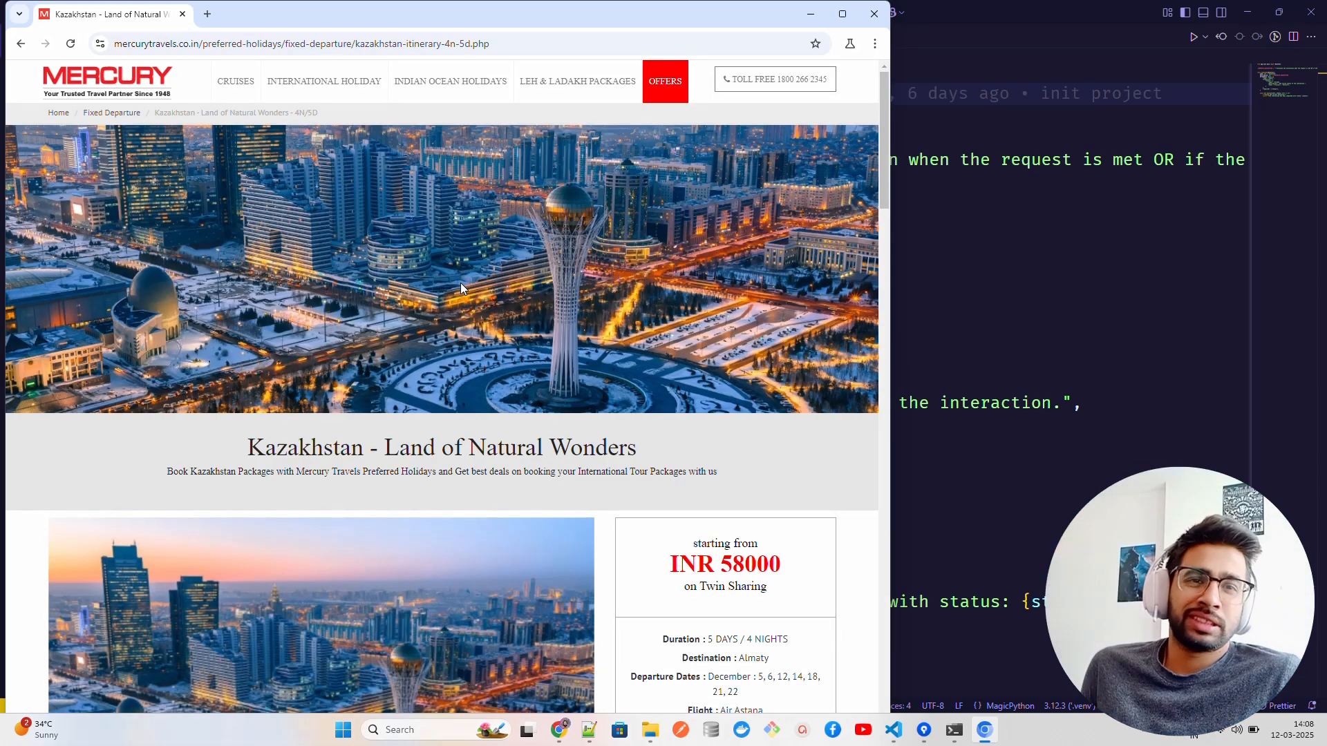
{"action": "mouse_move", "coordinate": [264, 244]}
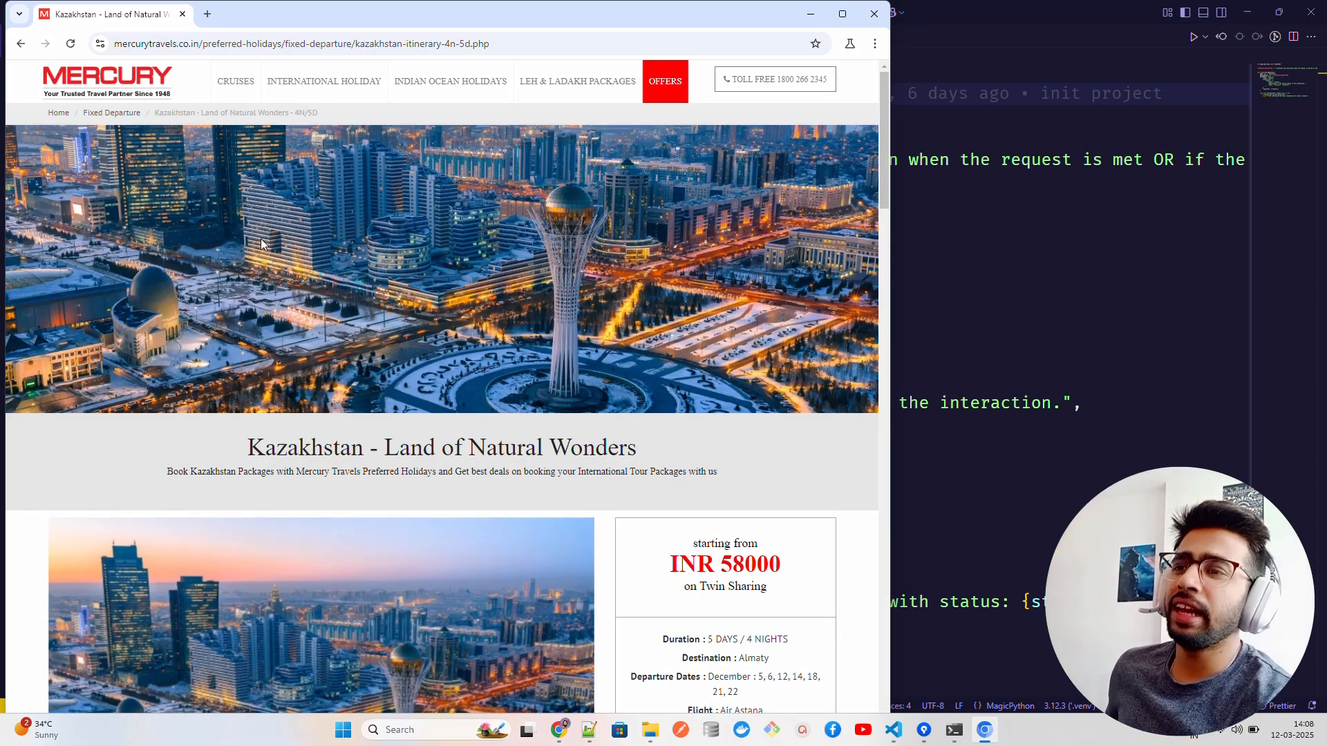
{"action": "mouse_move", "coordinate": [915, 393]}
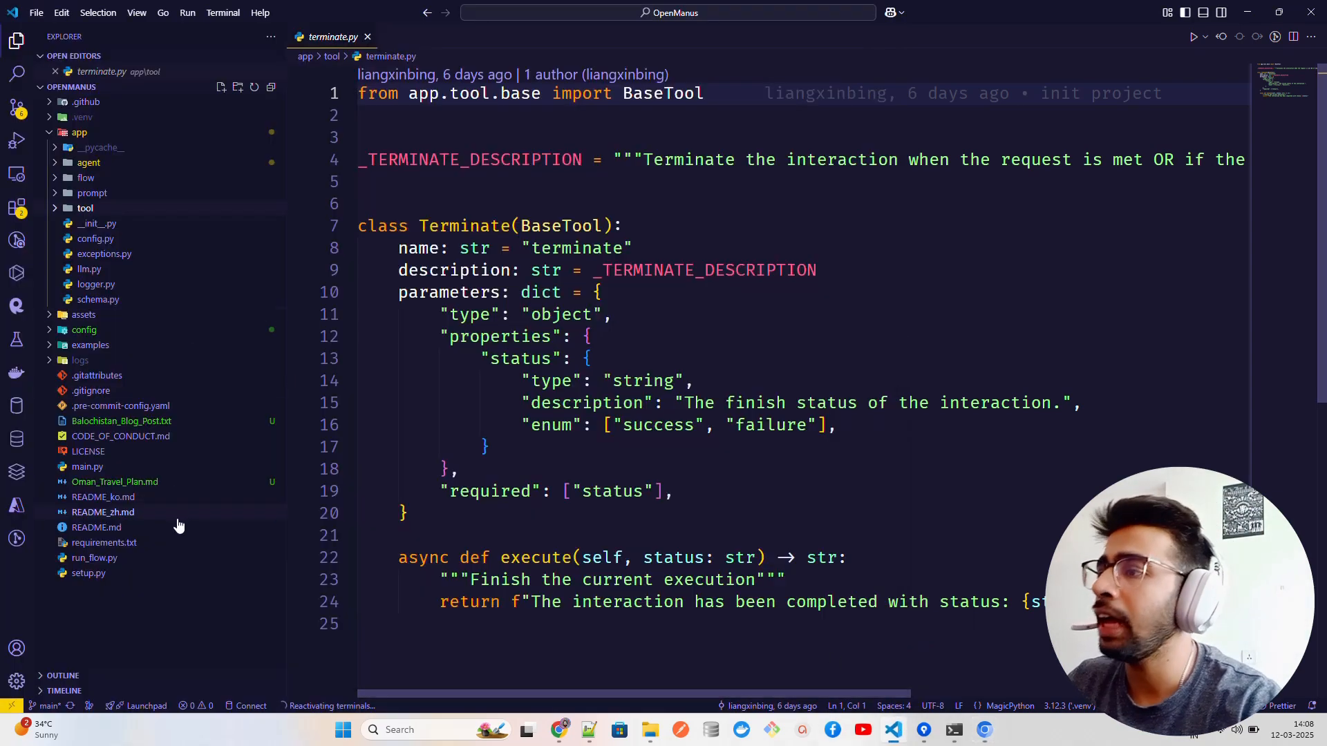
Open Oman_Travel_Plan.md and mark its 4 Nights, under-$1000 budget, Ramada Encore and Night 1 entries
{"action": "left_click", "coordinate": [114, 481]}
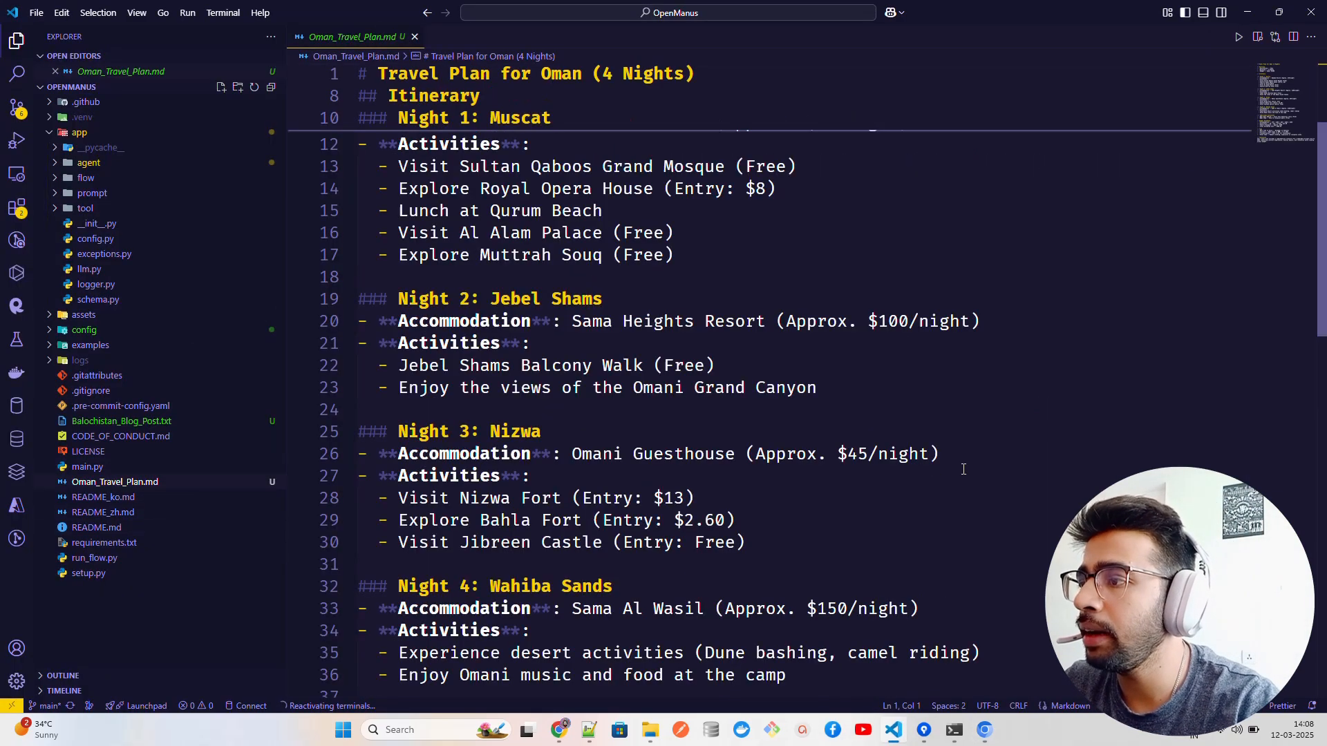
{"action": "scroll", "scroll_direction": "up", "scroll_amount": 3}
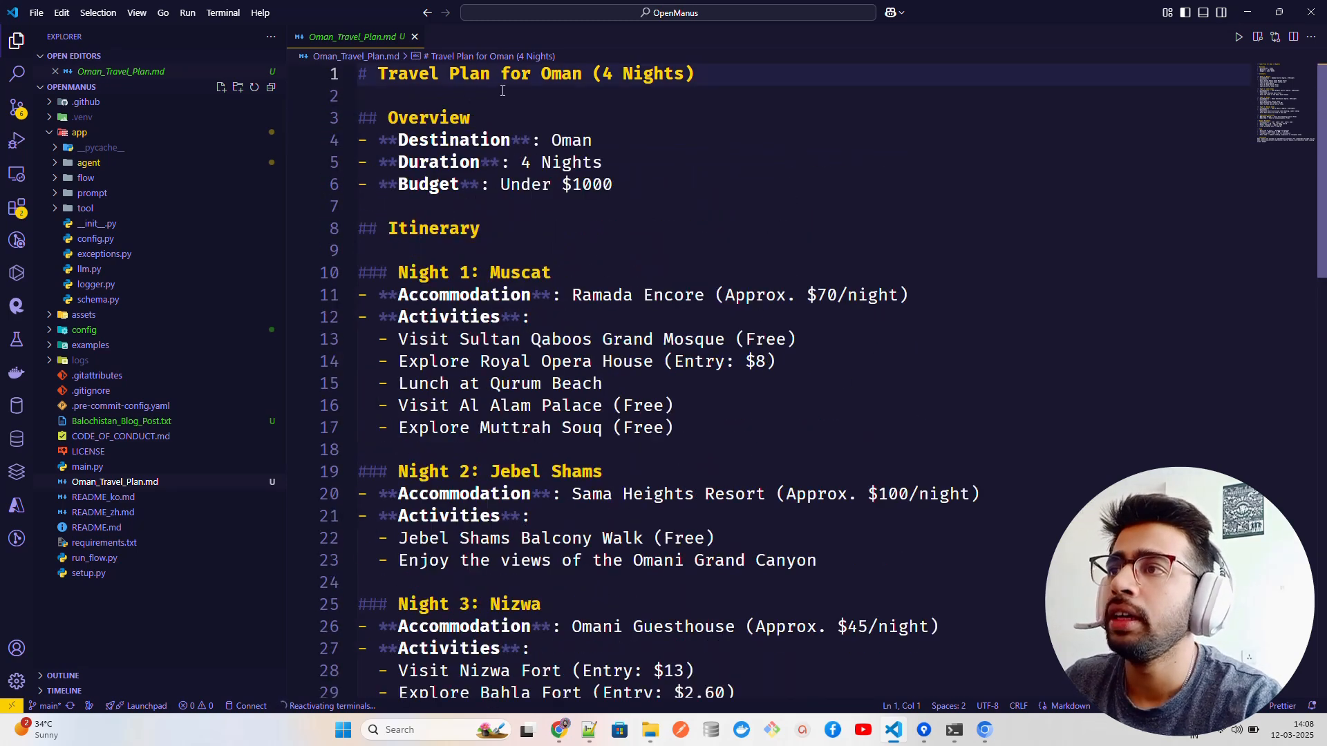
{"action": "left_click", "coordinate": [694, 74]}
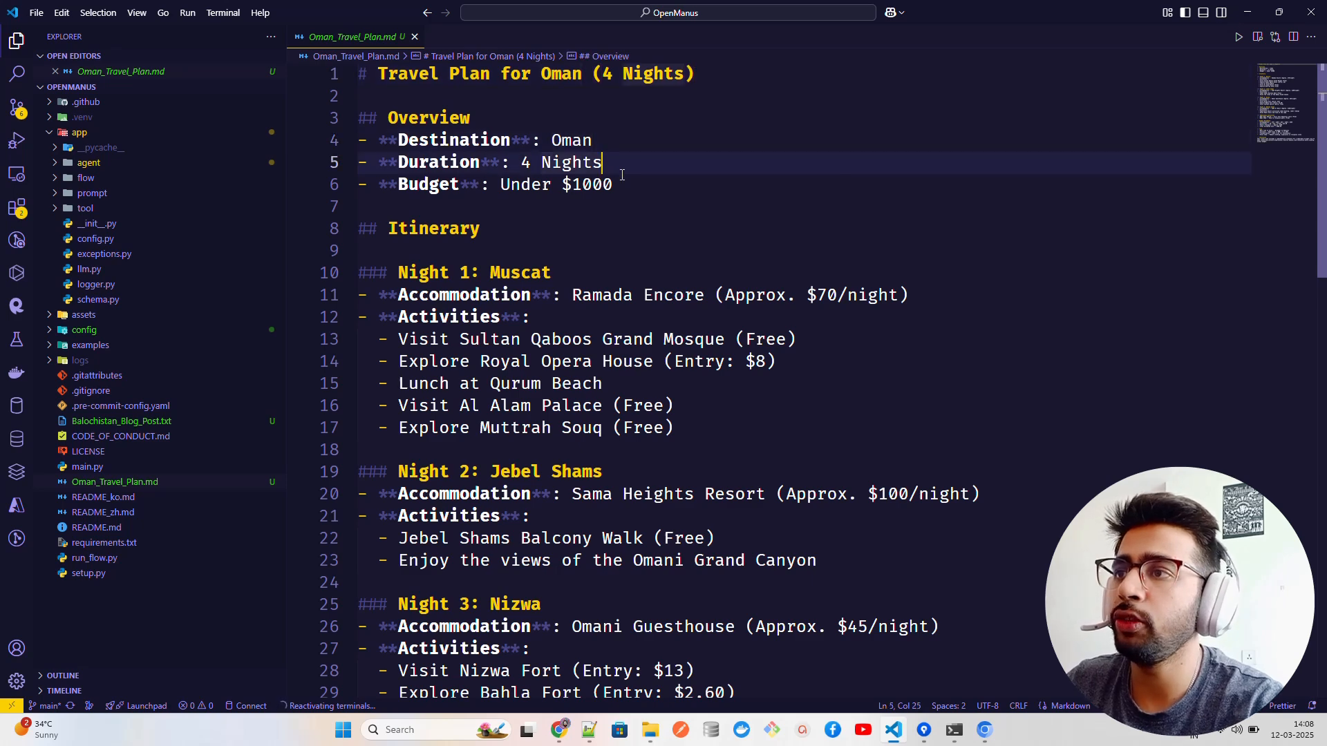
{"action": "left_click", "coordinate": [614, 184]}
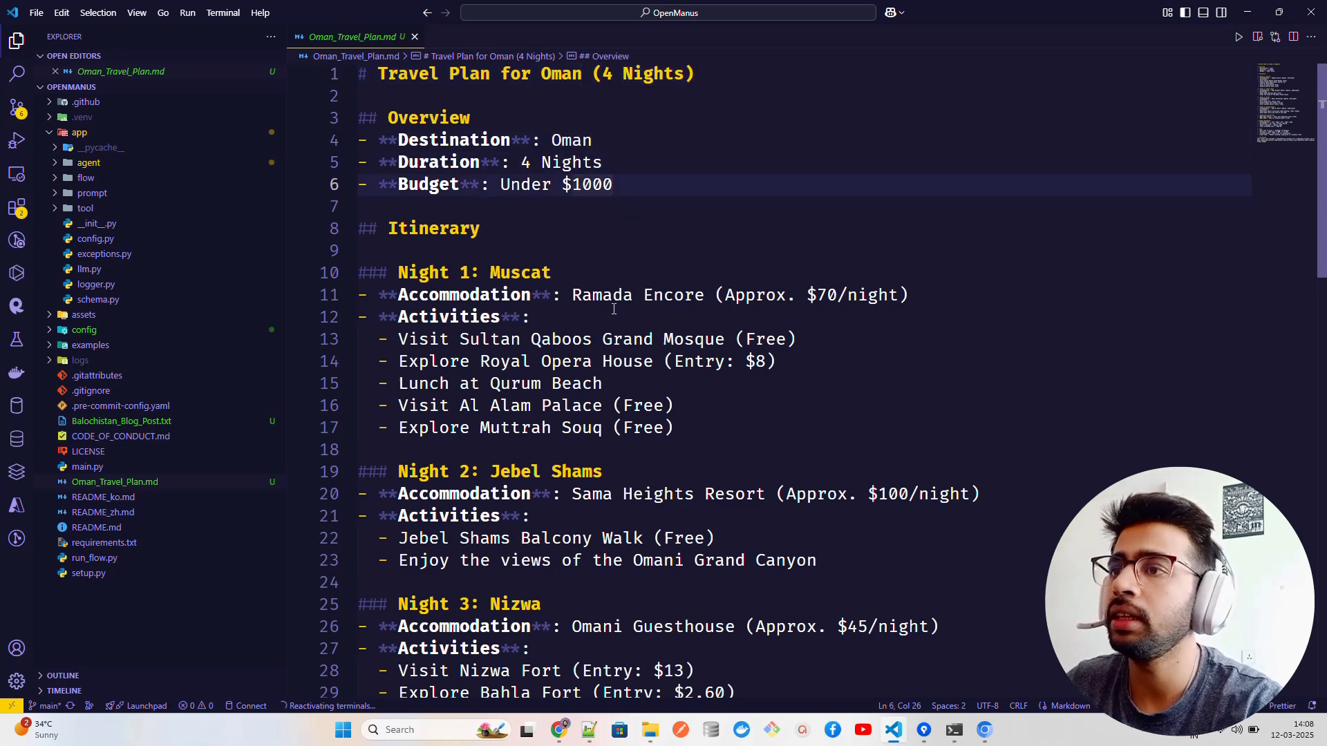
{"action": "left_click", "coordinate": [703, 294]}
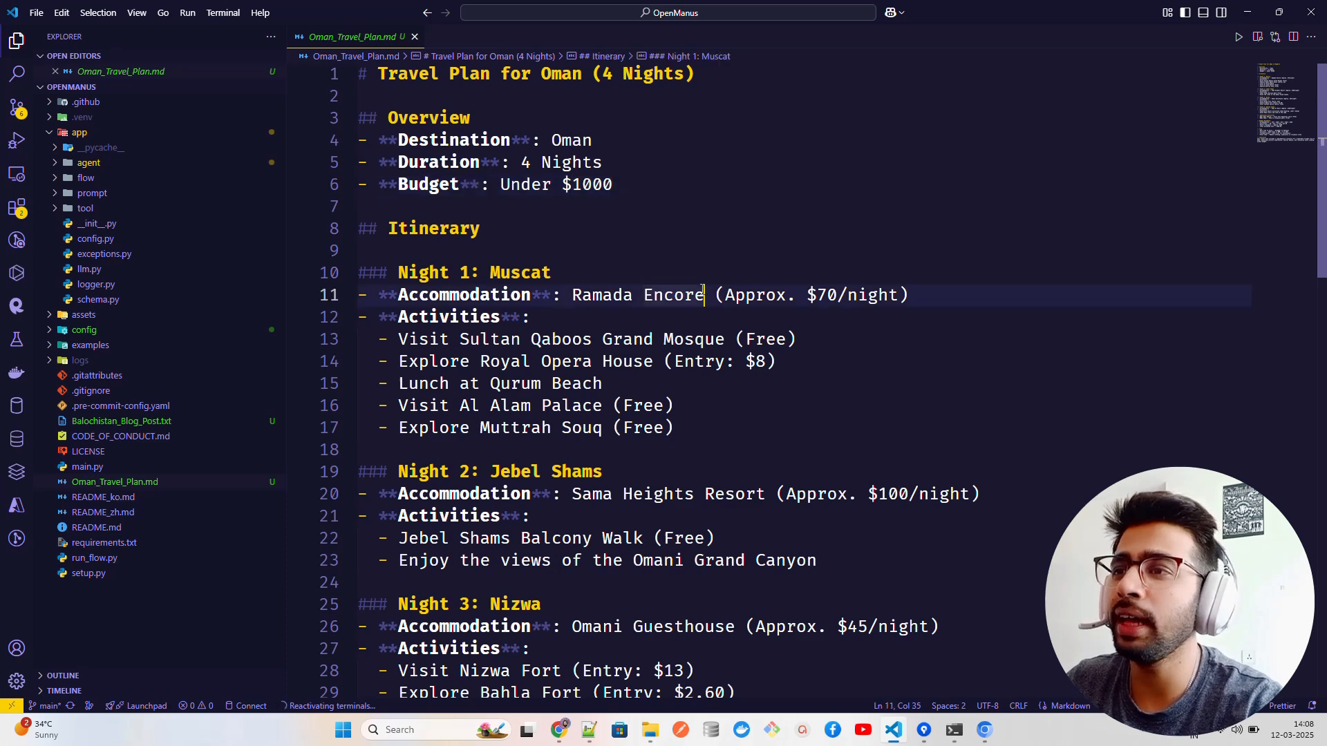
{"action": "left_click", "coordinate": [766, 339]}
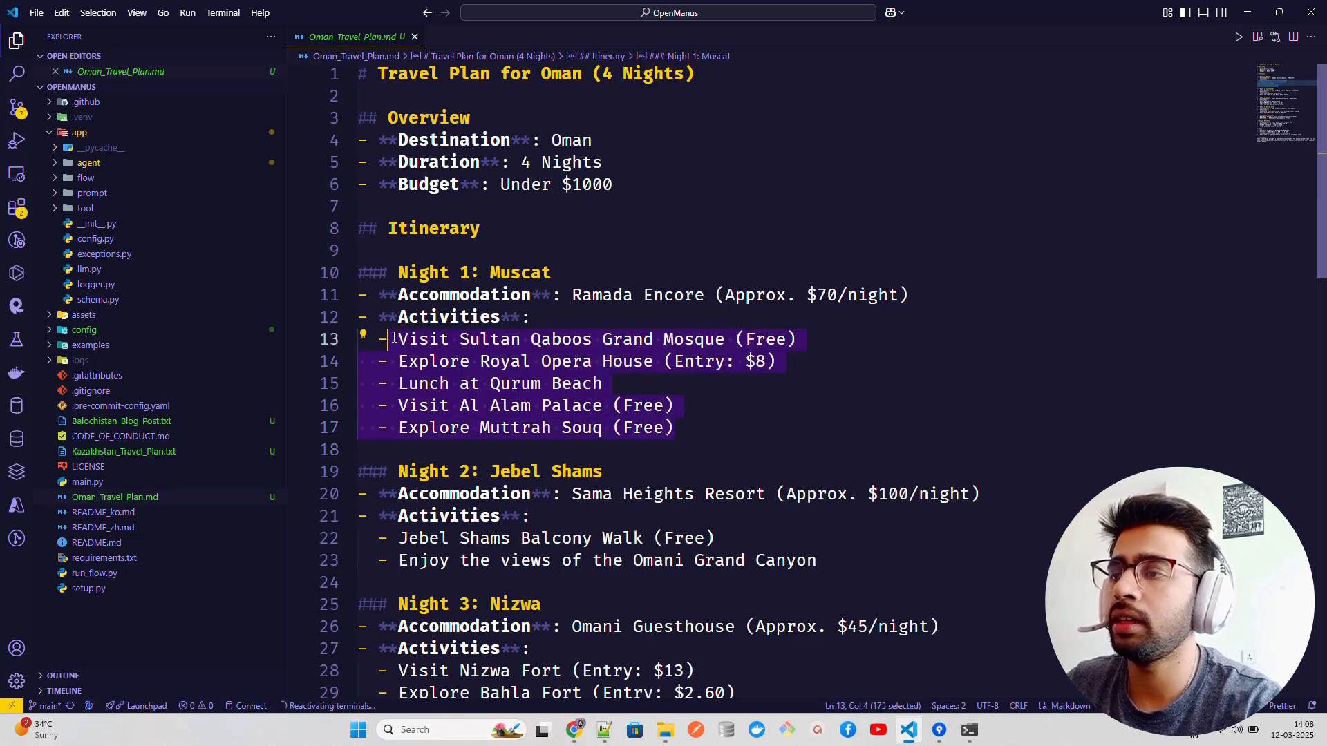
{"action": "left_click", "coordinate": [701, 449]}
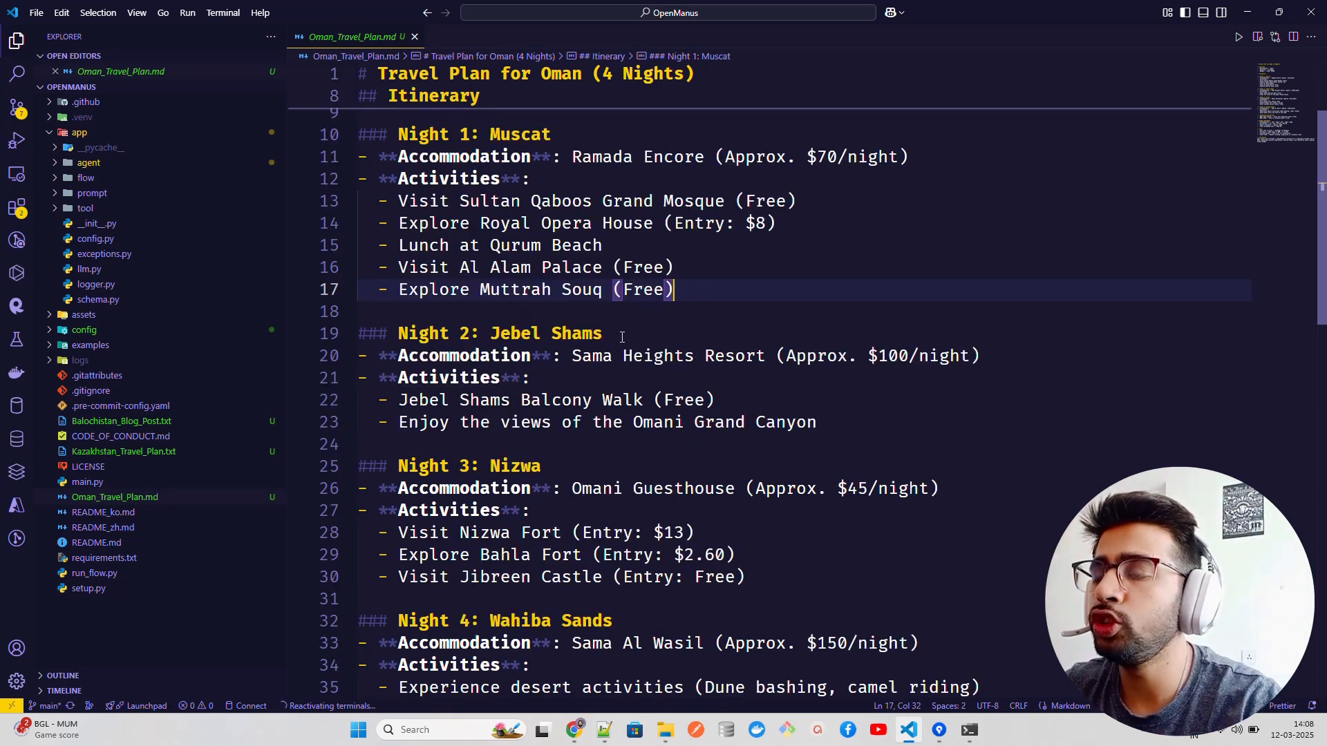
{"action": "mouse_move", "coordinate": [623, 464]}
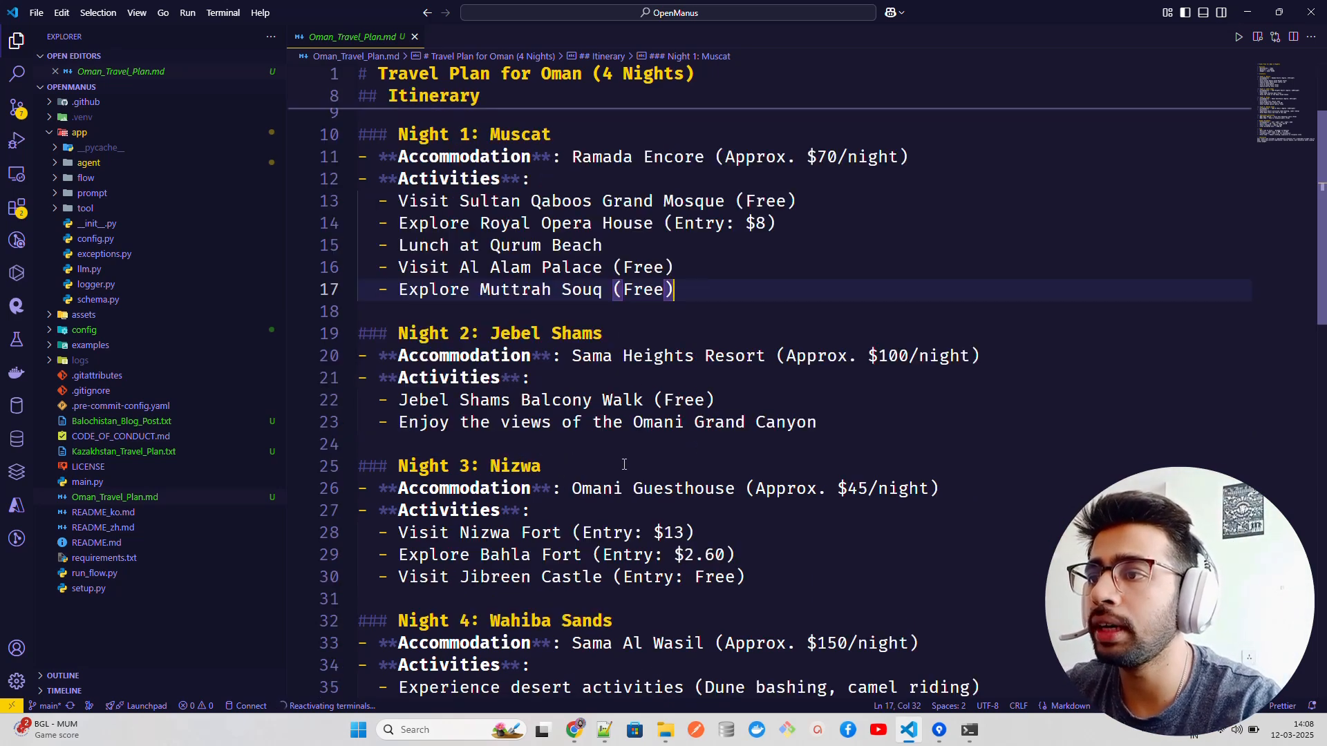
{"action": "scroll", "scroll_direction": "down", "scroll_amount": 3}
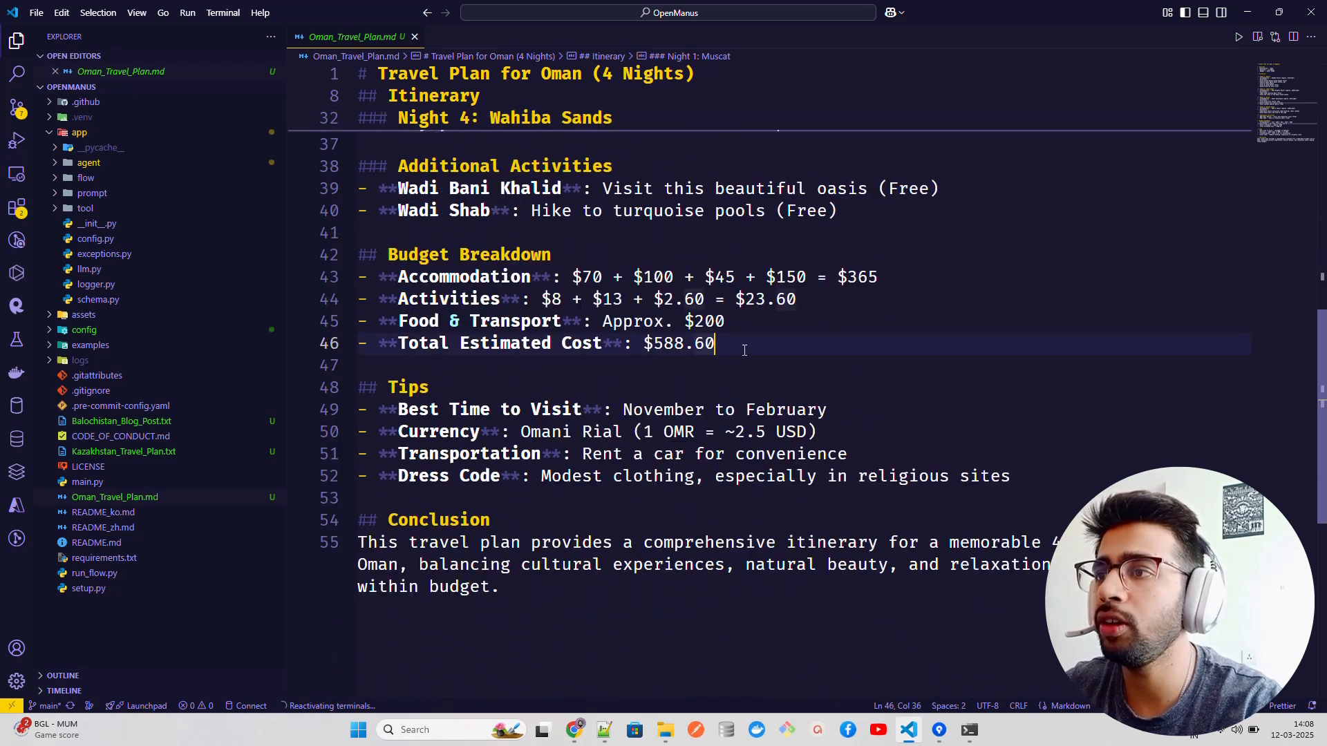
{"action": "left_click", "coordinate": [429, 387]}
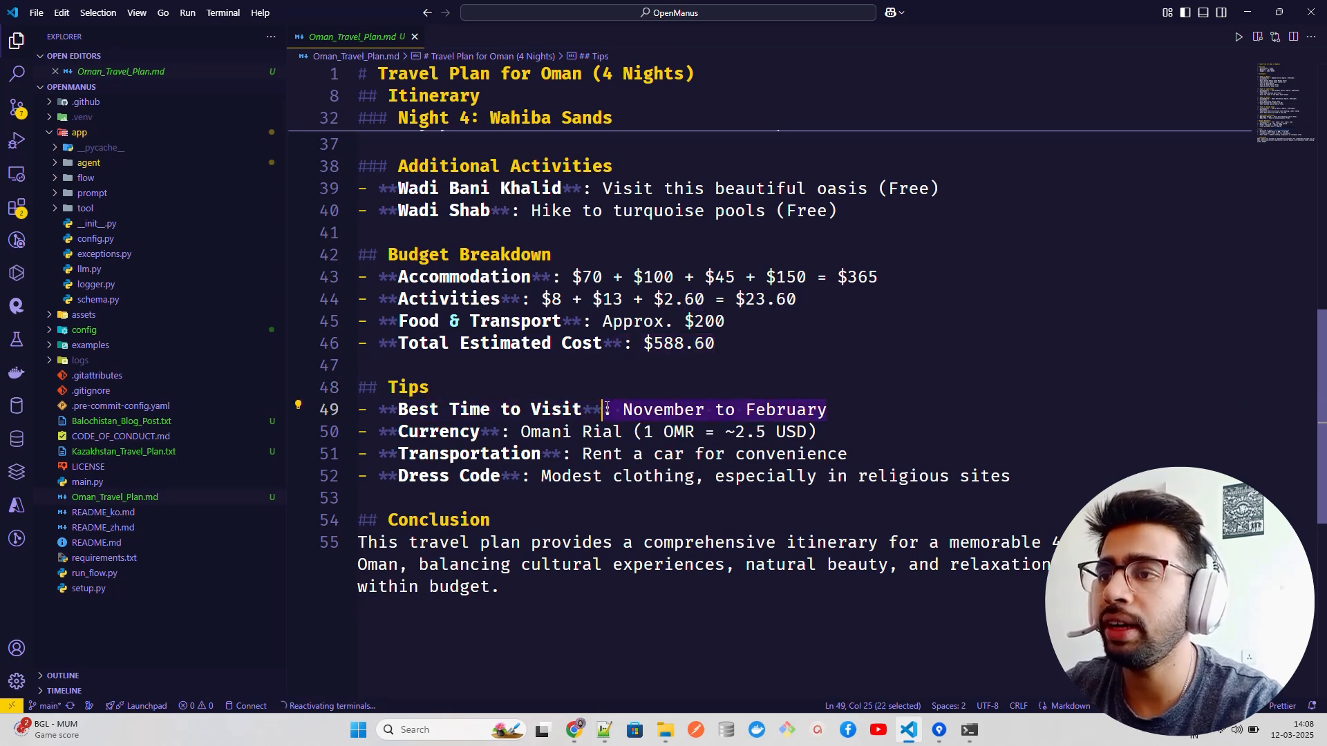
{"action": "left_click", "coordinate": [489, 432]}
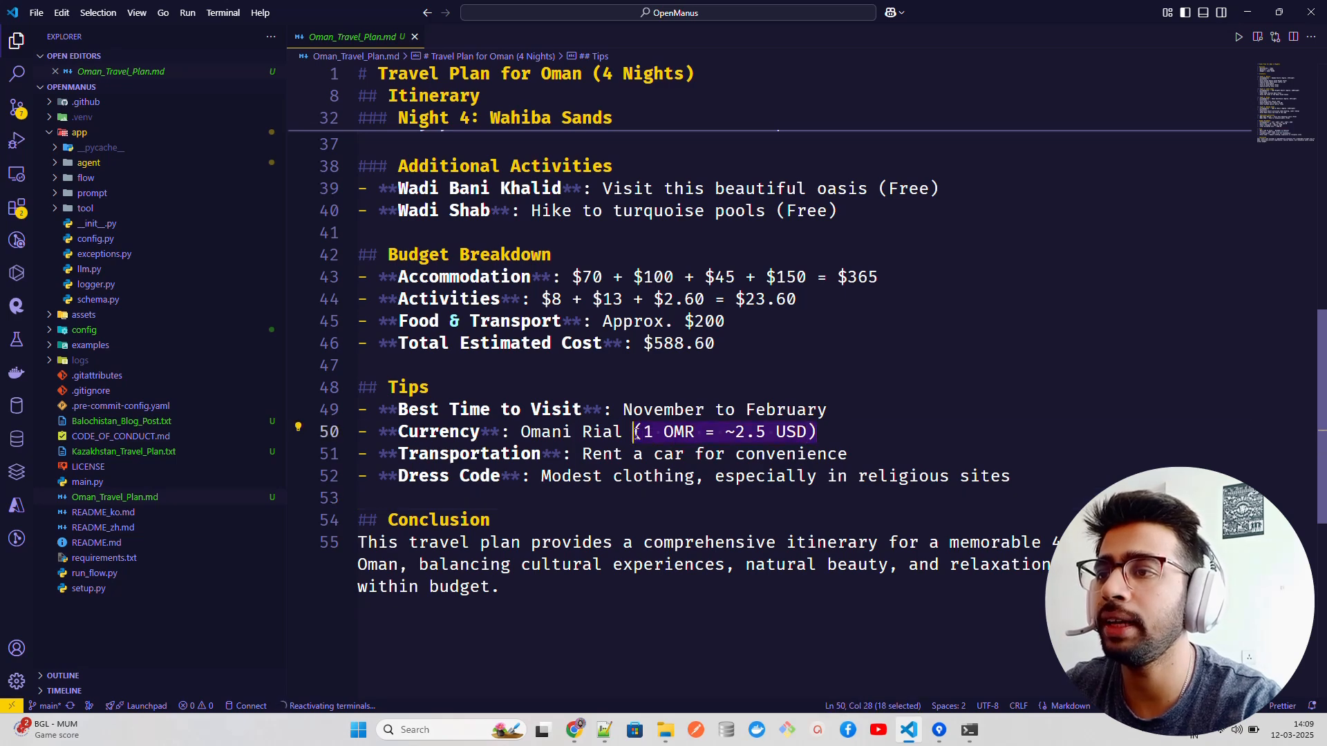
{"action": "left_click", "coordinate": [808, 410]}
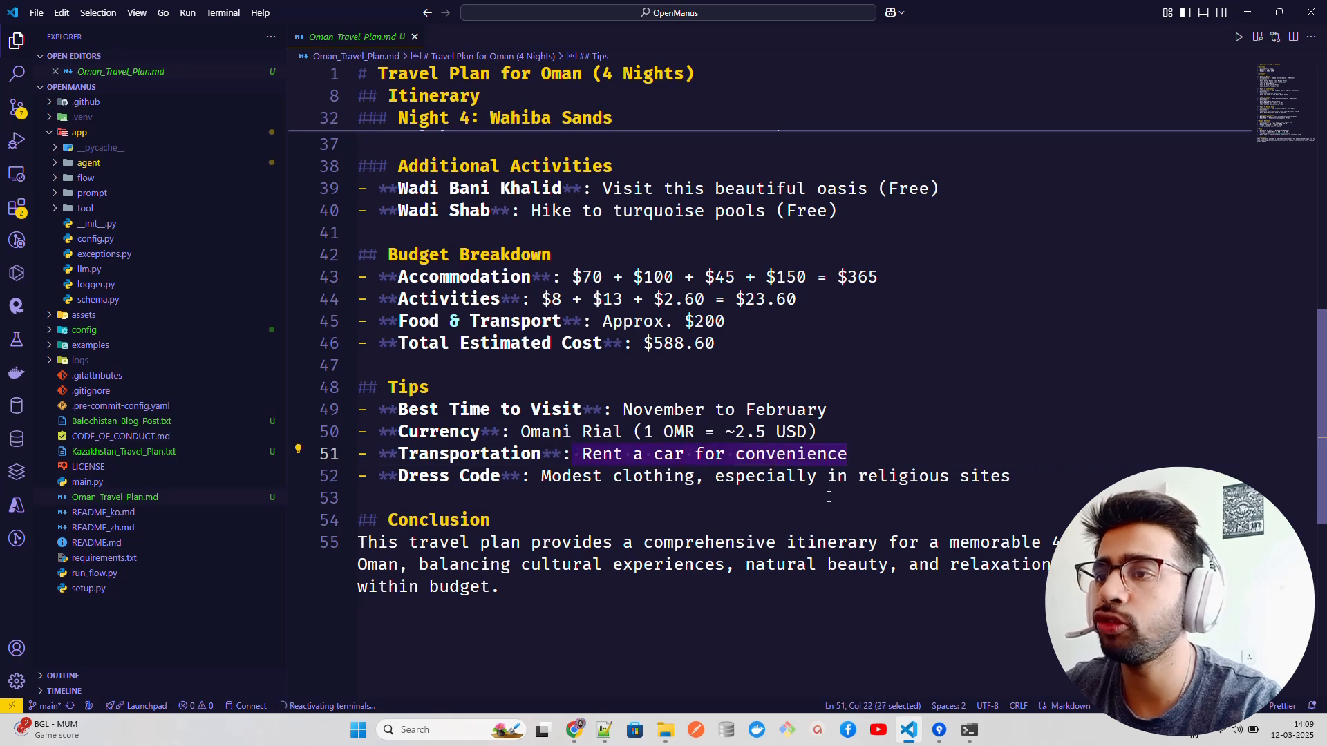
{"action": "left_click", "coordinate": [1024, 476]}
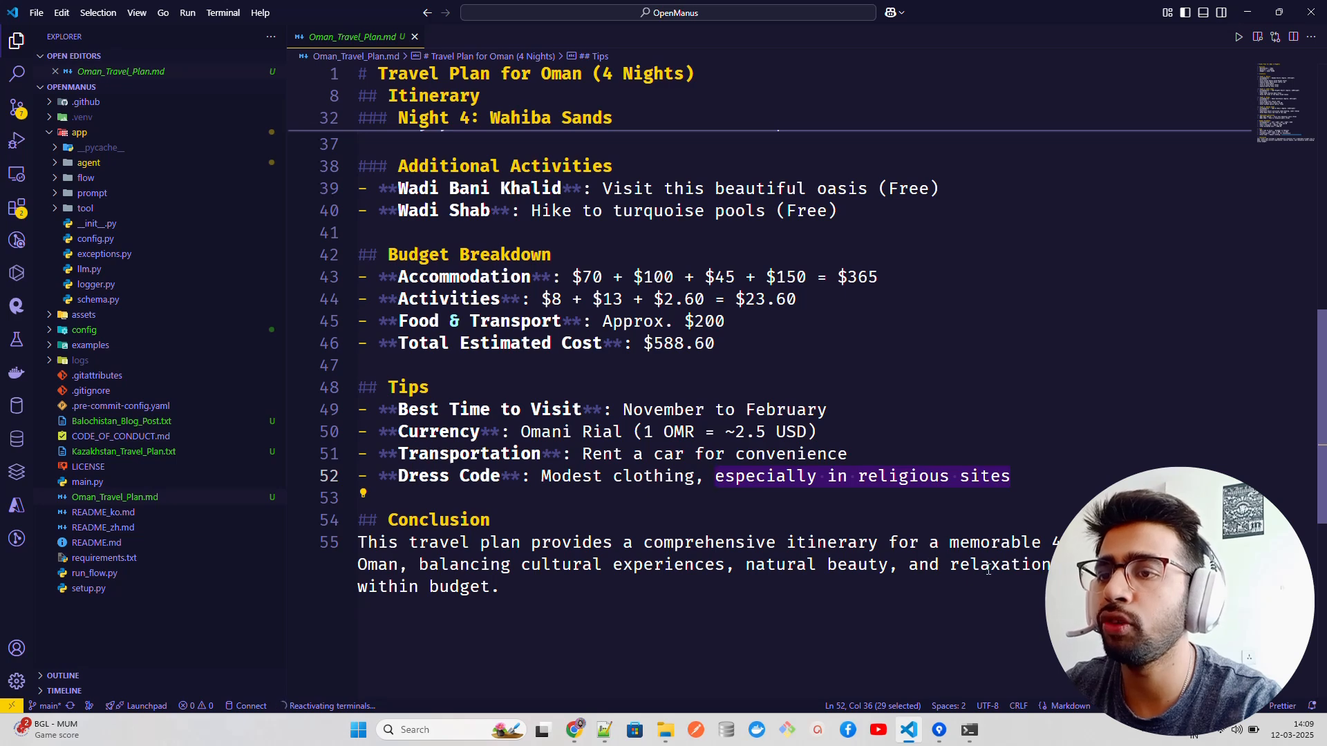
{"action": "mouse_move", "coordinate": [199, 437]}
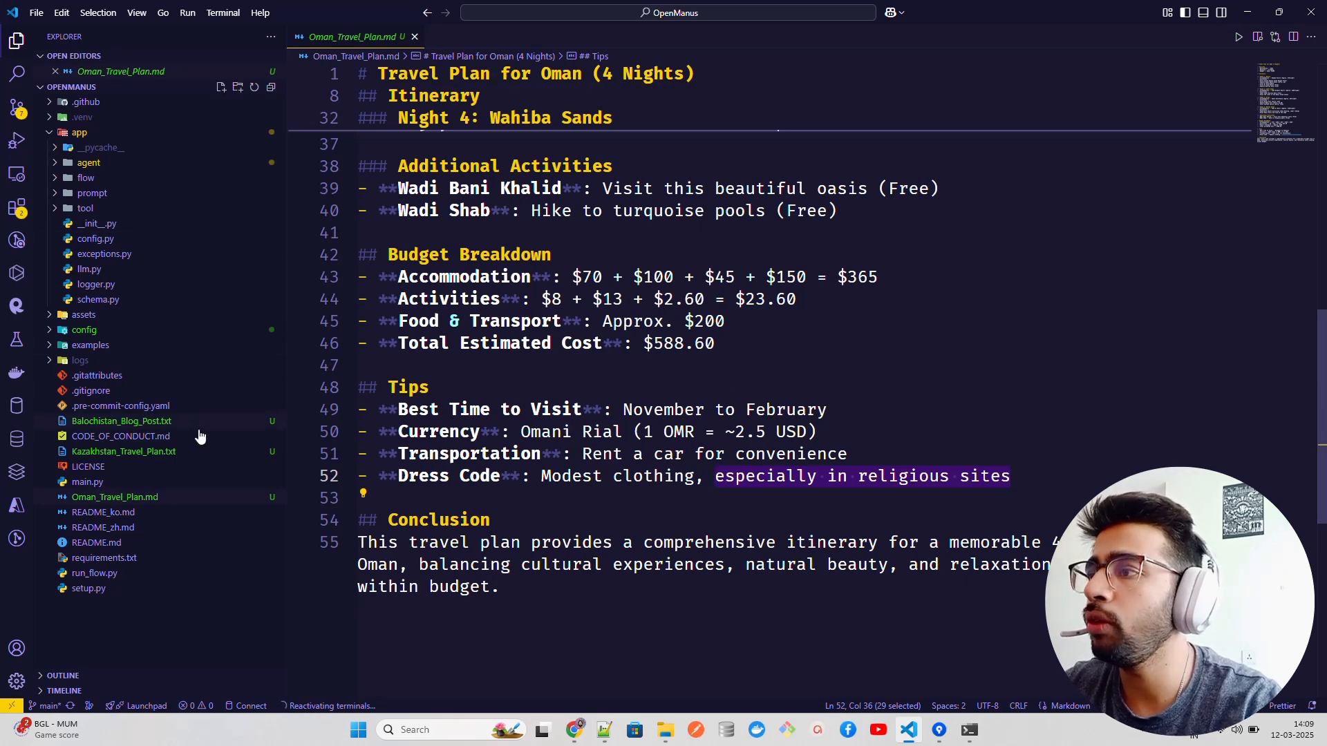
Open Kazakhstan_Travel_Plan.txt and scroll through its itinerary to the $905 estimated costs
{"action": "left_click", "coordinate": [124, 451]}
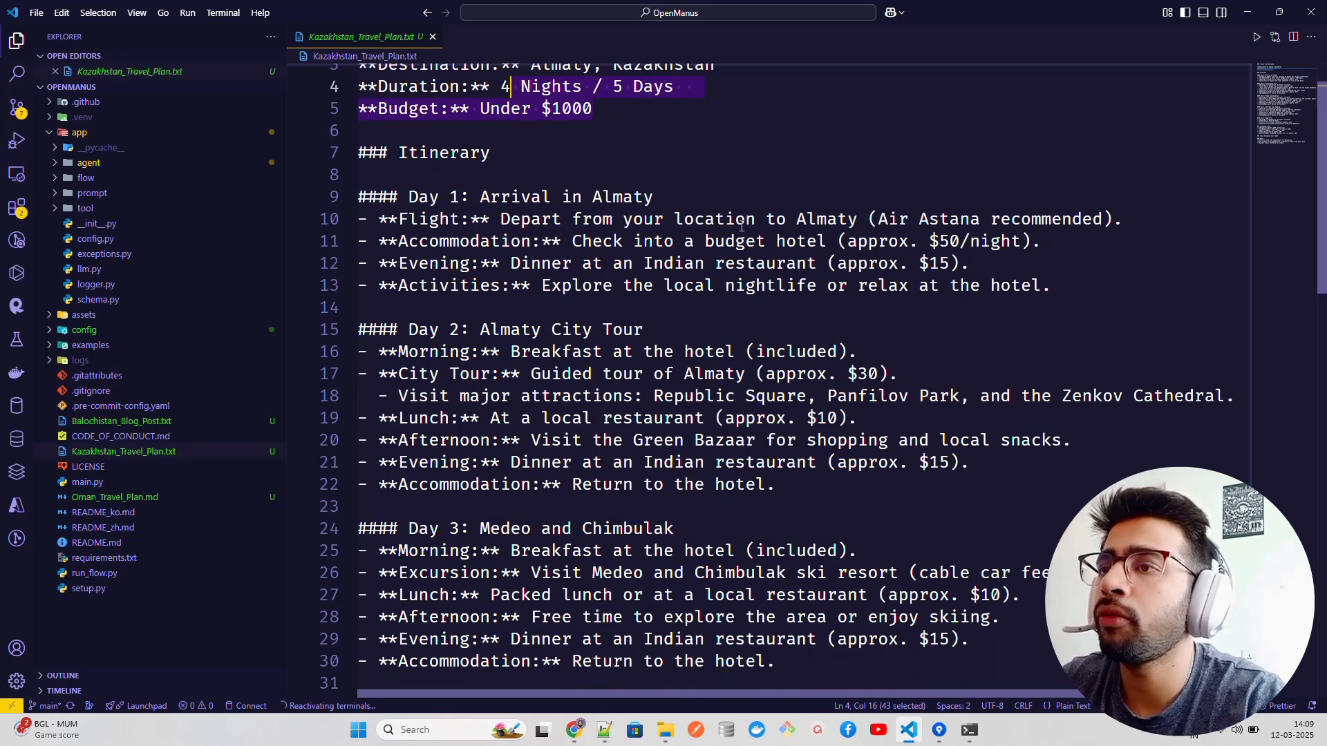
{"action": "mouse_move", "coordinate": [1118, 219]}
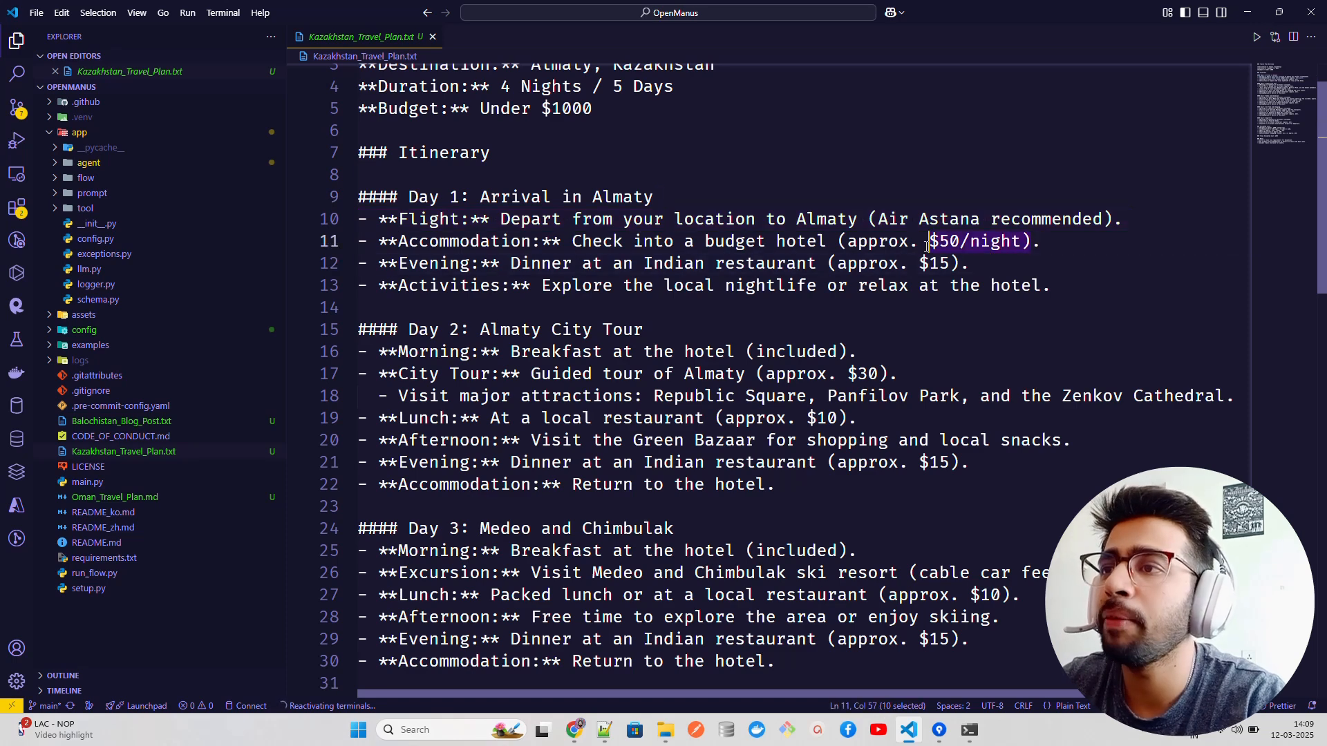
{"action": "scroll", "scroll_direction": "down", "scroll_amount": 3}
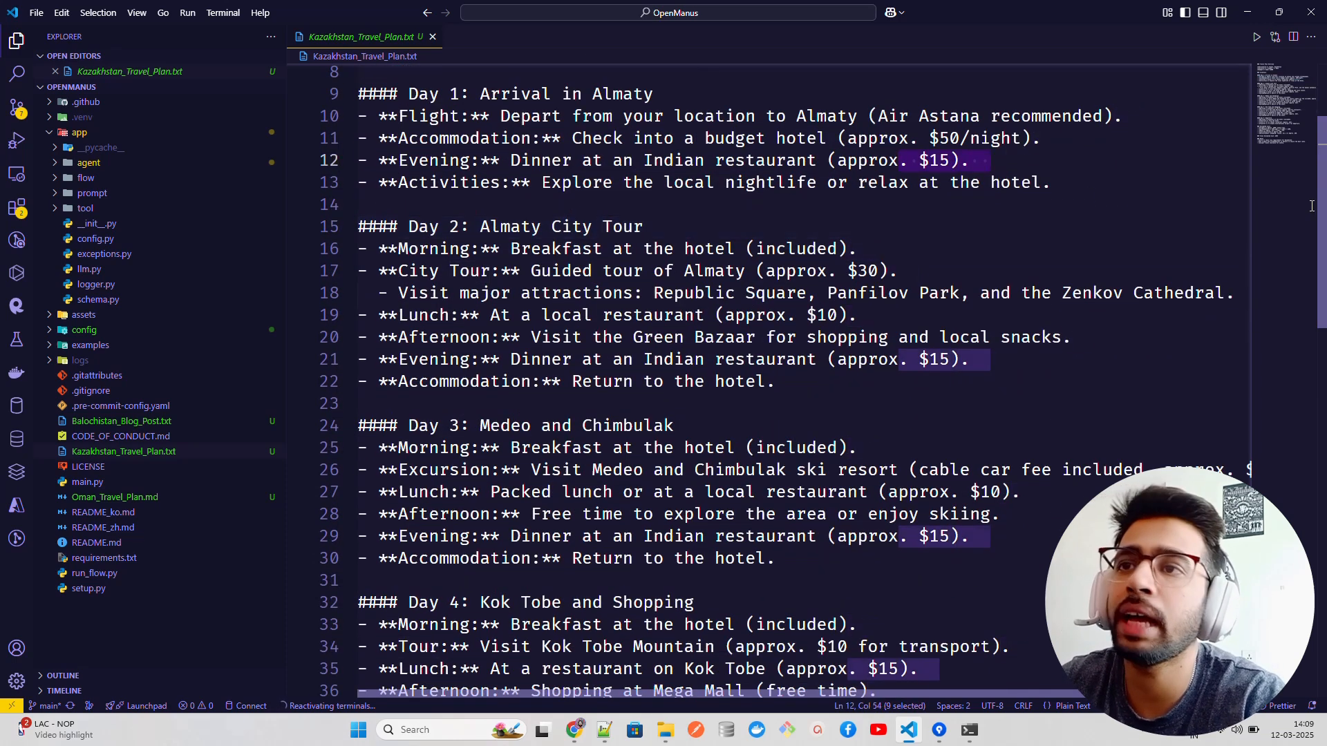
{"action": "scroll", "scroll_direction": "up", "scroll_amount": 3}
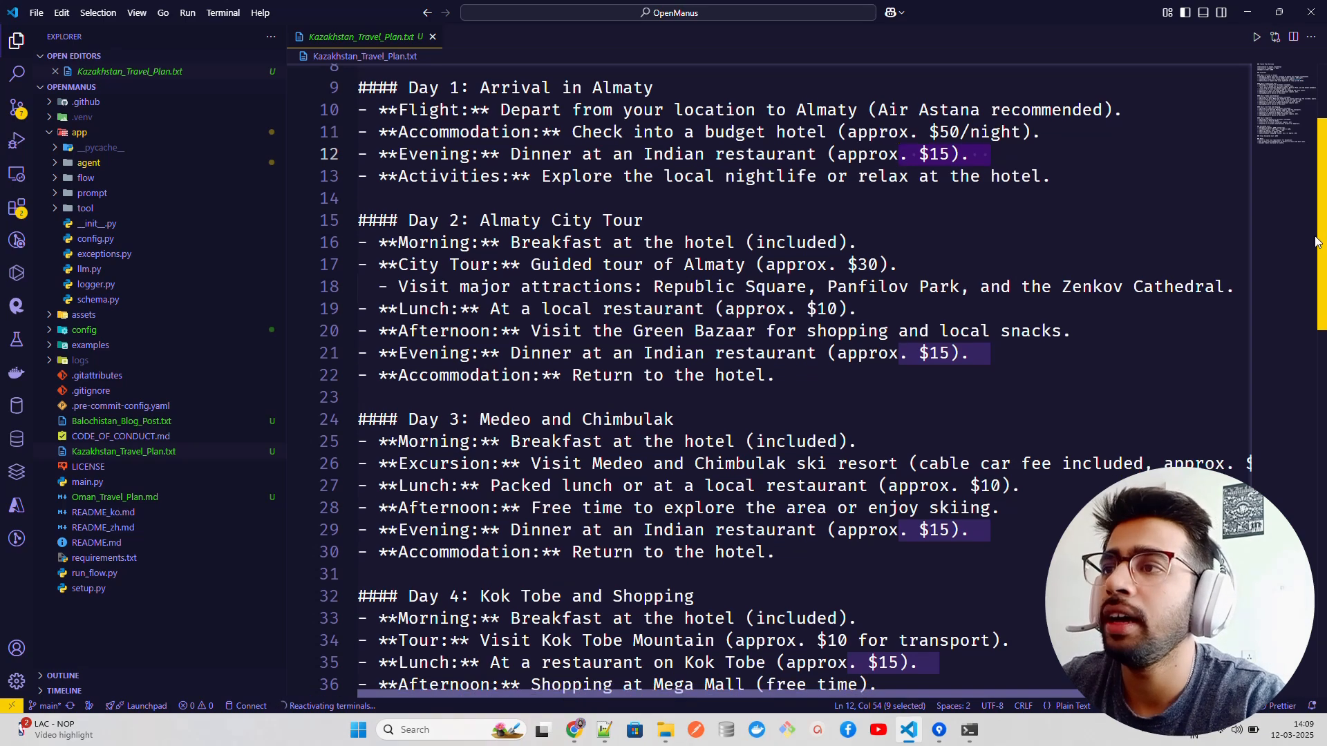
{"action": "scroll", "scroll_direction": "down", "scroll_amount": 3}
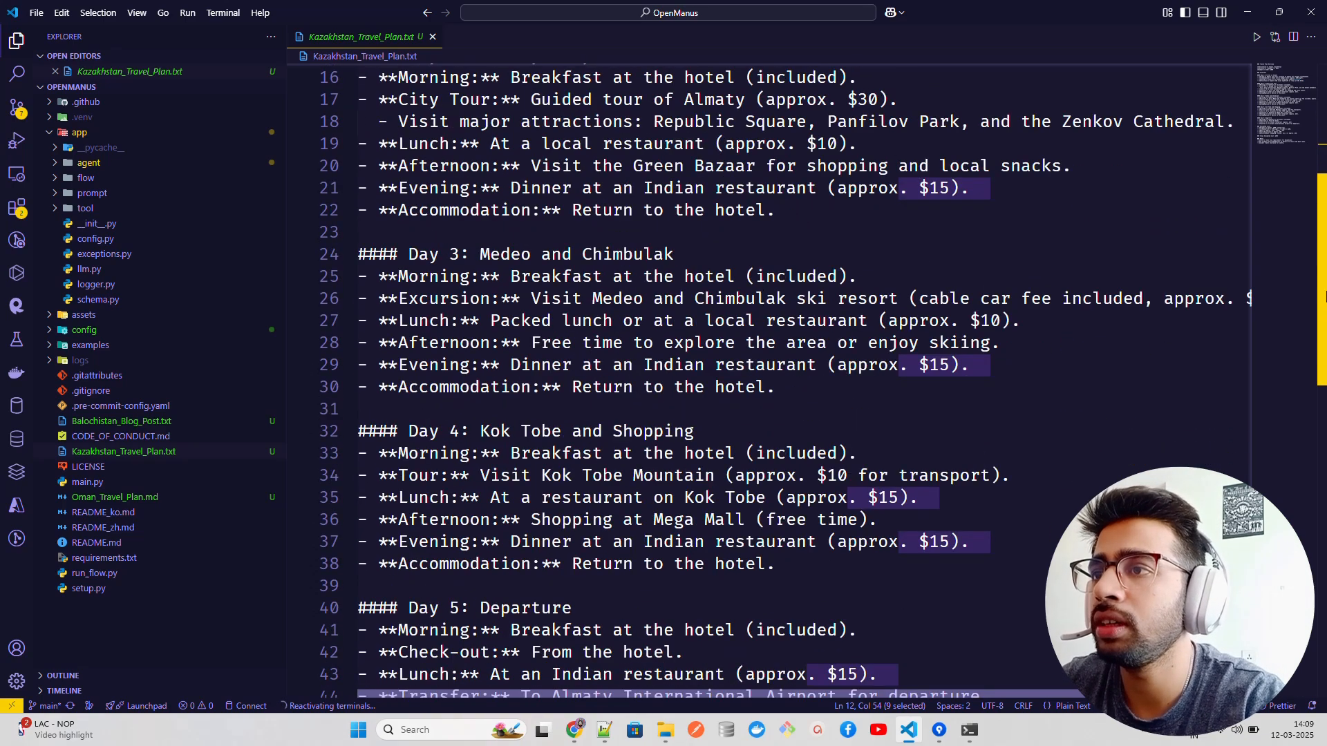
{"action": "scroll", "scroll_direction": "down", "scroll_amount": 3}
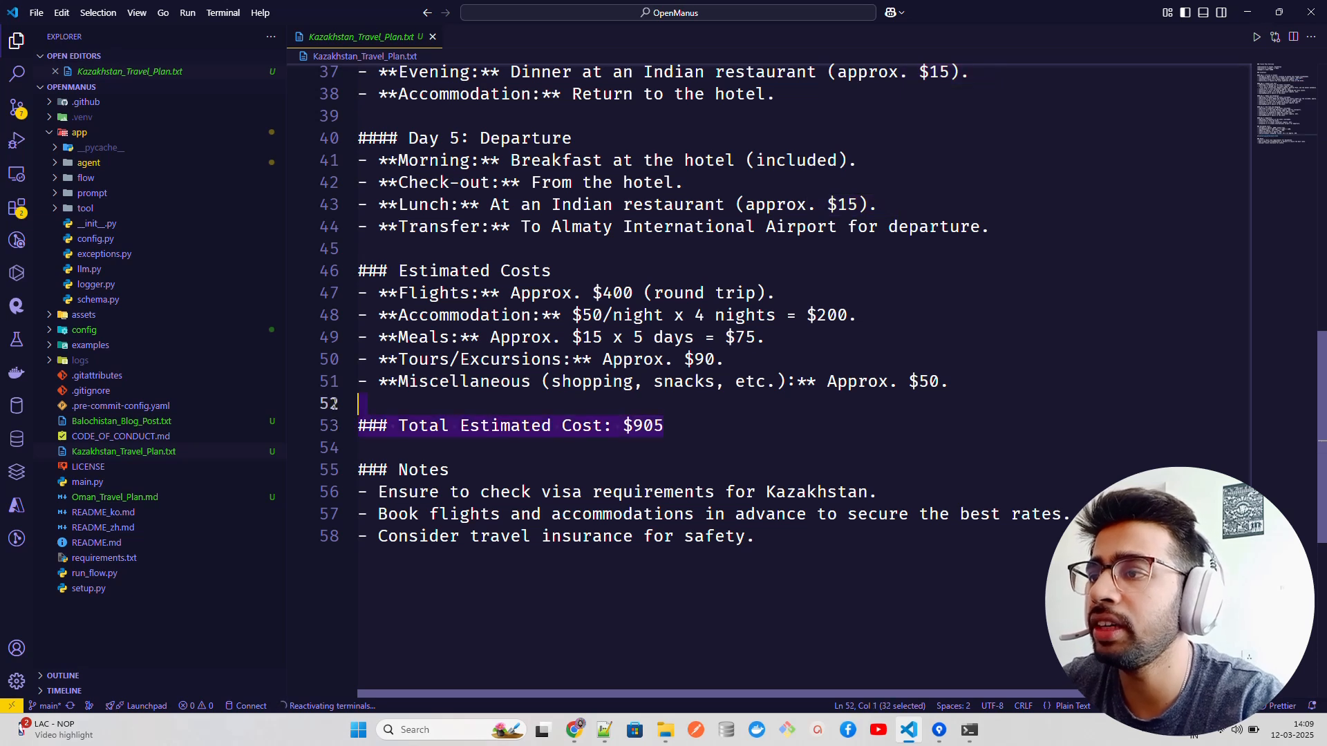
{"action": "left_click", "coordinate": [702, 536]}
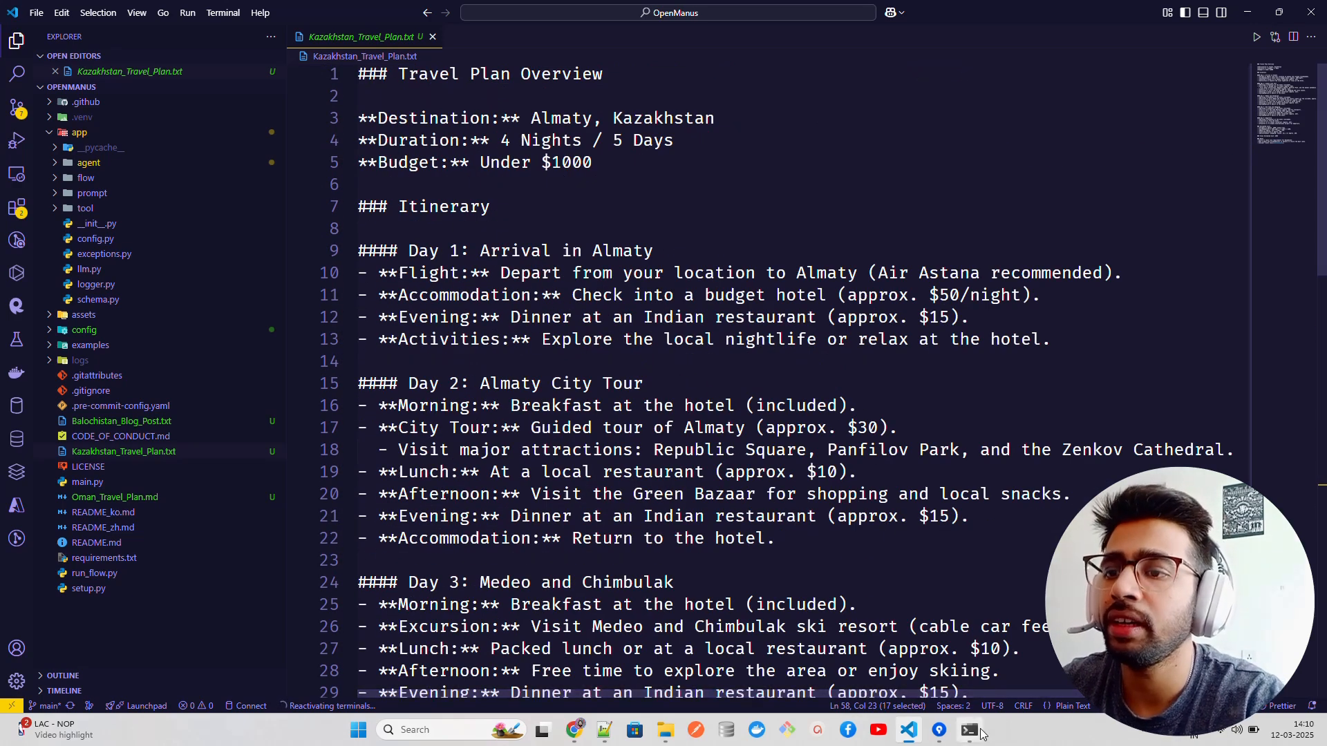
Bring the PowerShell window showing the finished OpenManus run to the front
{"action": "left_click", "coordinate": [968, 730]}
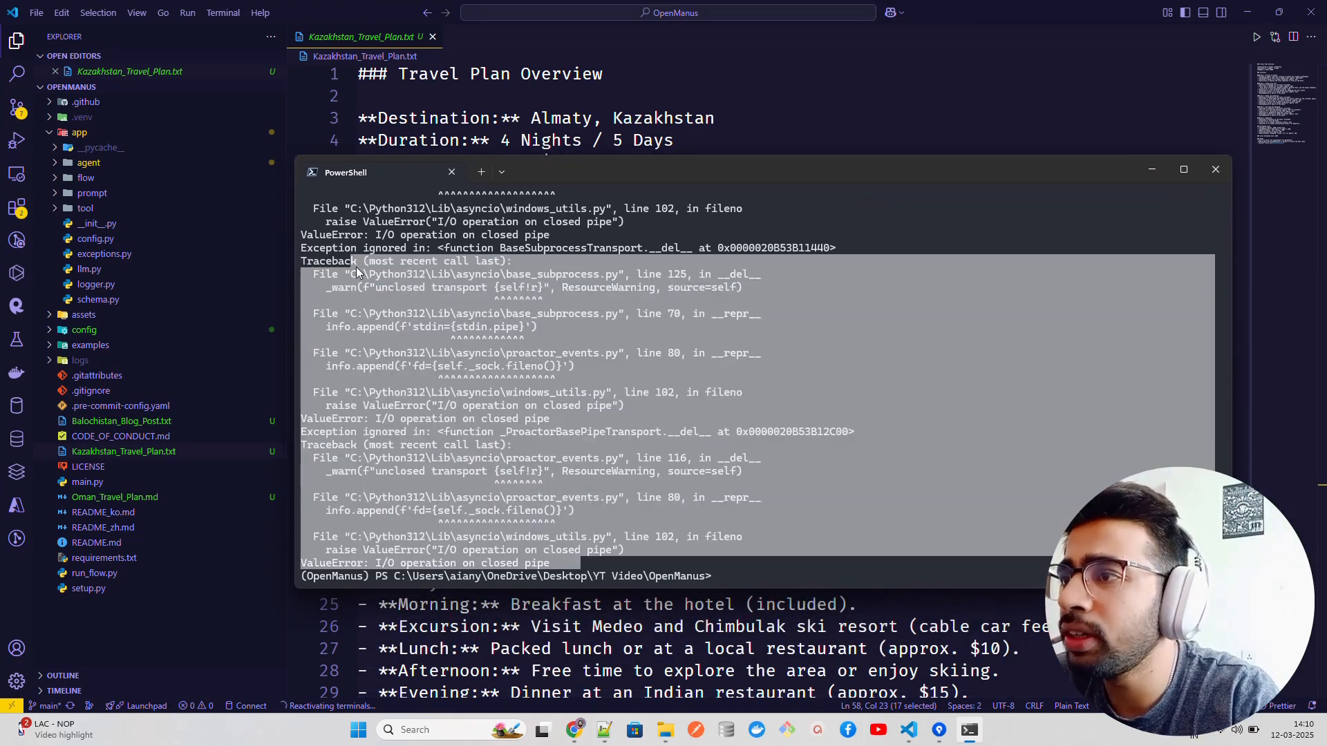
{"action": "mouse_move", "coordinate": [162, 436]}
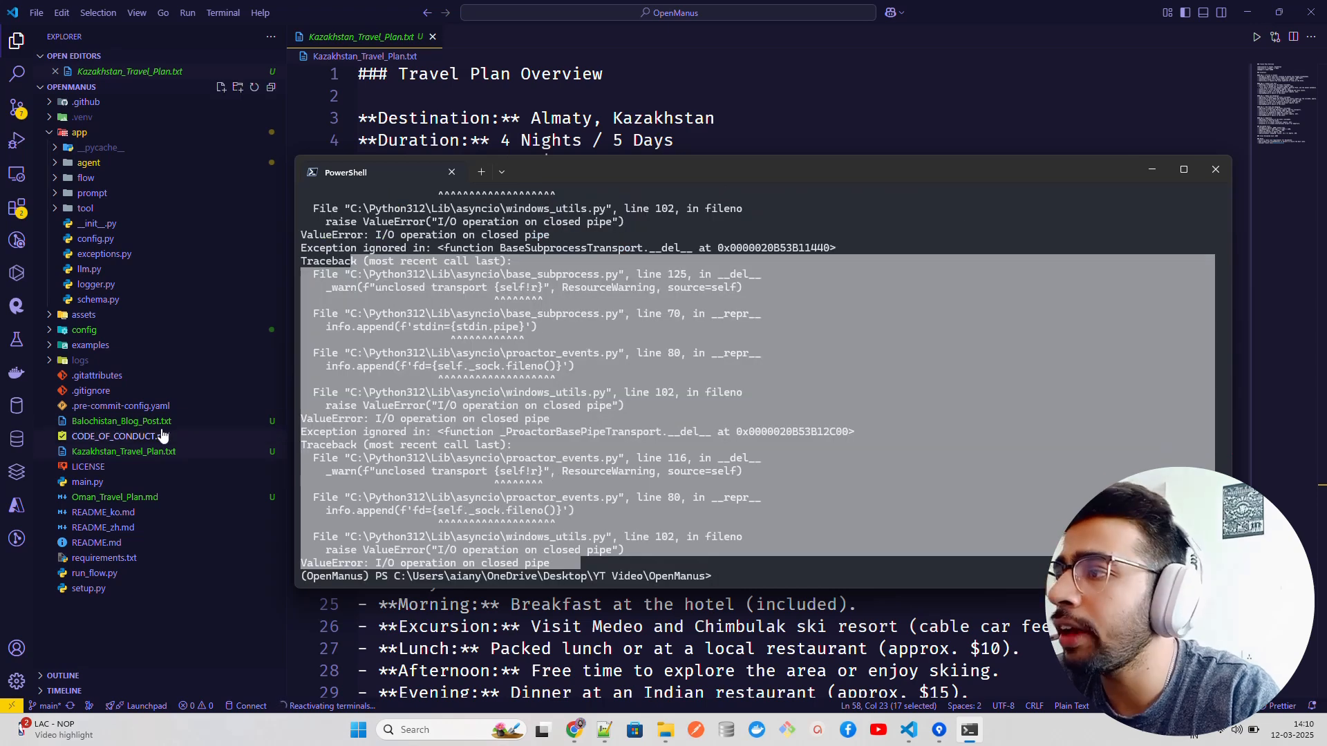
View Balochistan_Blog_Post.txt, then return to the top of Oman_Travel_Plan.md
{"action": "left_click", "coordinate": [121, 421]}
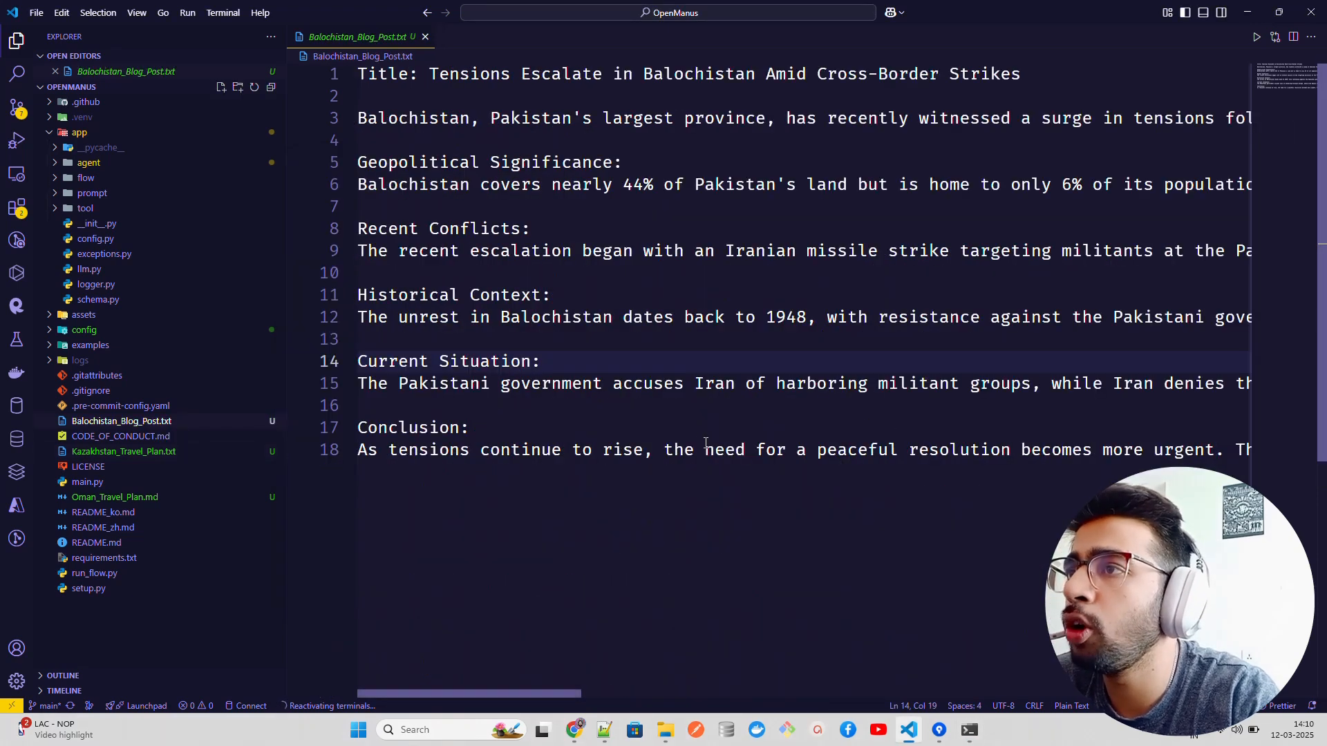
{"action": "mouse_move", "coordinate": [88, 467]}
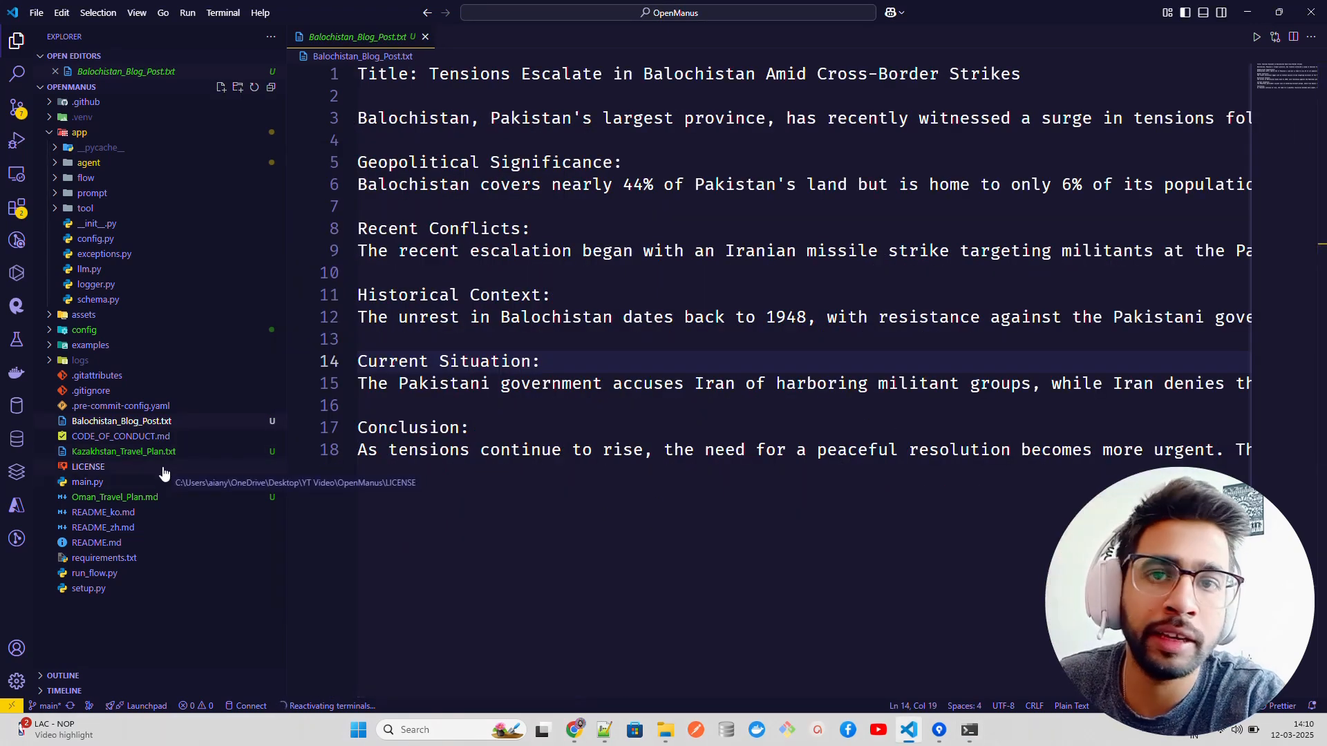
{"action": "left_click", "coordinate": [114, 496]}
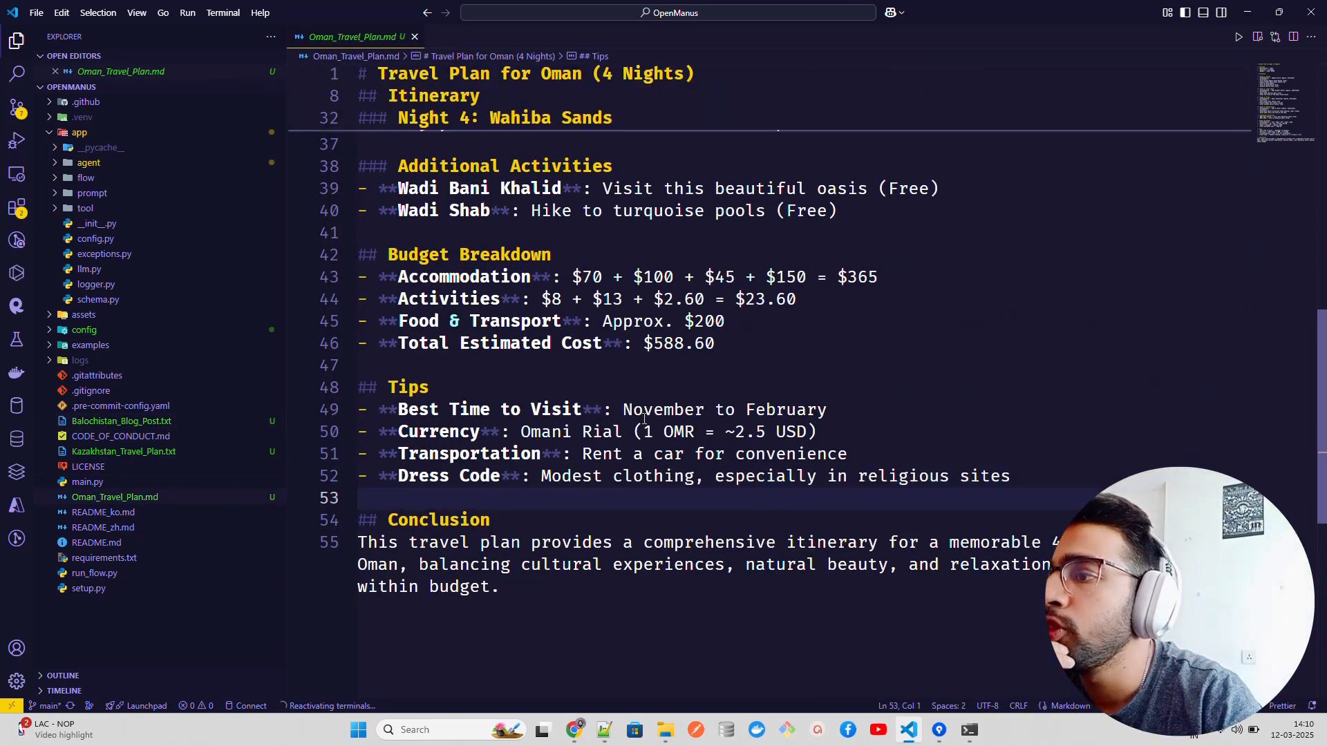
{"action": "mouse_move", "coordinate": [711, 386]}
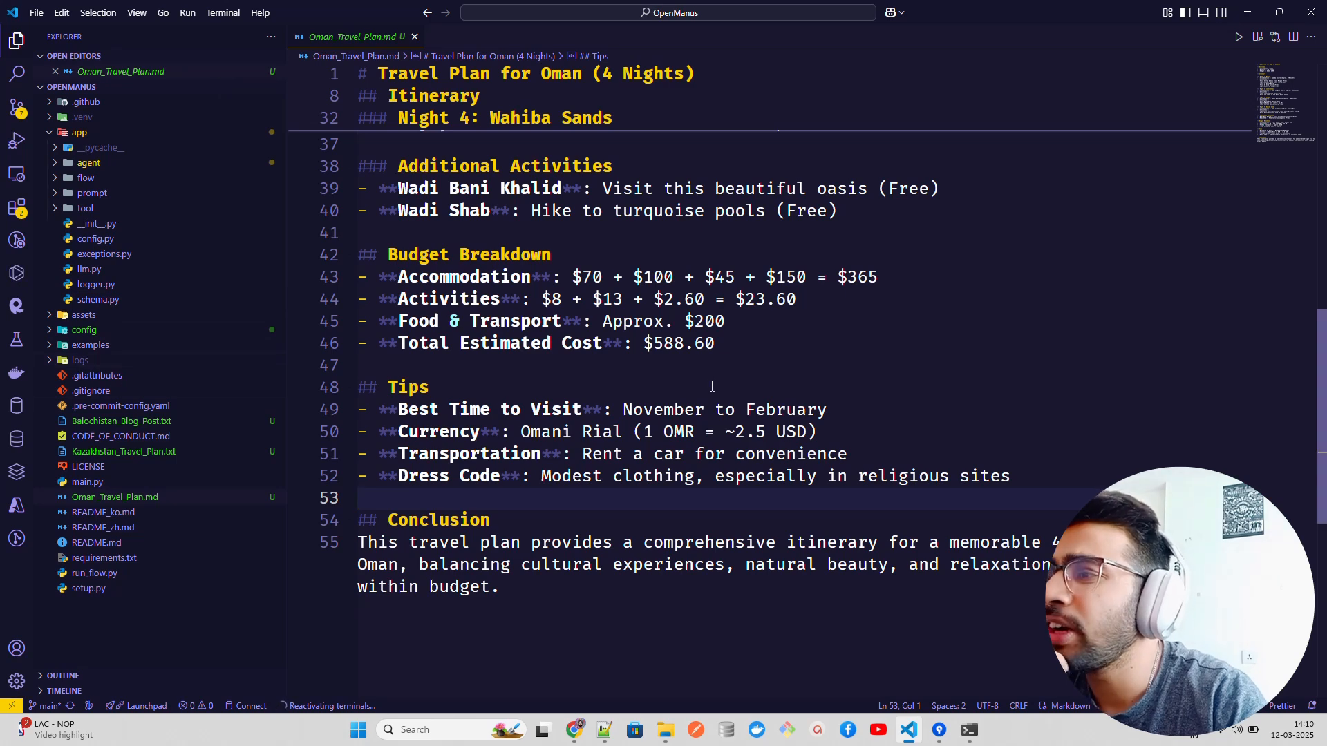
{"action": "mouse_move", "coordinate": [794, 434]}
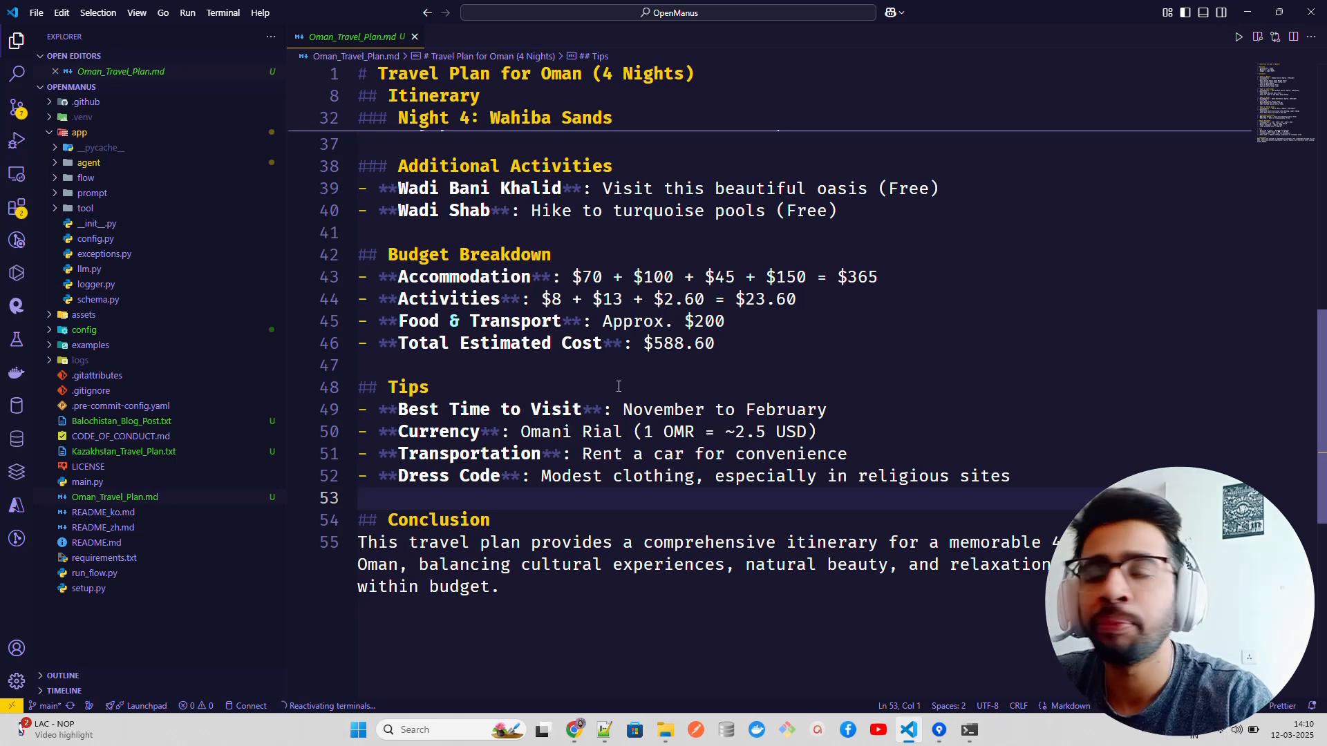
{"action": "scroll", "scroll_direction": "up", "scroll_amount": 3}
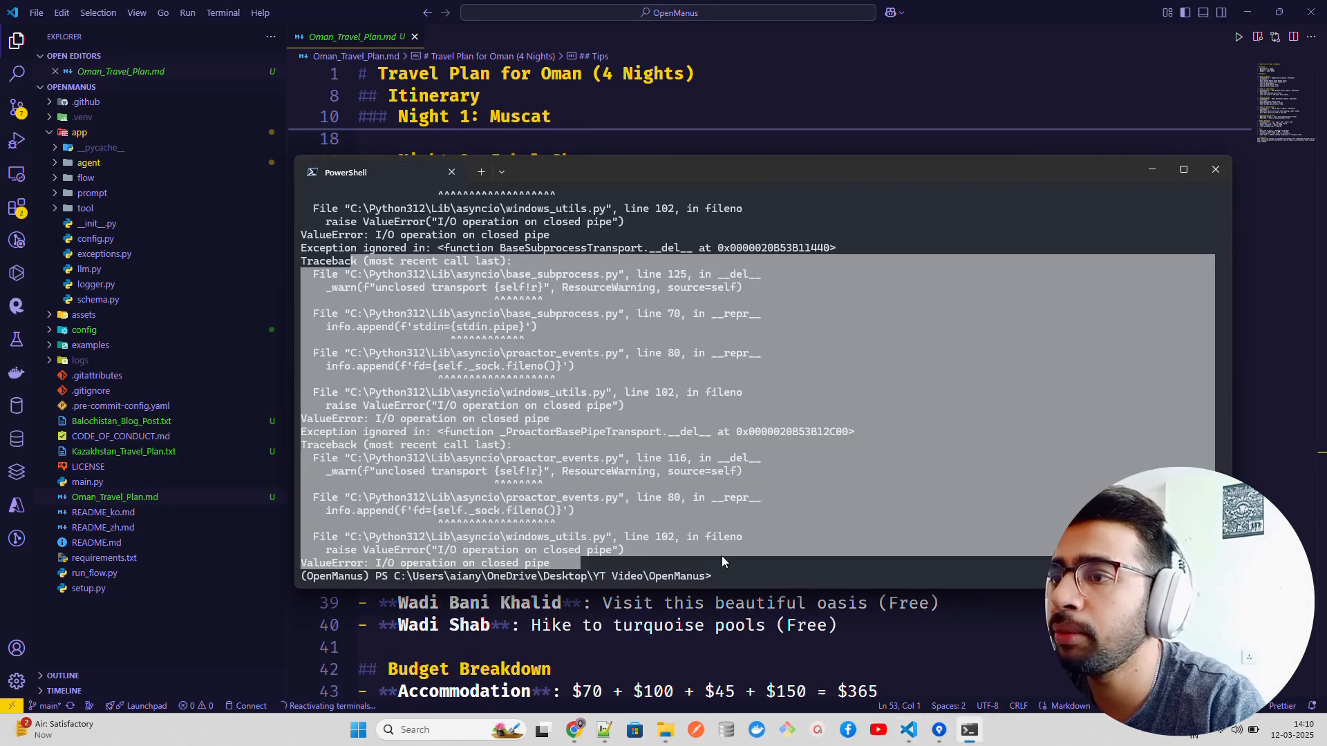
Relaunch OpenManus with 'uv run main.py' and enter a prompt for a markdown blog post
{"action": "type", "text": "uv run main.py"}
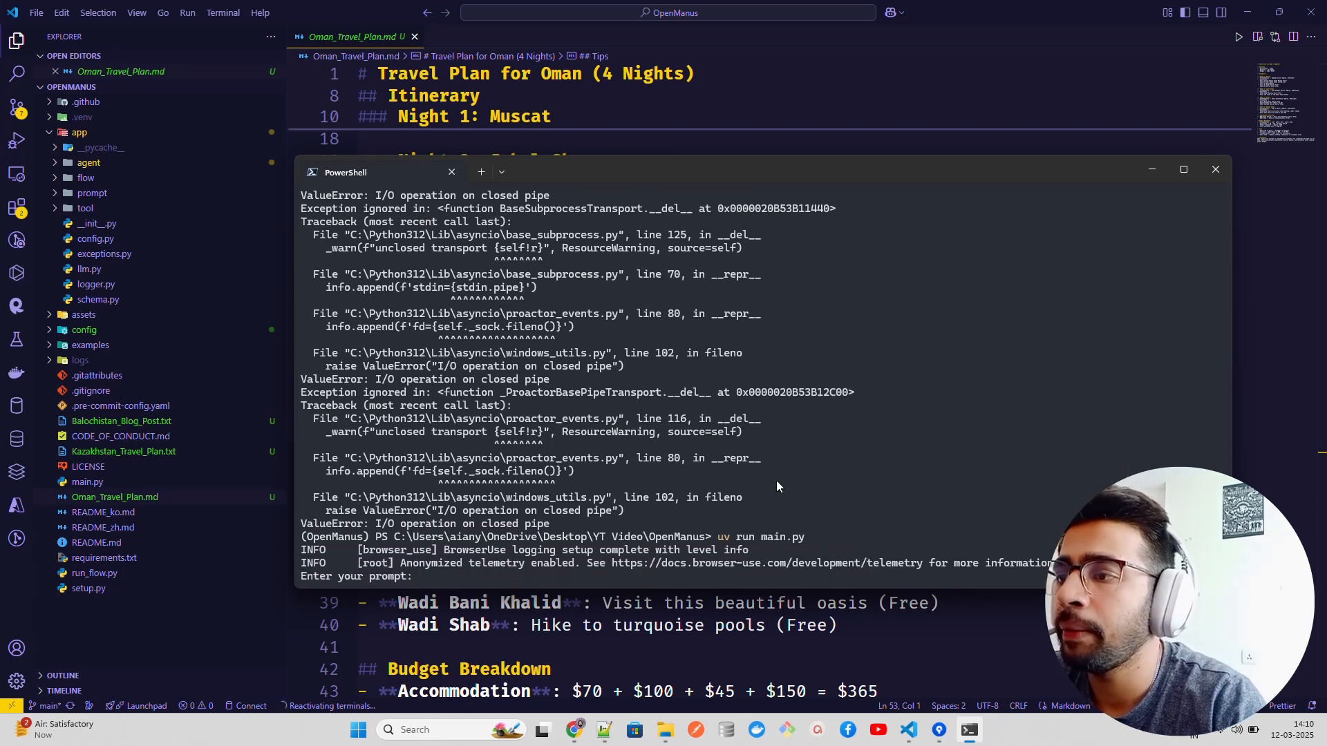
{"action": "type", "text": "Create a"}
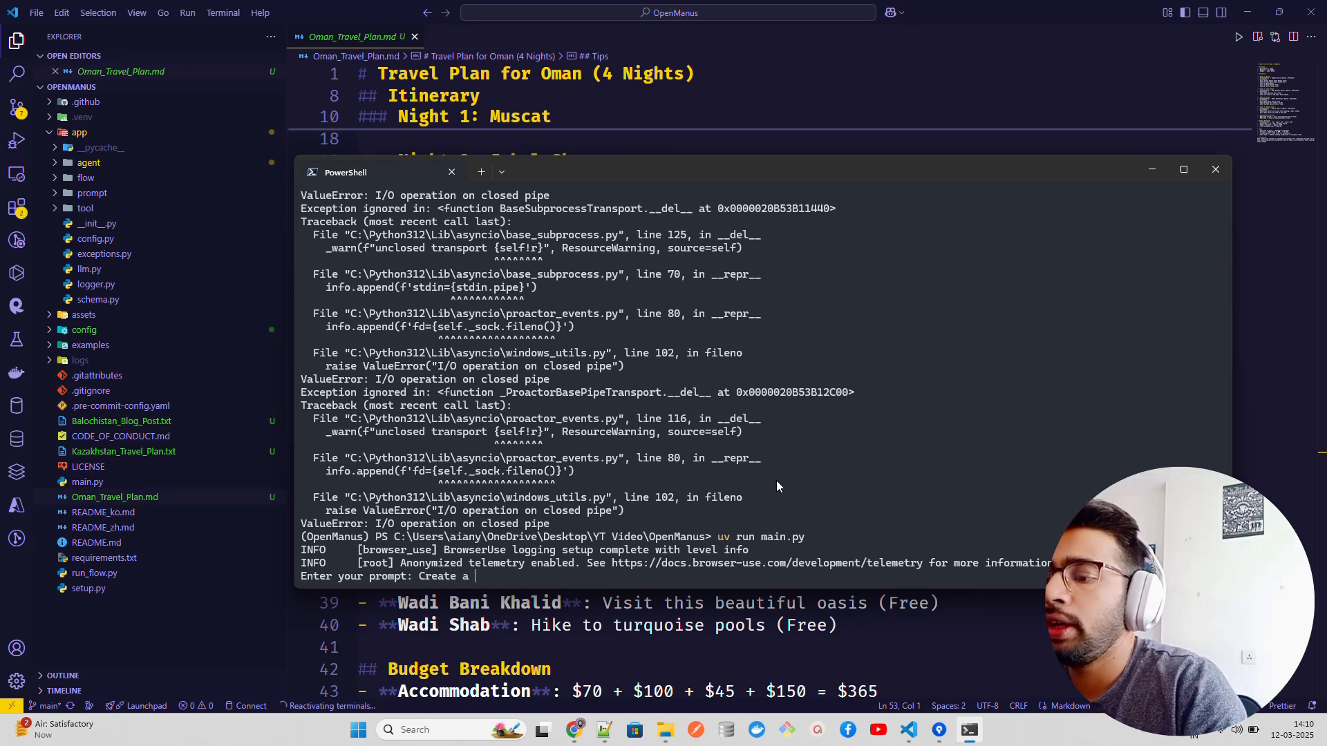
{"action": "type", "text": "blog post in"}
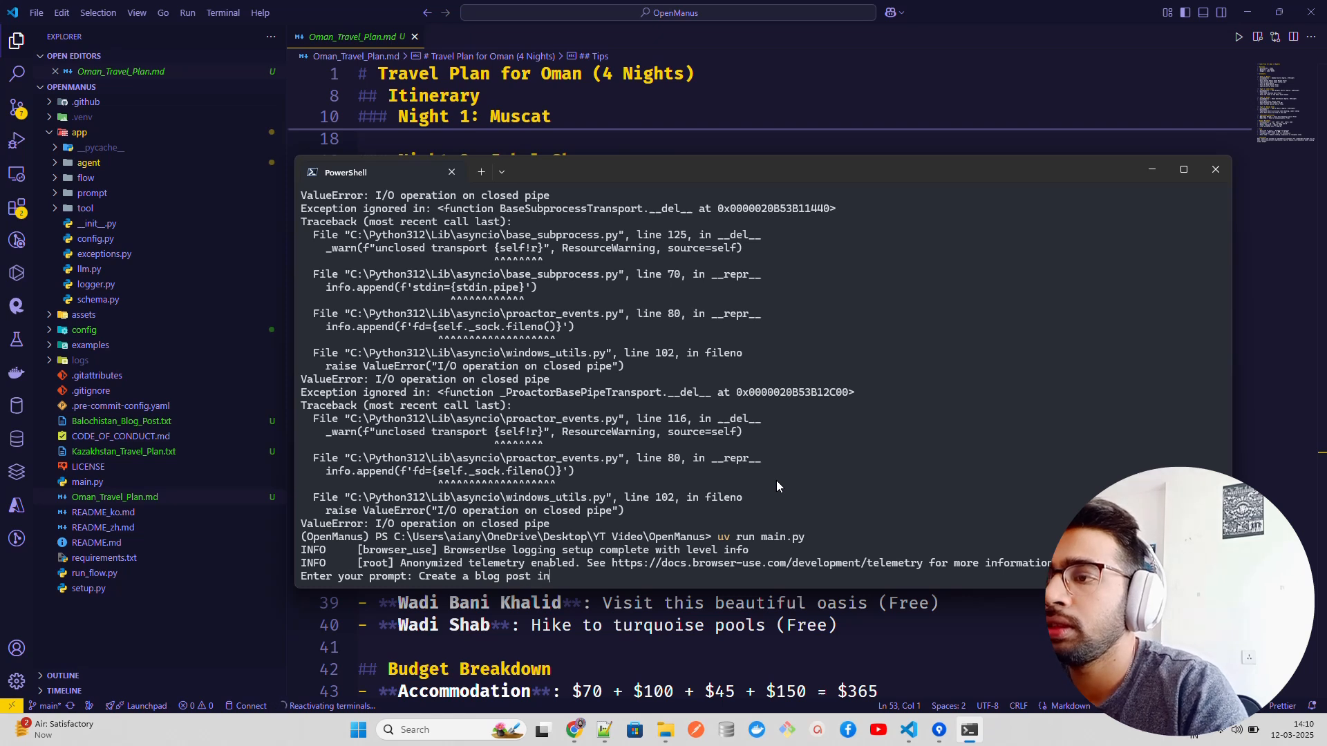
{"action": "type", "text": "markown fil"}
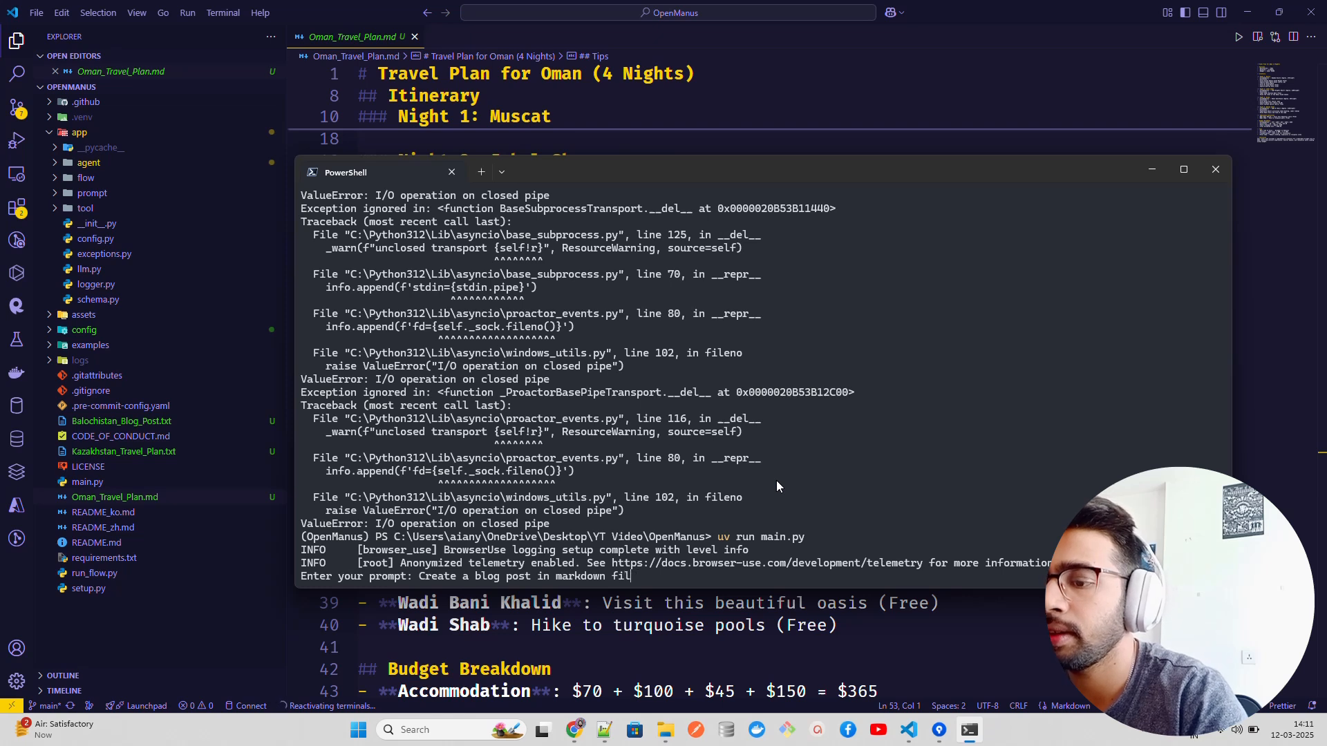
{"action": "type", "text": "e for rec"}
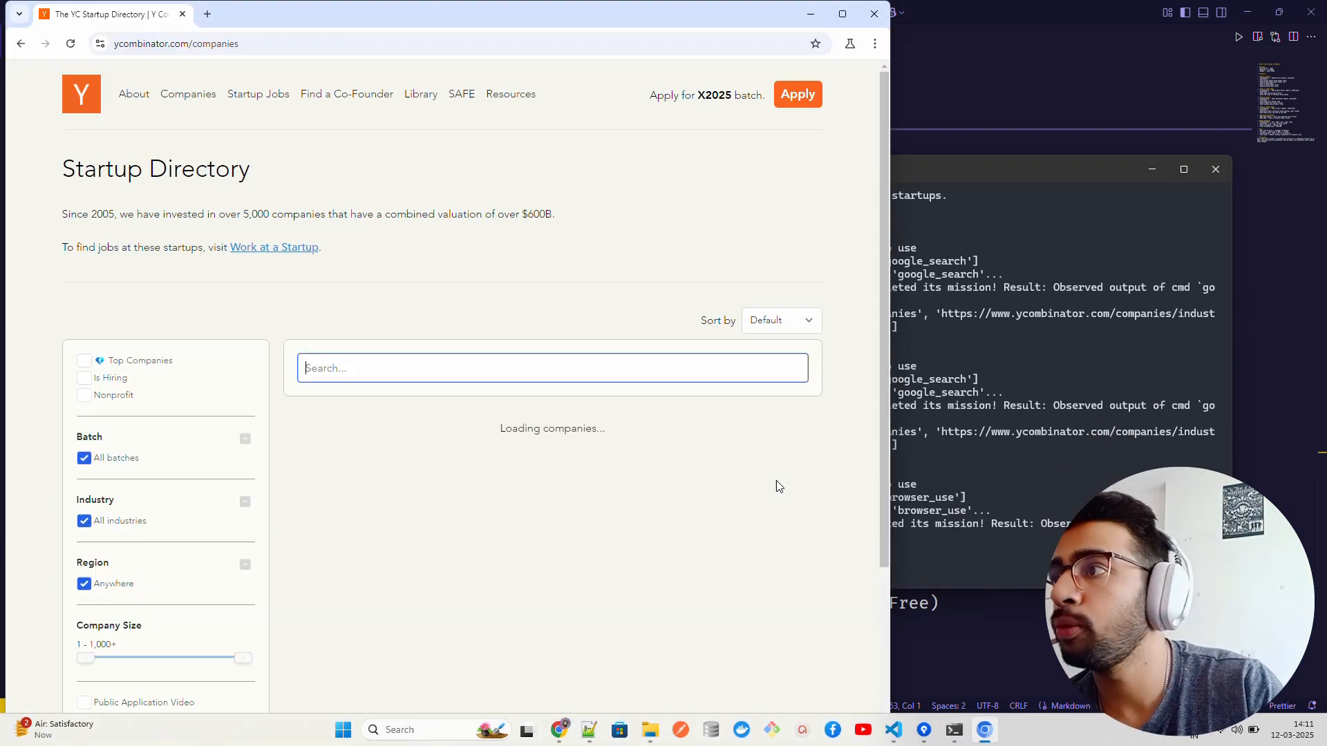
Click on the Y Combinator startup directory page the agent opened in Chrome
{"action": "left_click", "coordinate": [244, 438]}
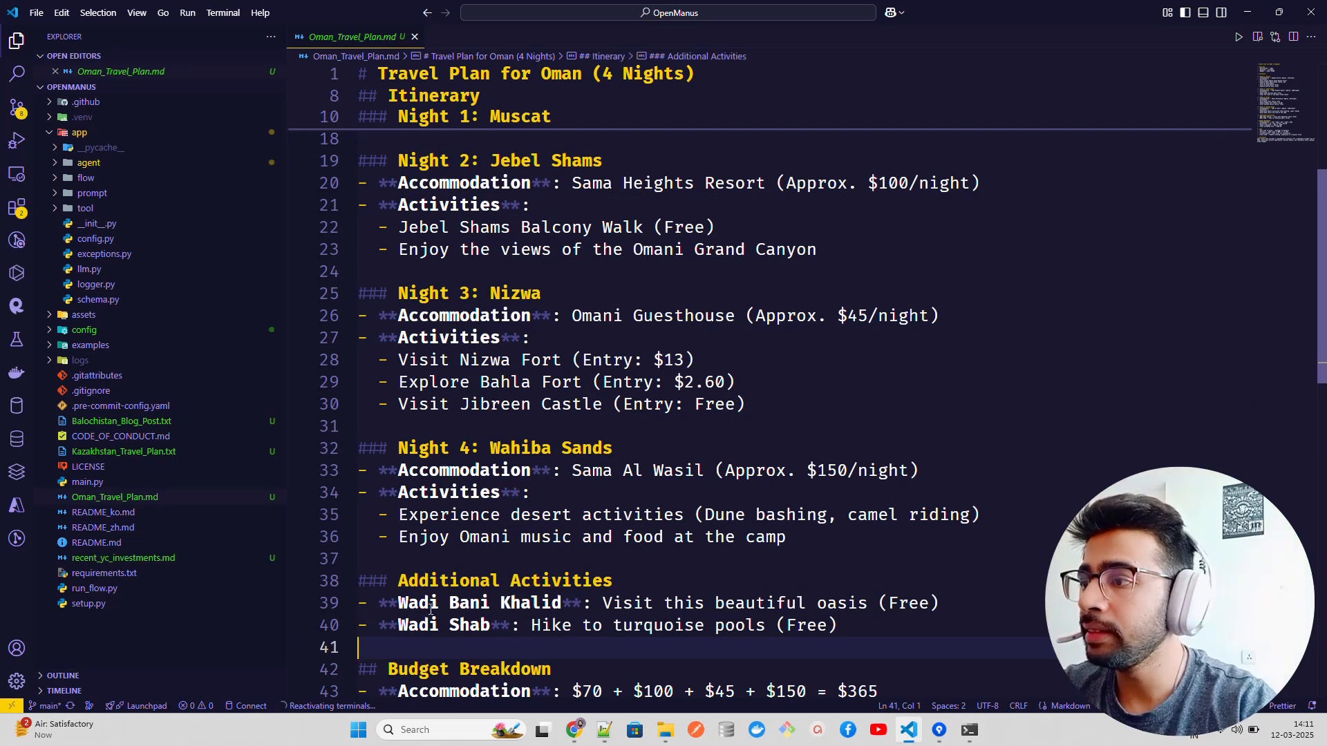
Open recent_yc_investments.md to see its Y Combinator overview and notable investments
{"action": "left_click", "coordinate": [123, 557]}
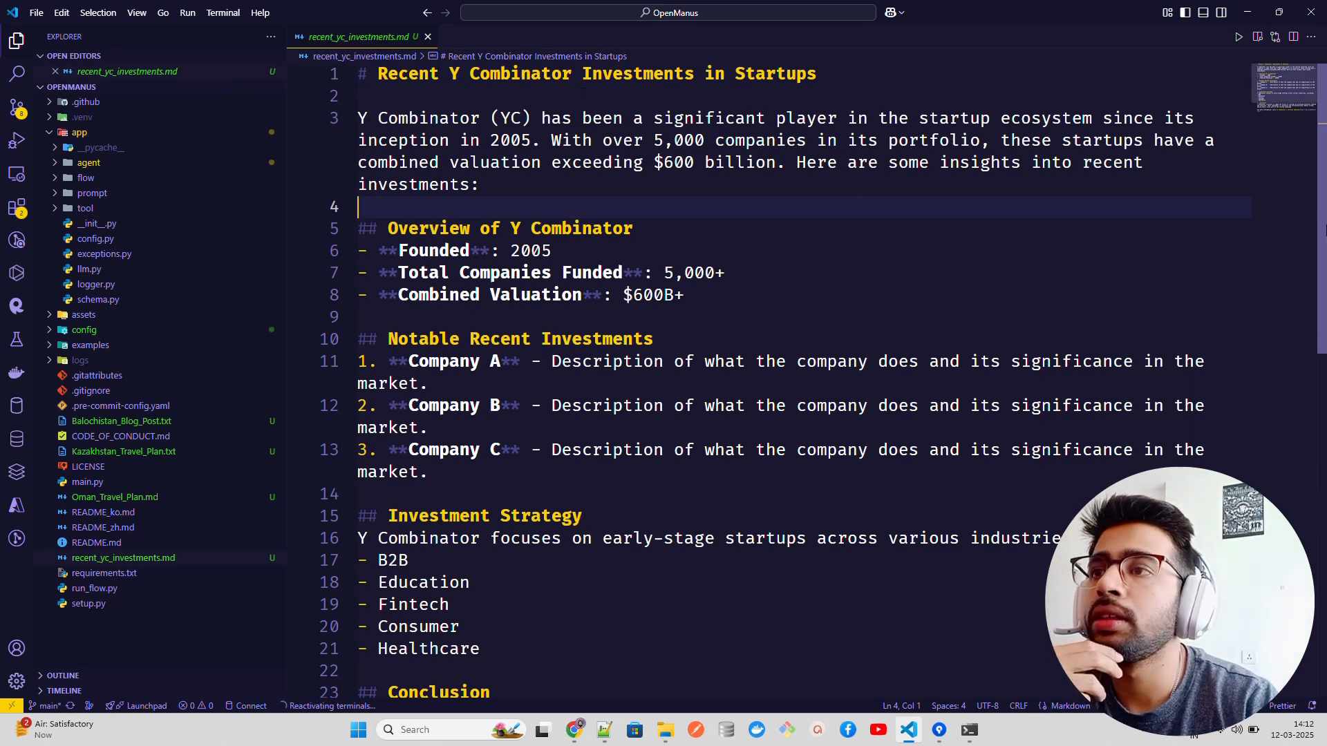
{"action": "scroll", "scroll_direction": "down", "scroll_amount": 3}
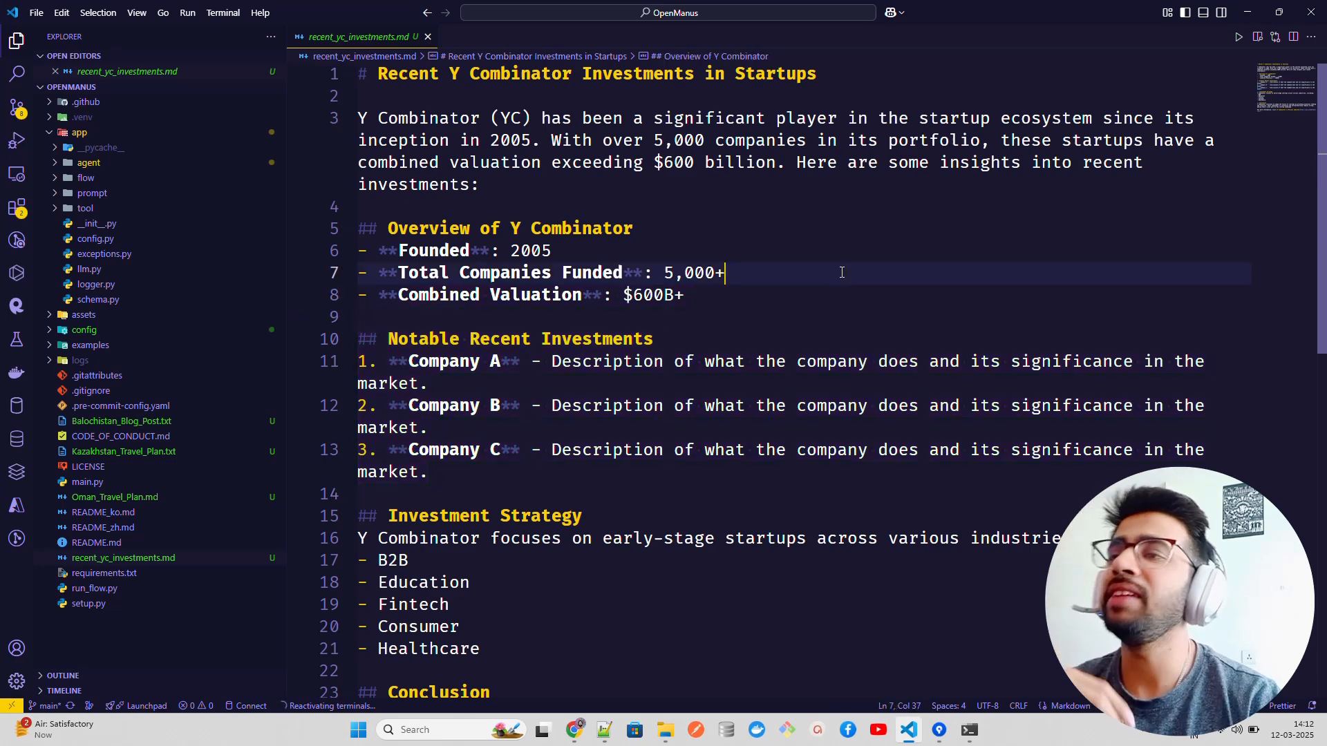
{"action": "mouse_move", "coordinate": [887, 394]}
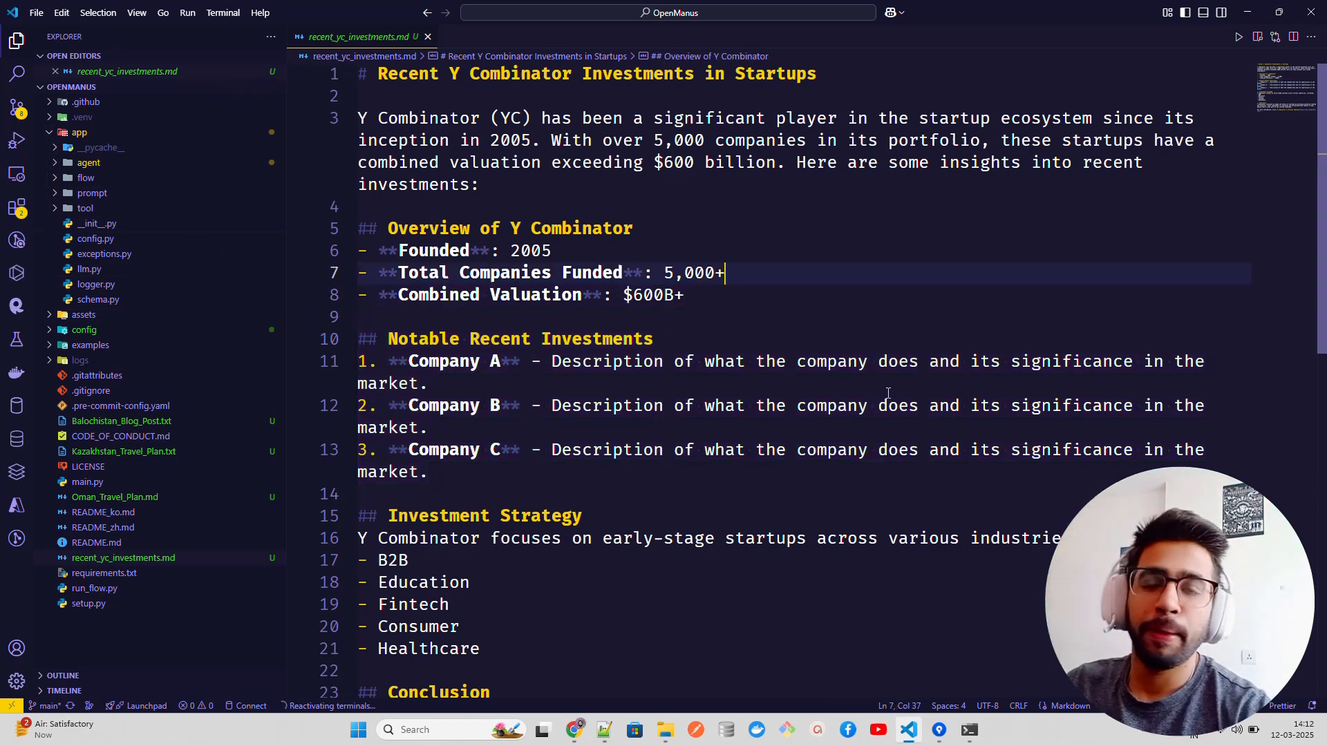
{"action": "mouse_move", "coordinate": [1090, 342]}
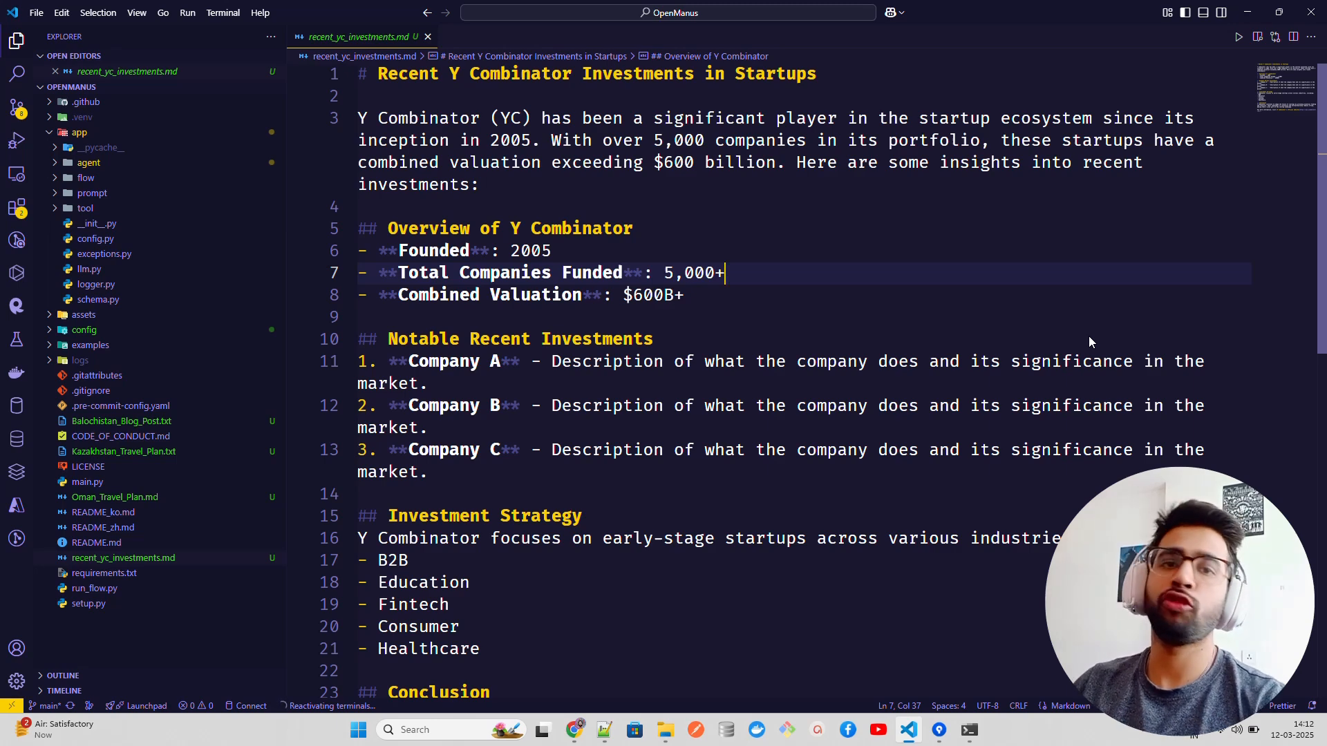